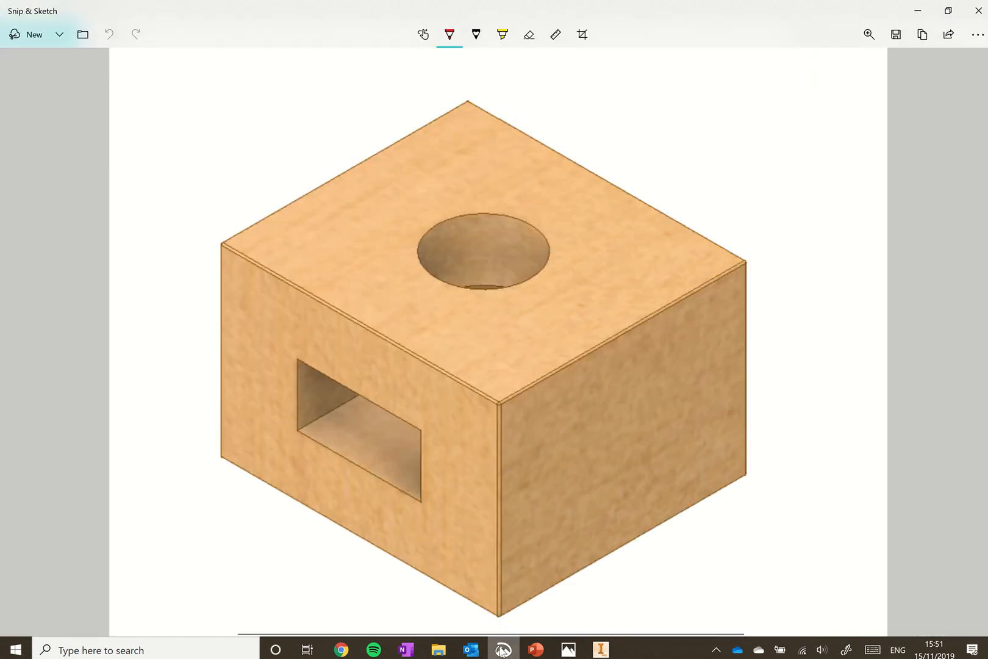
{"action": "mouse_move", "coordinate": [19, 573]}
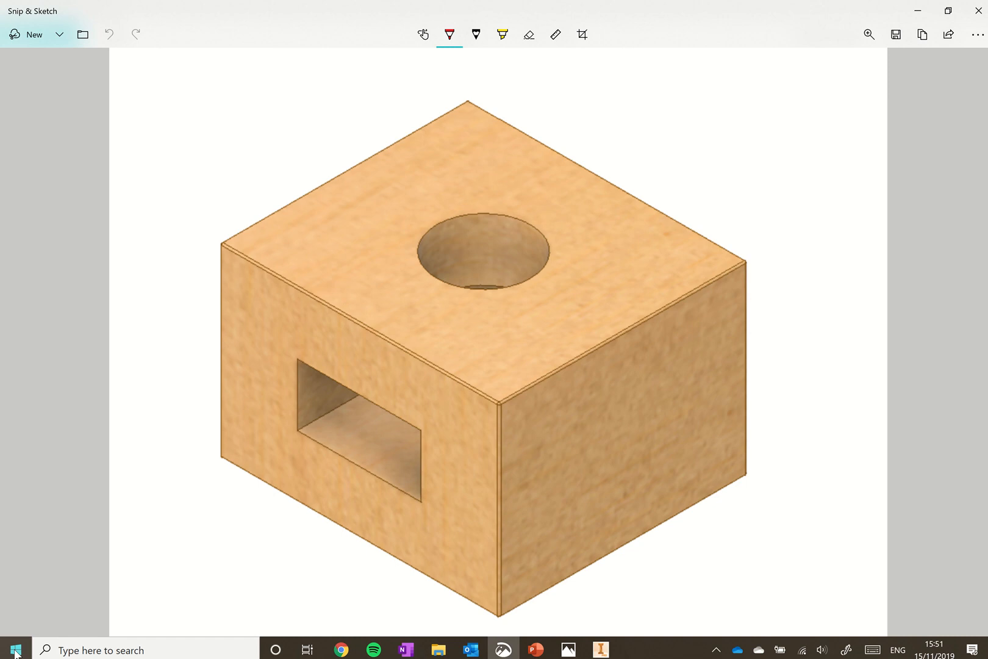
Locate the Autodesk program group in the Start menu's installed apps list
{"action": "left_click", "coordinate": [15, 649]}
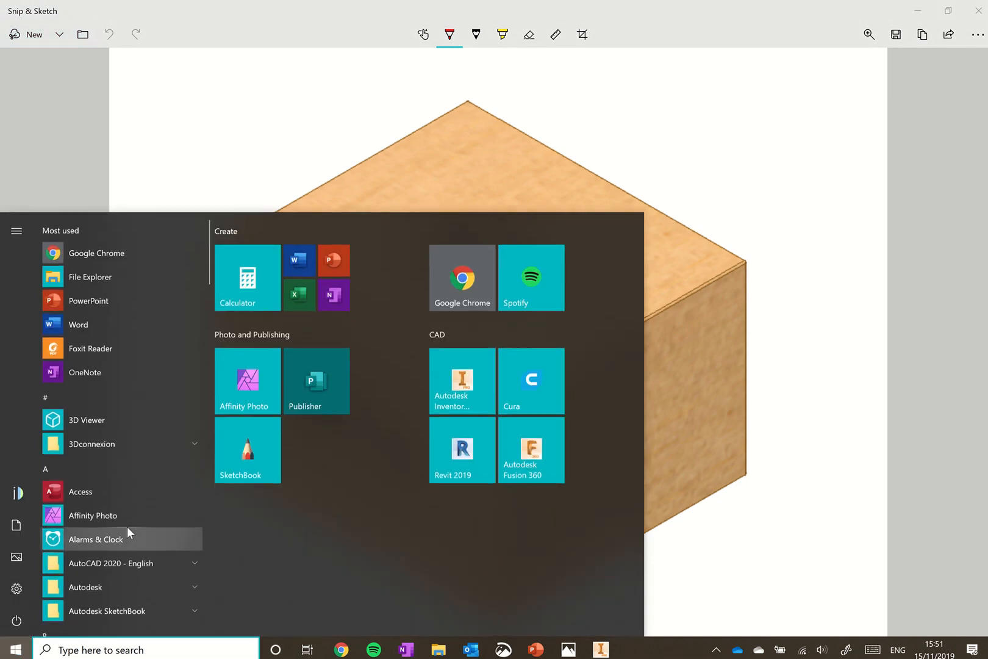
{"action": "scroll", "scroll_direction": "down", "scroll_amount": 3}
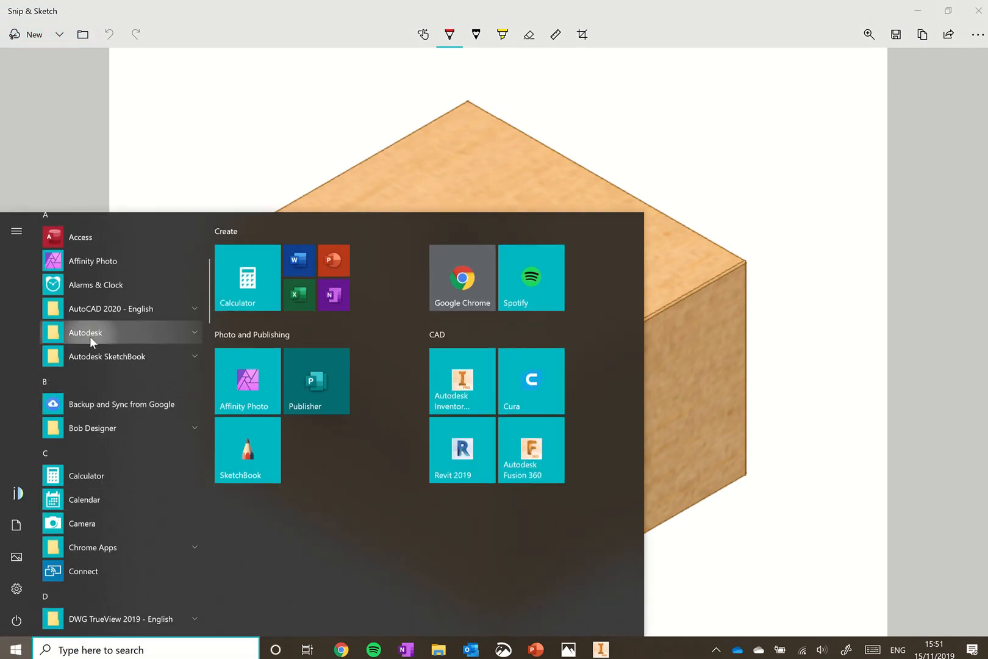
{"action": "left_click", "coordinate": [84, 332]}
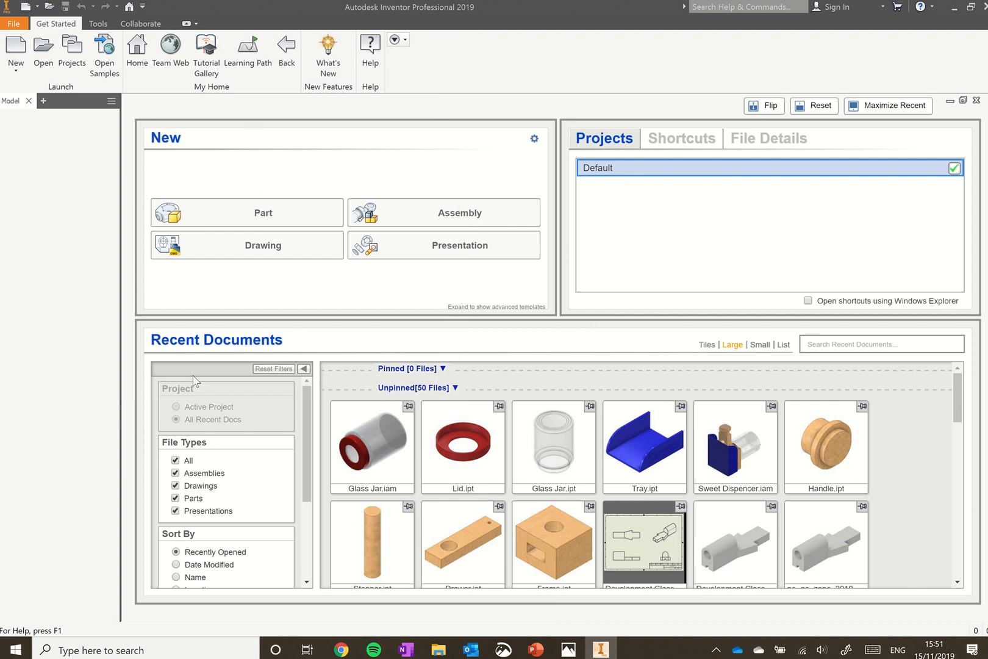
{"action": "mouse_move", "coordinate": [85, 225]}
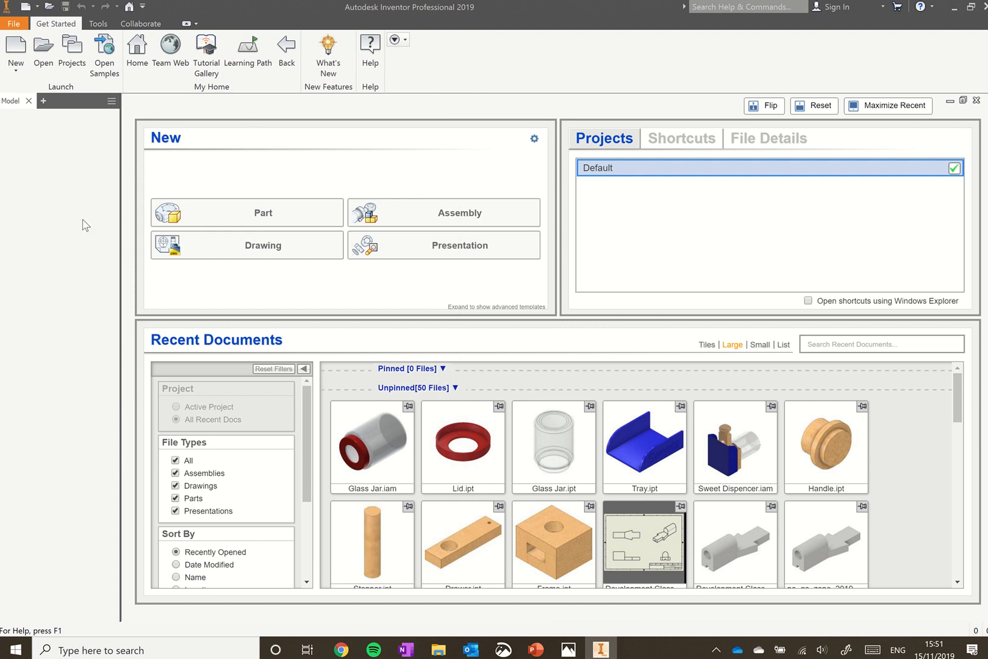
{"action": "mouse_move", "coordinate": [16, 47]}
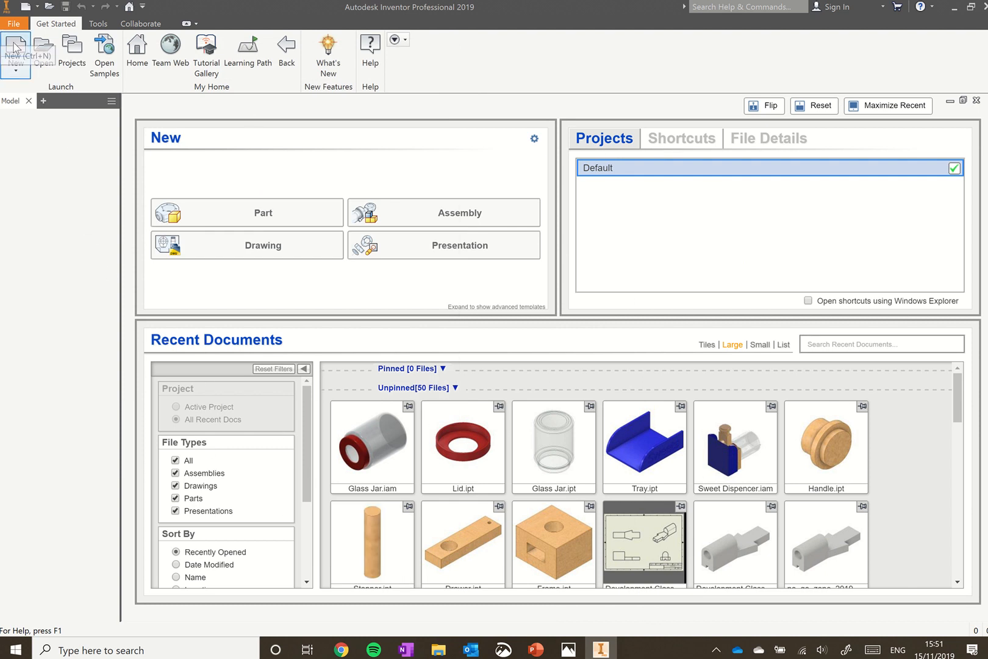
Pick the Metric Standard (mm).ipt template for a new part file
{"action": "left_click", "coordinate": [15, 48]}
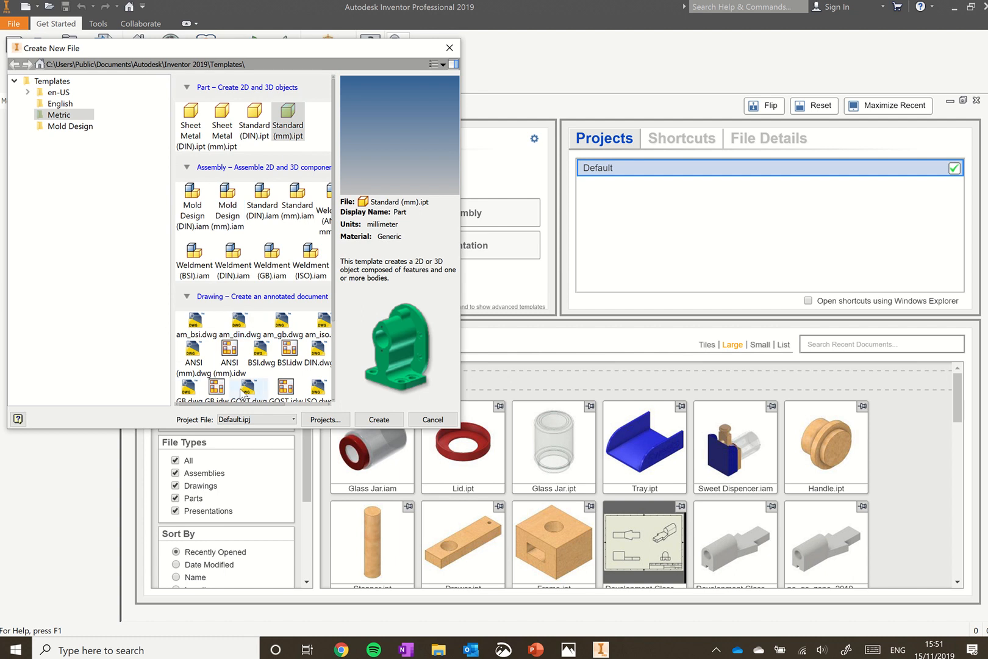
{"action": "mouse_move", "coordinate": [210, 345]}
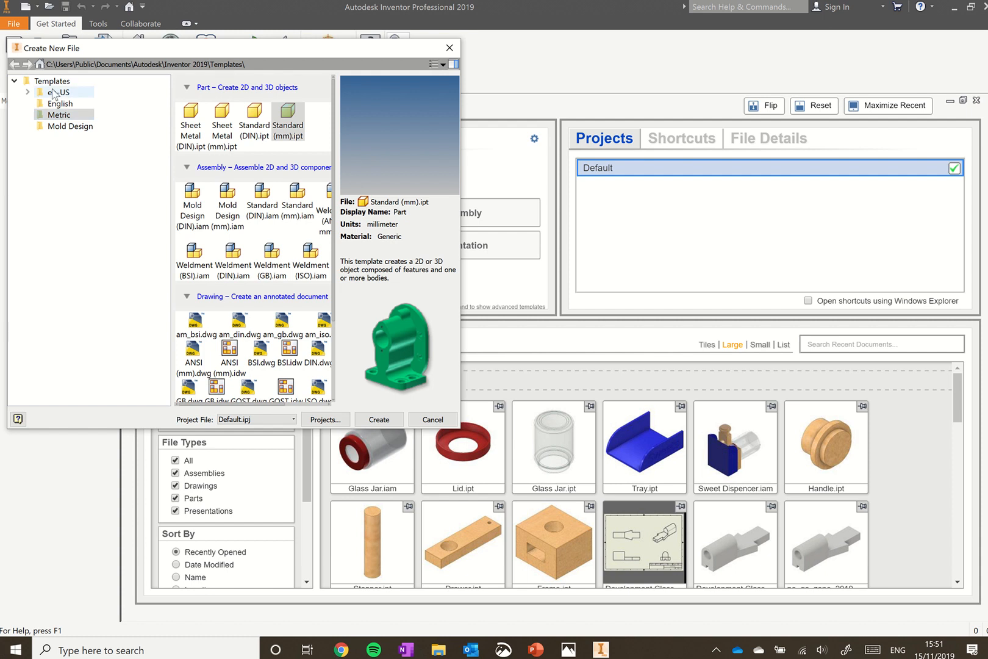
{"action": "left_click", "coordinate": [59, 114]}
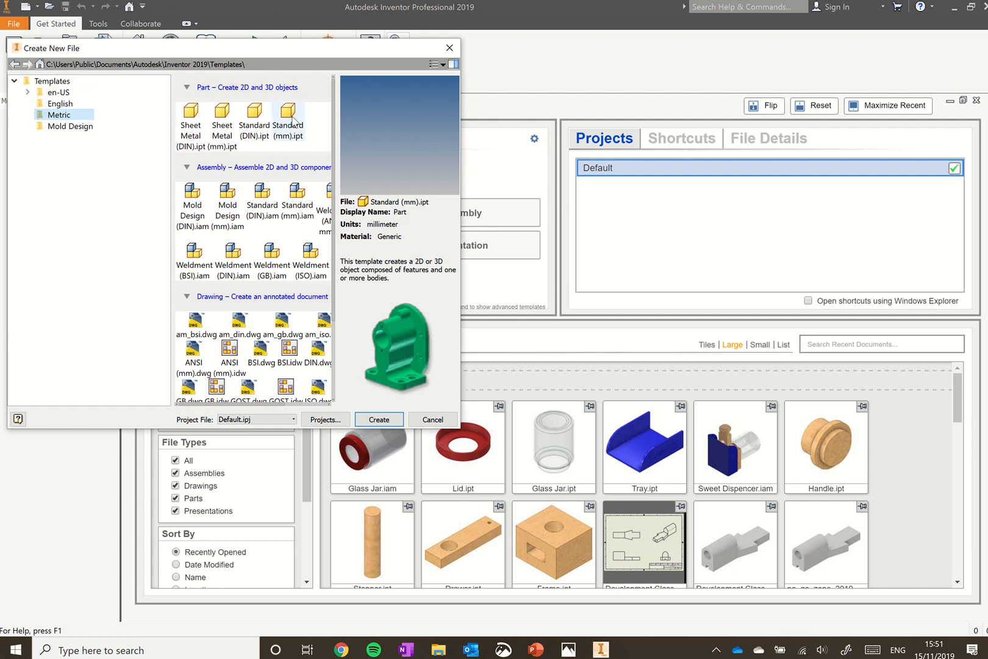
{"action": "mouse_move", "coordinate": [287, 117]}
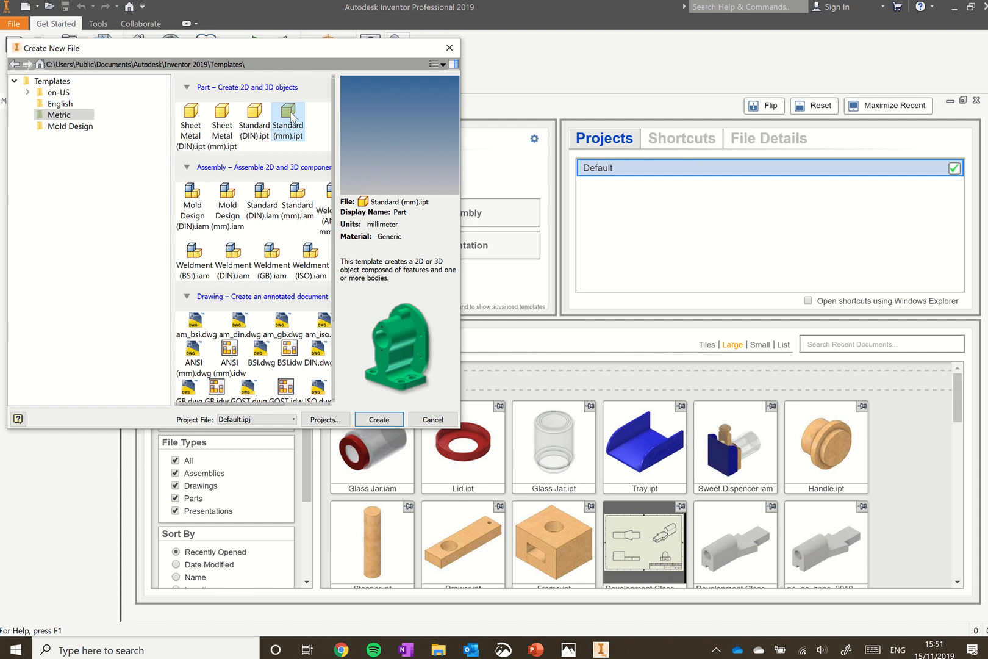
{"action": "left_click", "coordinate": [432, 419]}
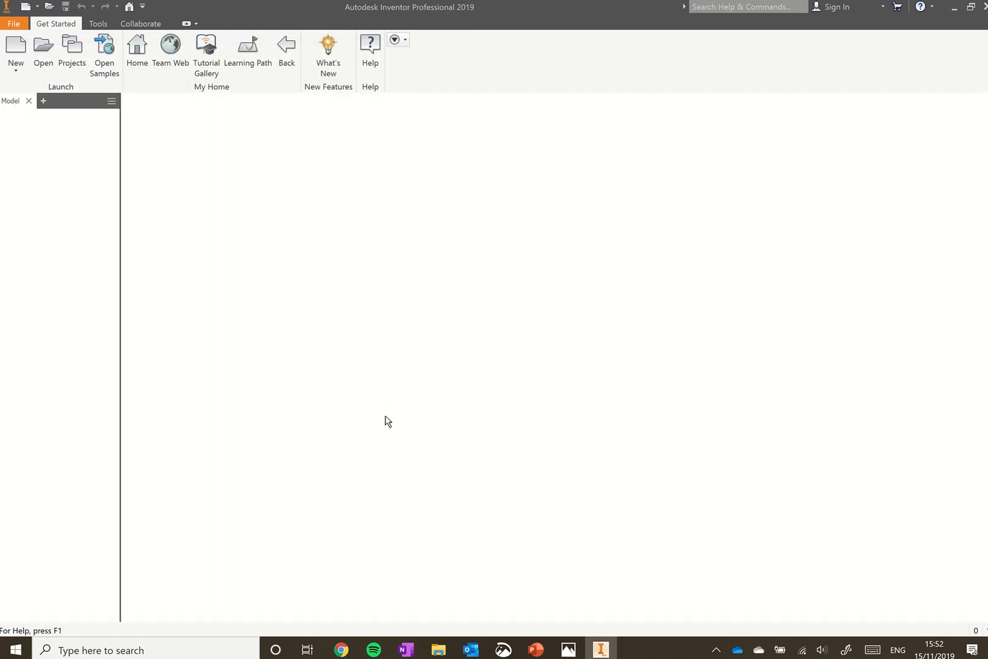
Create the new part and start a 2D sketch to show the origin planes
{"action": "left_click", "coordinate": [16, 50]}
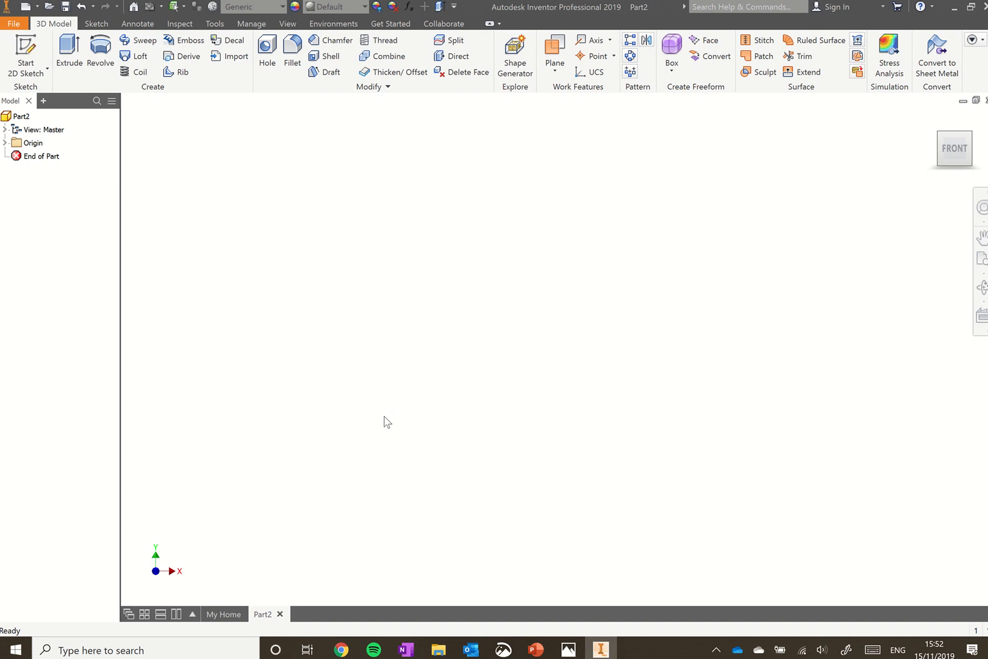
{"action": "mouse_move", "coordinate": [201, 229]}
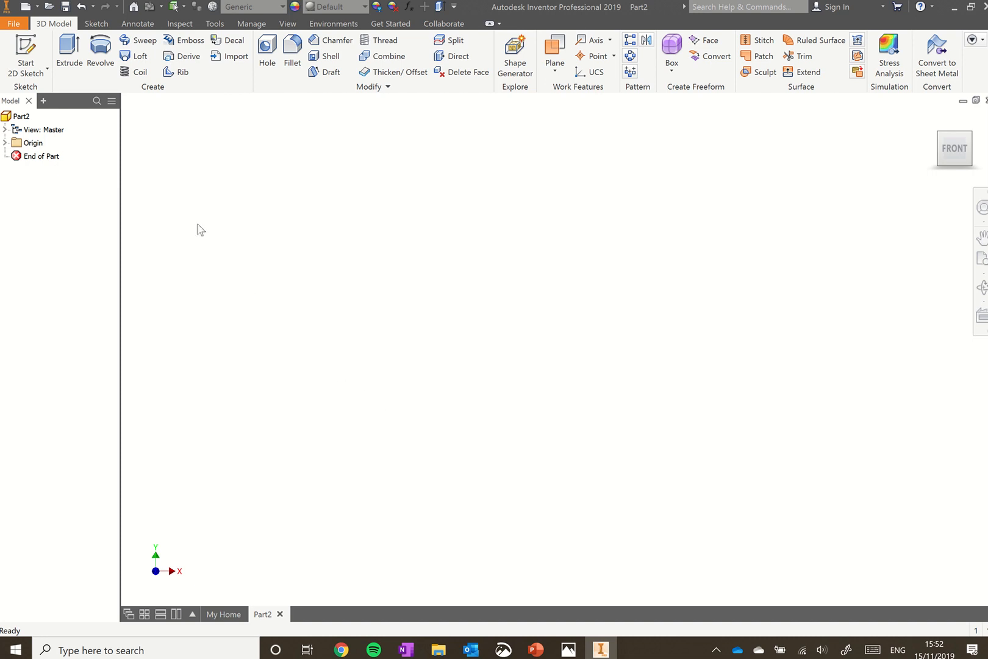
{"action": "mouse_move", "coordinate": [181, 202]}
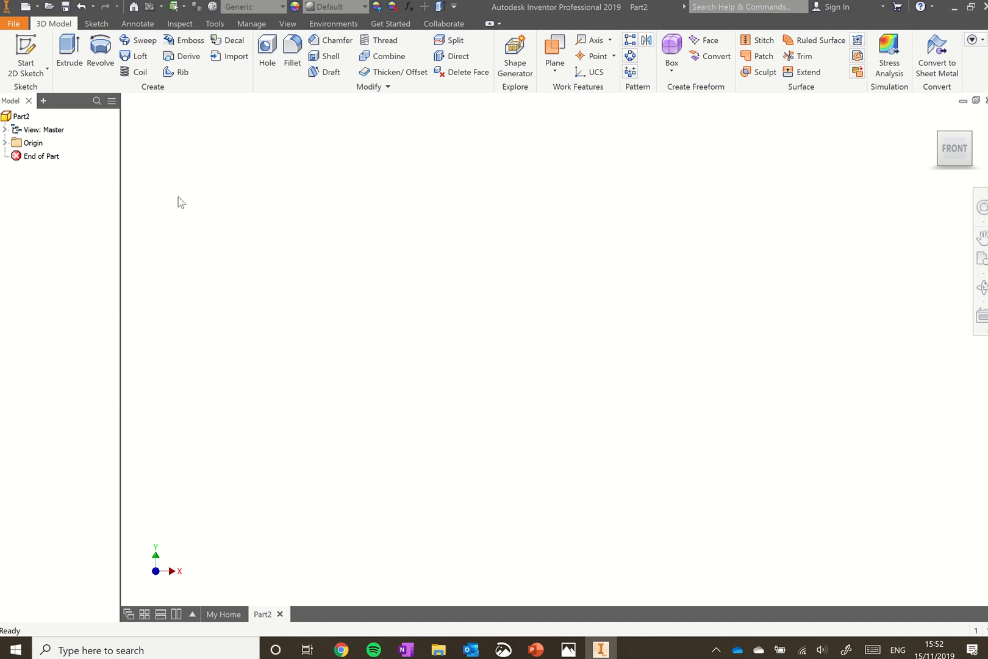
{"action": "mouse_move", "coordinate": [53, 88]}
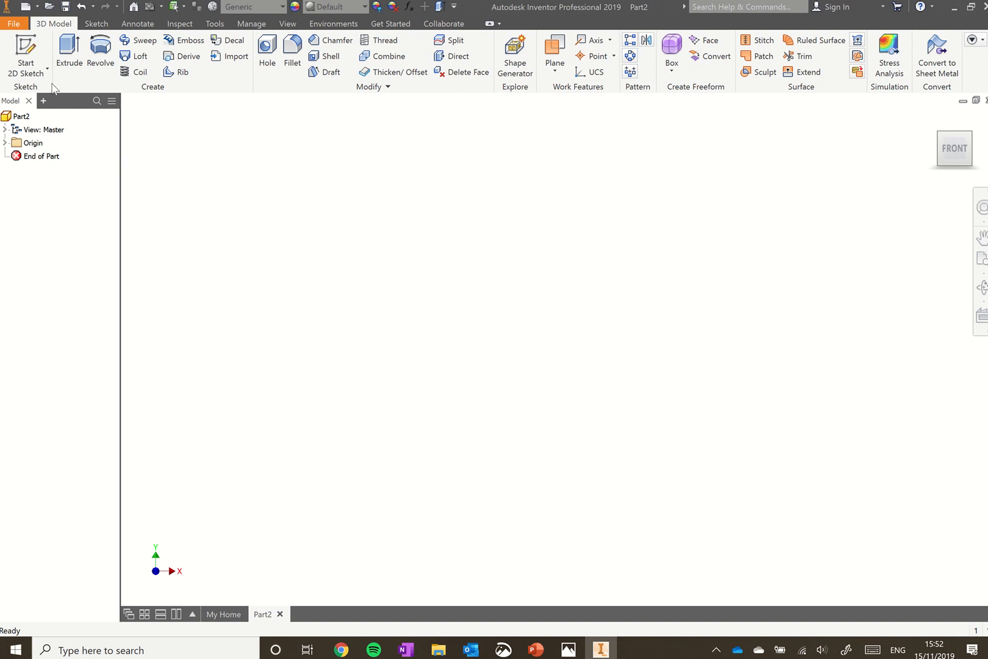
{"action": "mouse_move", "coordinate": [515, 55]}
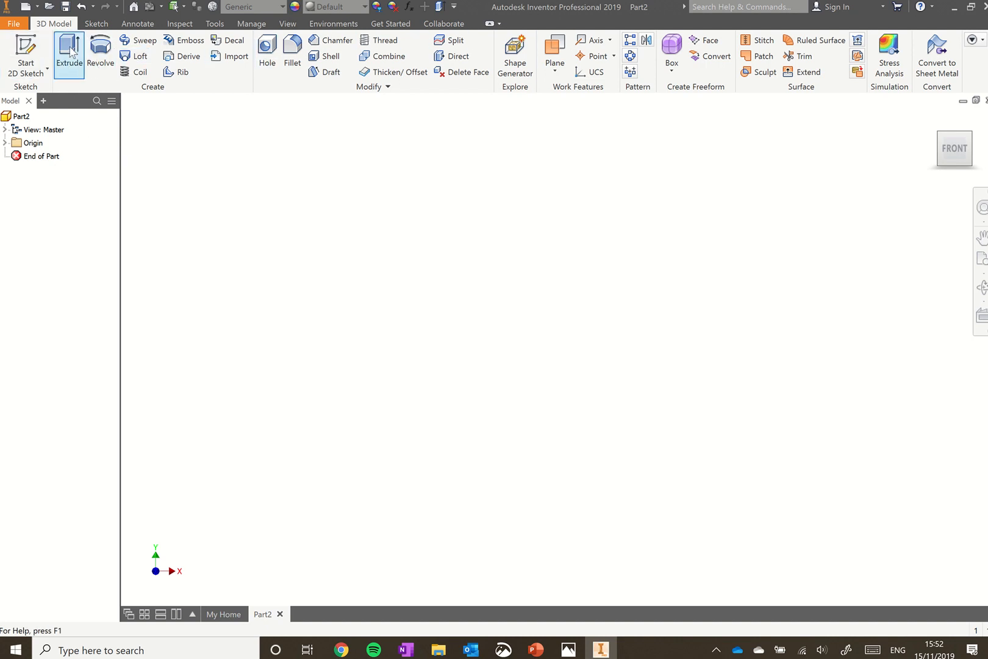
{"action": "left_click", "coordinate": [26, 55]}
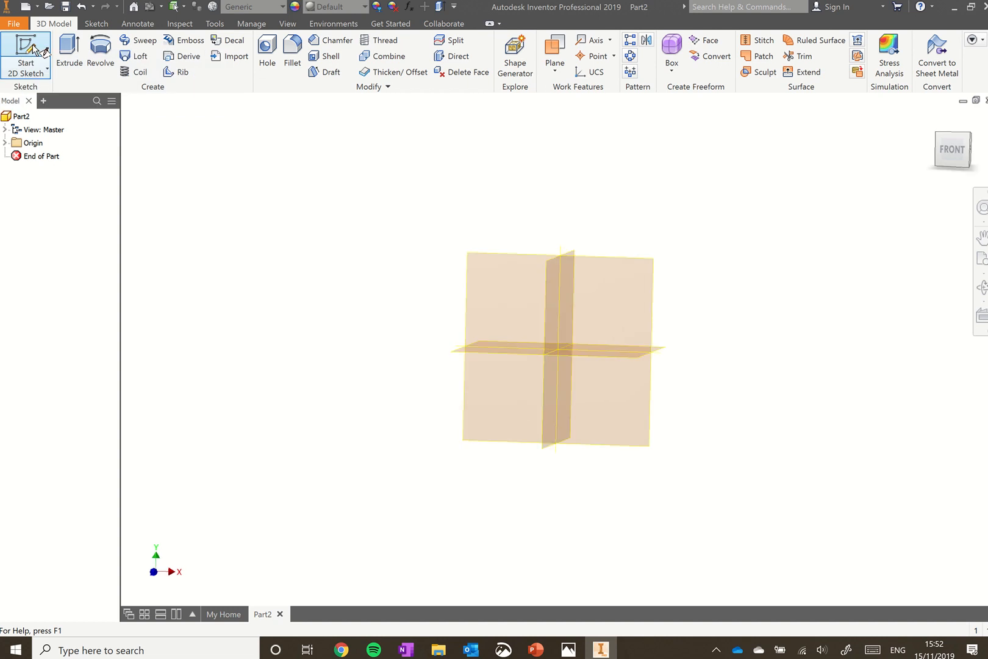
{"action": "left_click", "coordinate": [26, 56]}
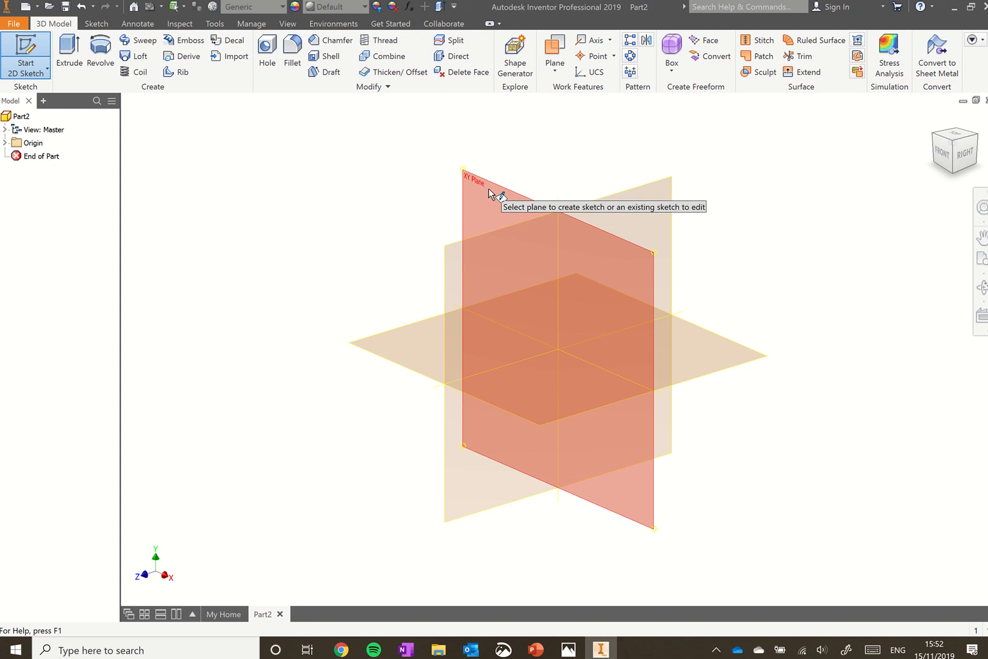
{"action": "mouse_move", "coordinate": [430, 336]}
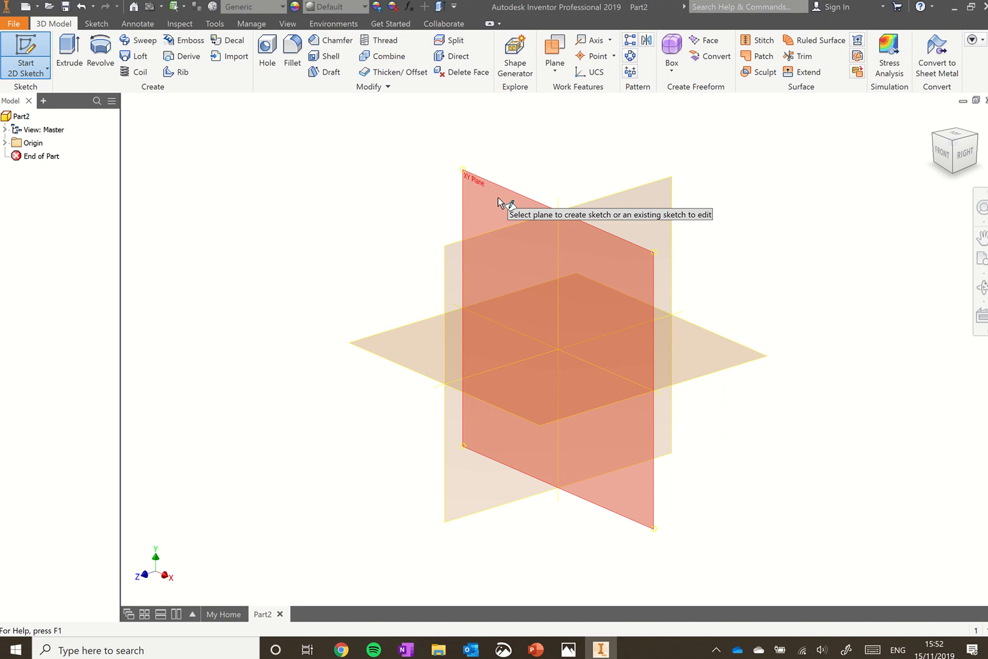
{"action": "mouse_move", "coordinate": [475, 189]}
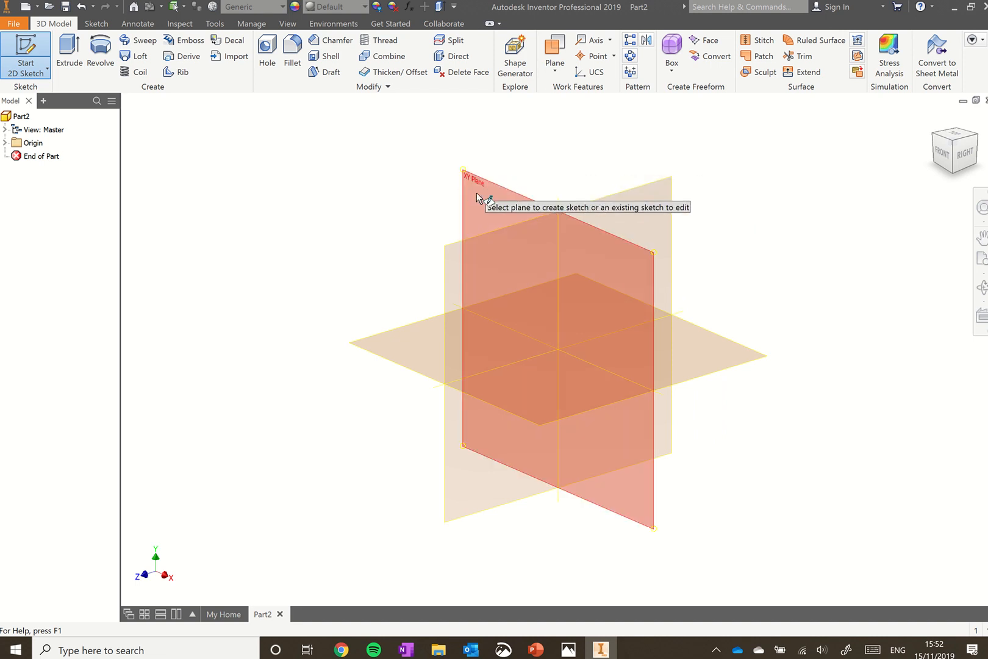
{"action": "mouse_move", "coordinate": [497, 195]}
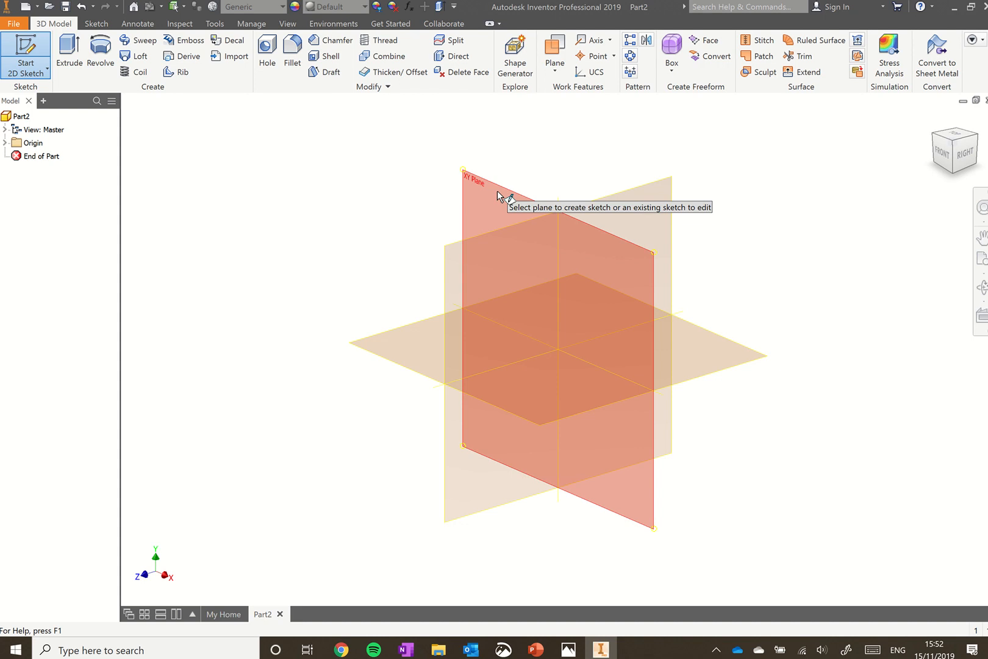
Start Sketch1 on the XY plane and select the Two Point Center rectangle tool
{"action": "left_click", "coordinate": [554, 252]}
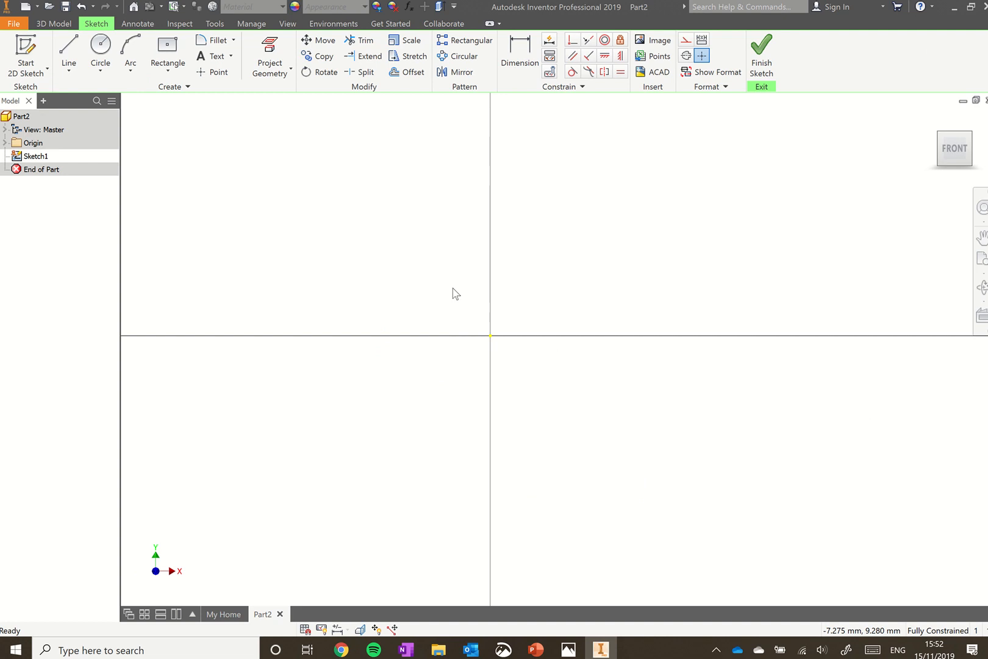
{"action": "mouse_move", "coordinate": [434, 279]}
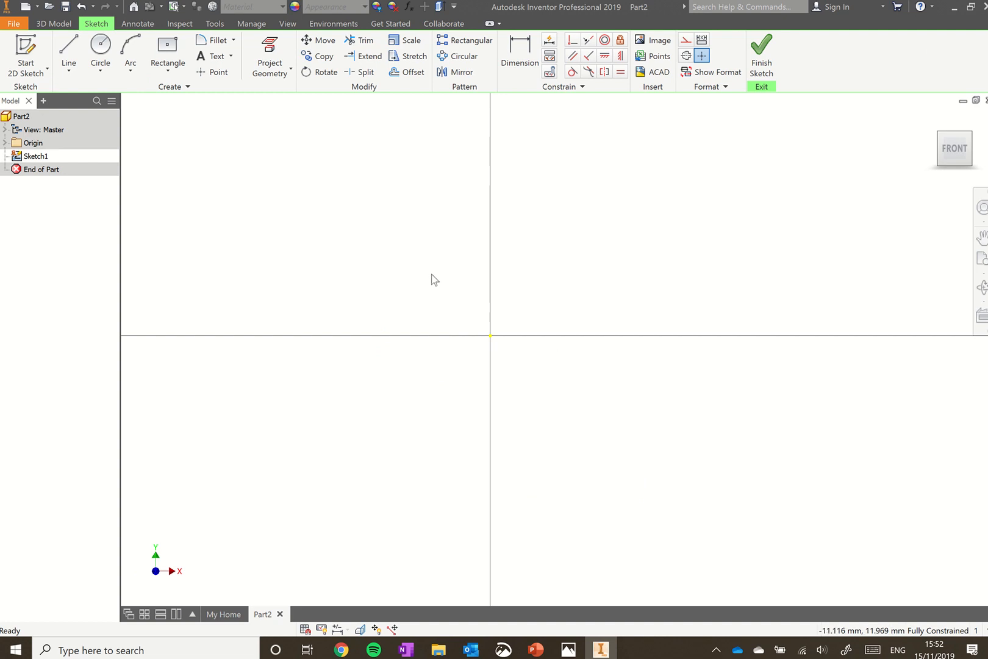
{"action": "mouse_move", "coordinate": [350, 246]}
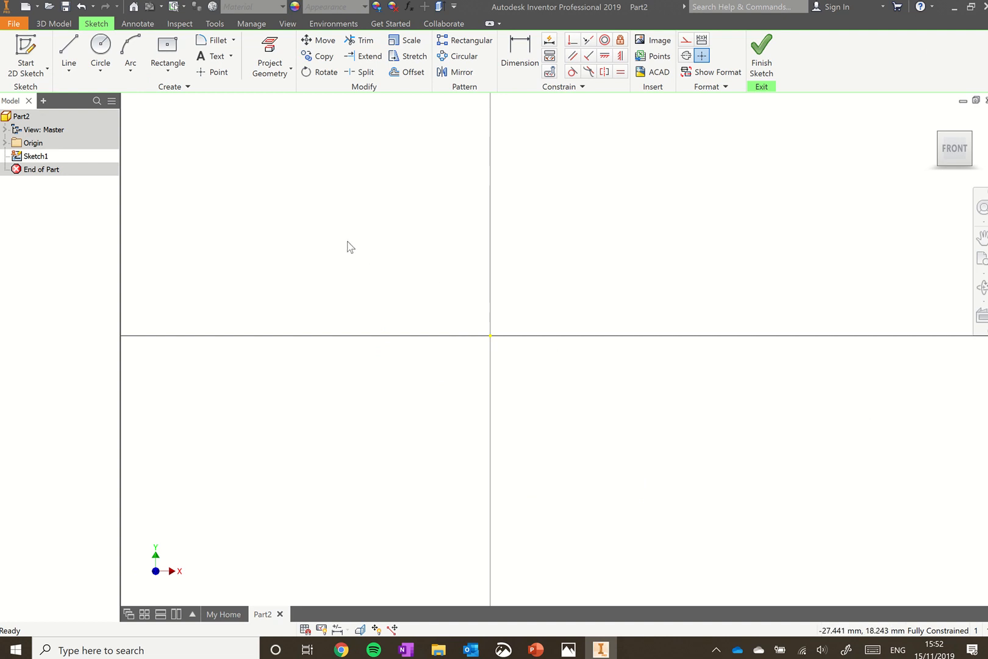
{"action": "mouse_move", "coordinate": [521, 311]}
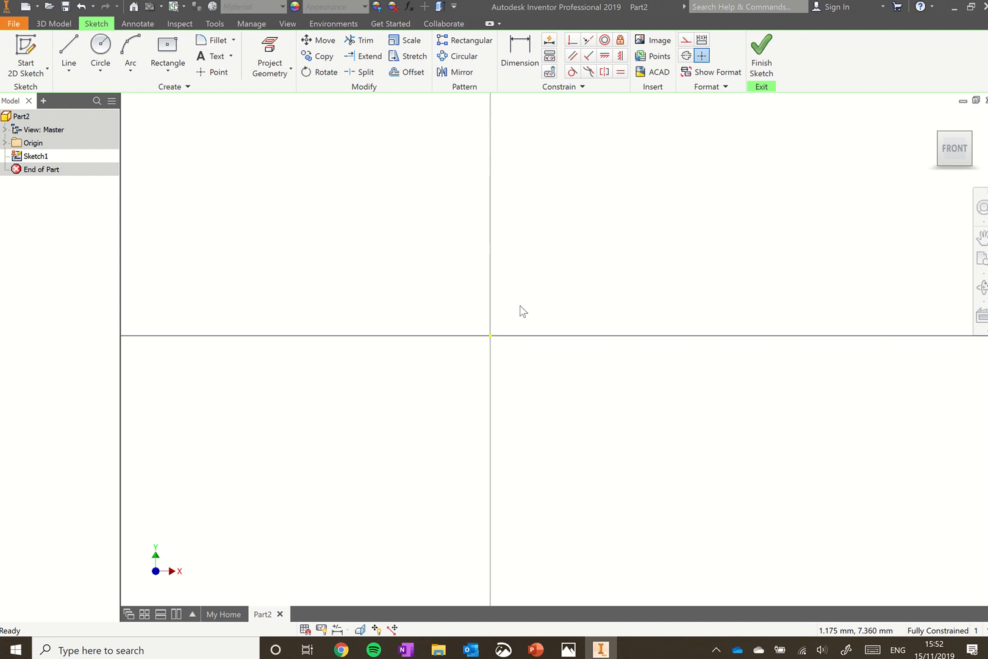
{"action": "mouse_move", "coordinate": [339, 390]}
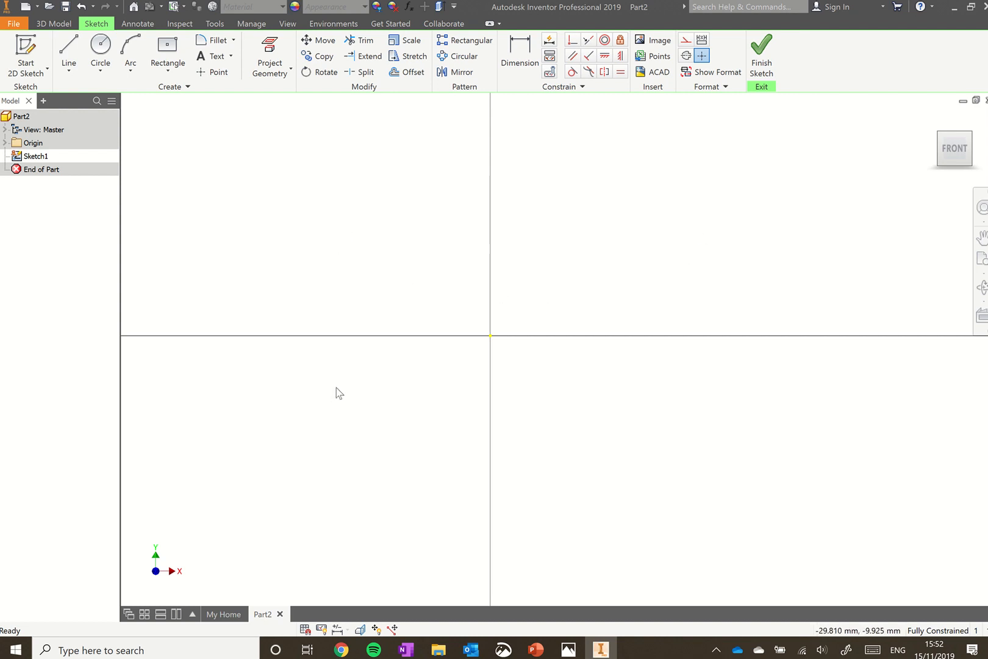
{"action": "left_click", "coordinate": [68, 52]}
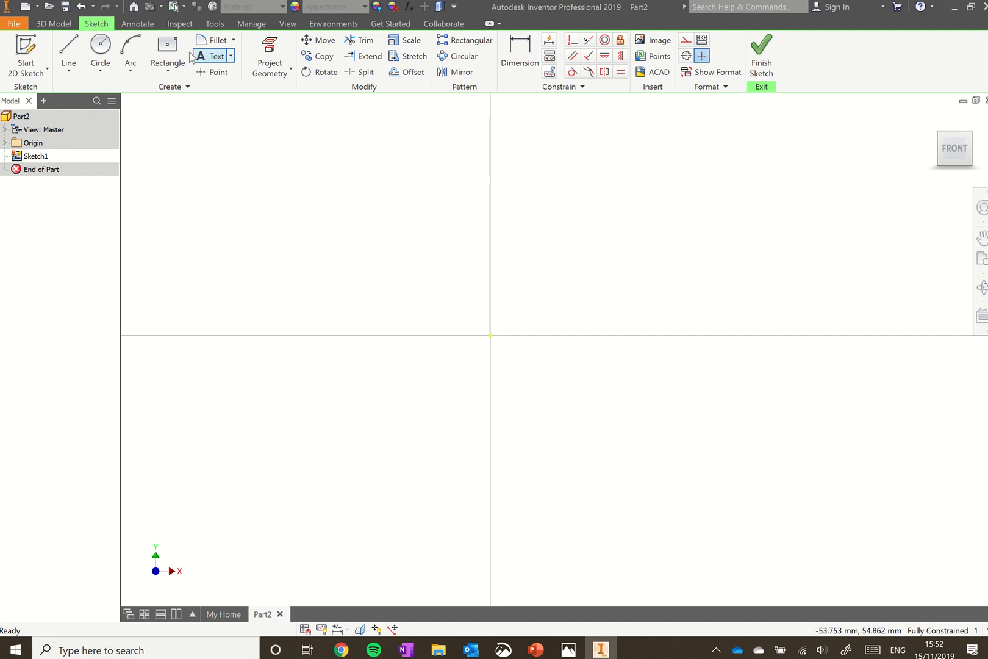
{"action": "left_click", "coordinate": [166, 52]}
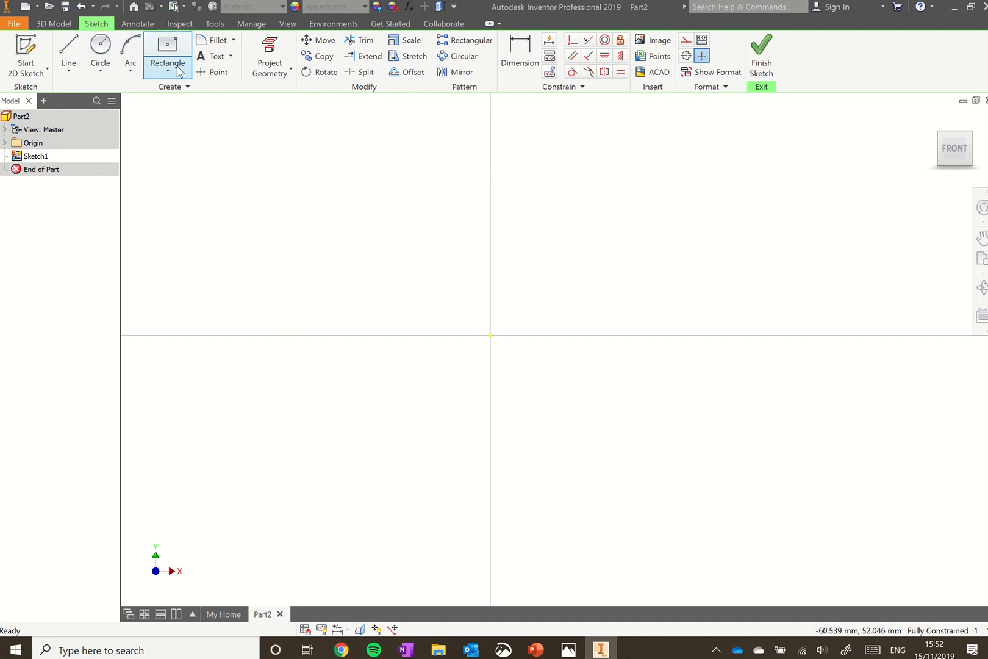
{"action": "mouse_move", "coordinate": [167, 47]}
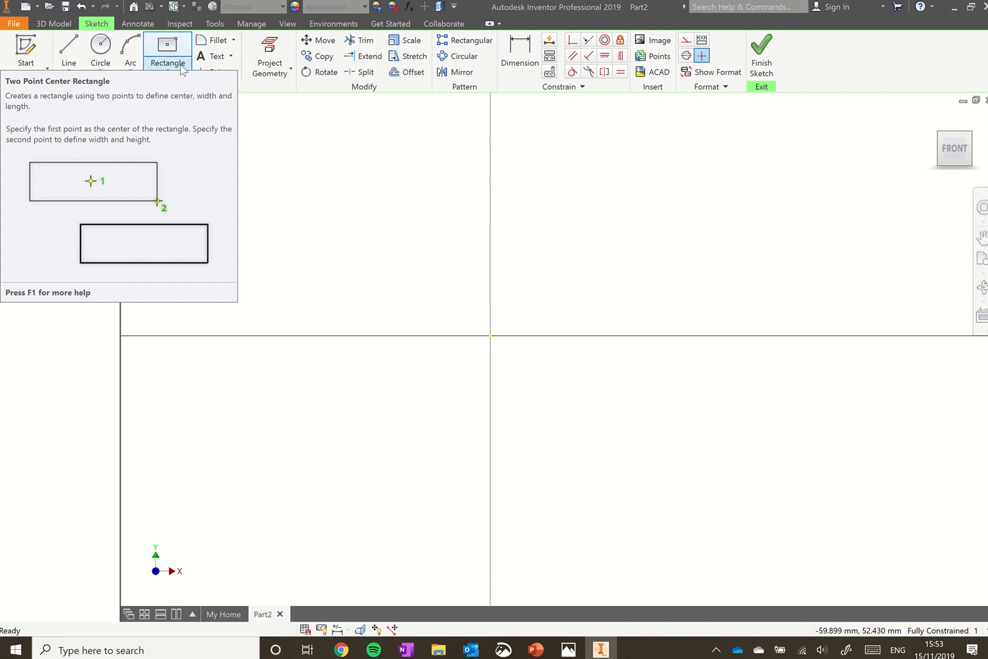
{"action": "left_click", "coordinate": [179, 65]}
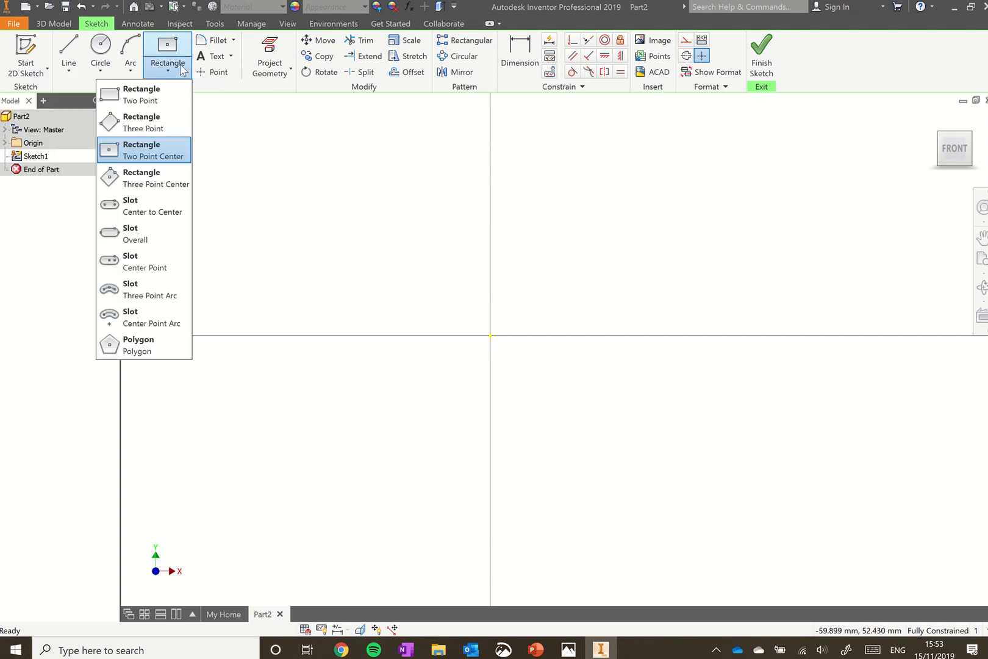
{"action": "mouse_move", "coordinate": [144, 121]}
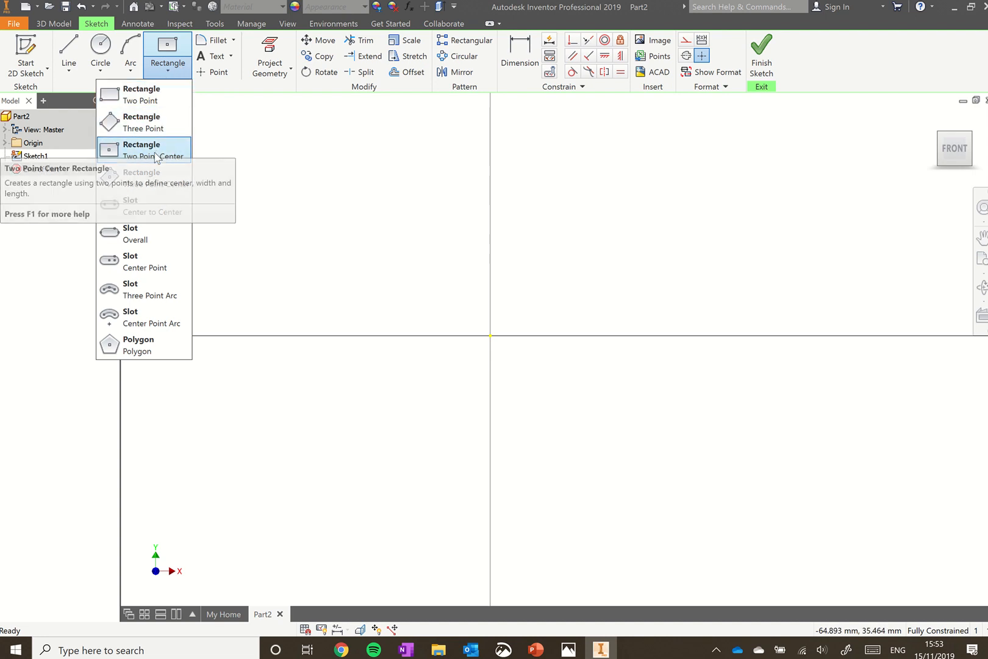
{"action": "left_click", "coordinate": [141, 149]}
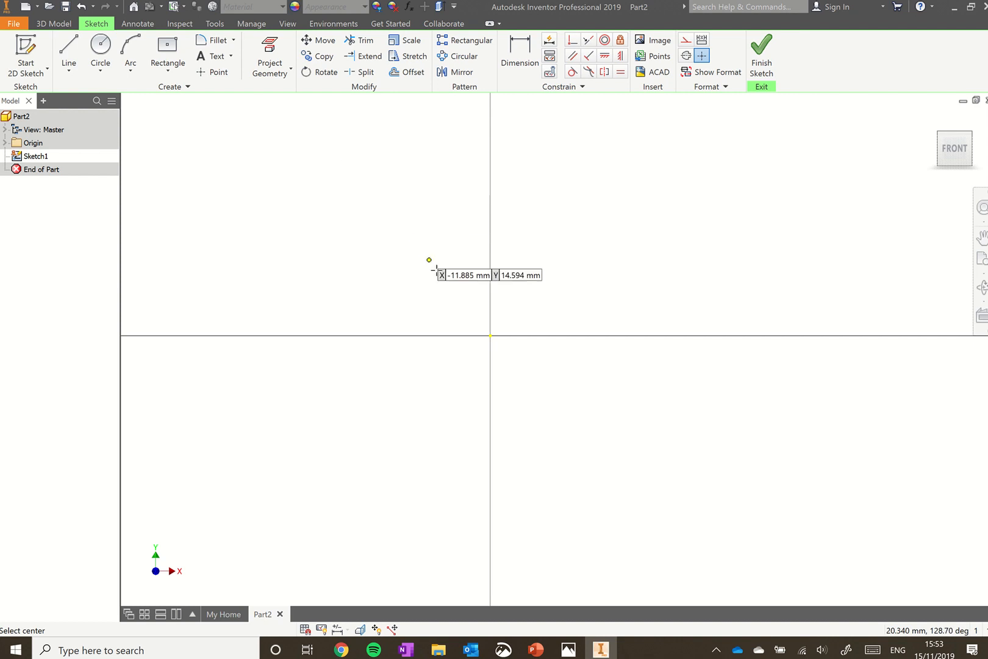
Draw a centre-based rectangle from the origin, roughly 92 mm wide
{"action": "left_click", "coordinate": [167, 49]}
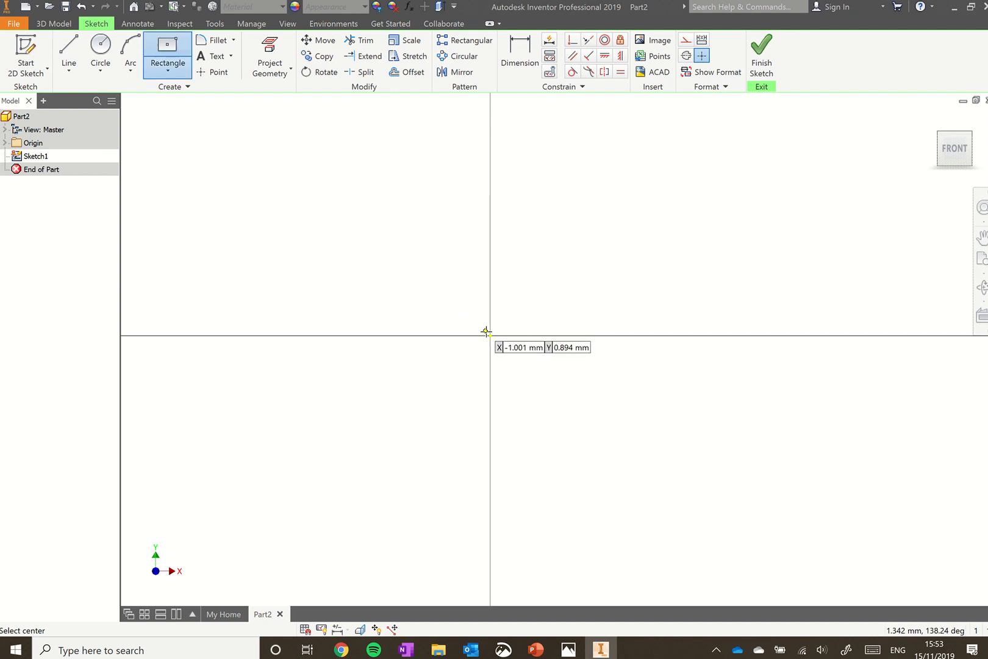
{"action": "mouse_move", "coordinate": [456, 353]}
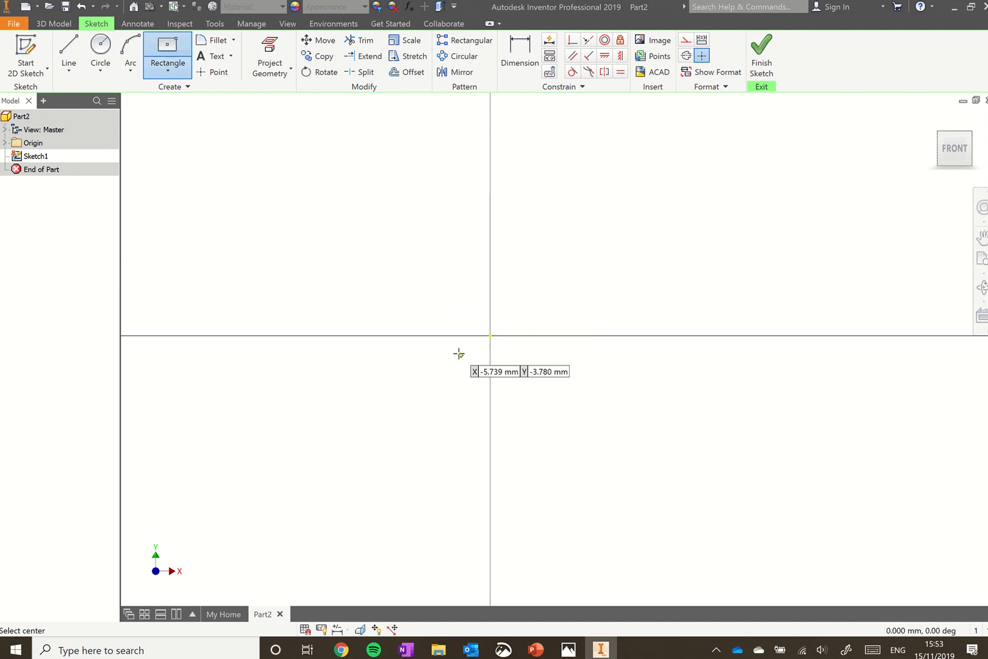
{"action": "mouse_move", "coordinate": [490, 335]}
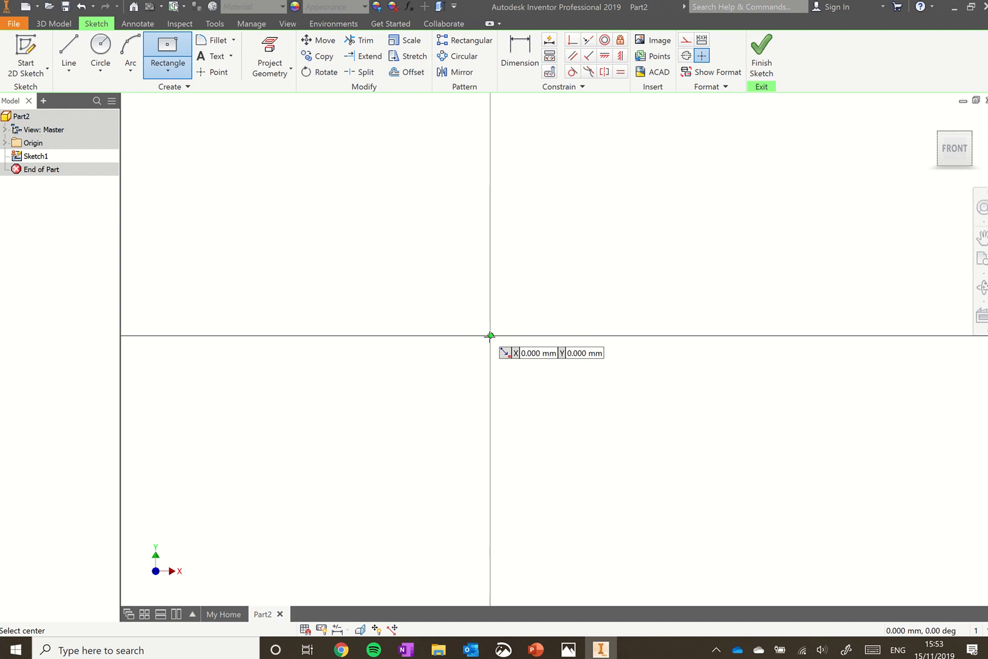
{"action": "left_click", "coordinate": [490, 336]}
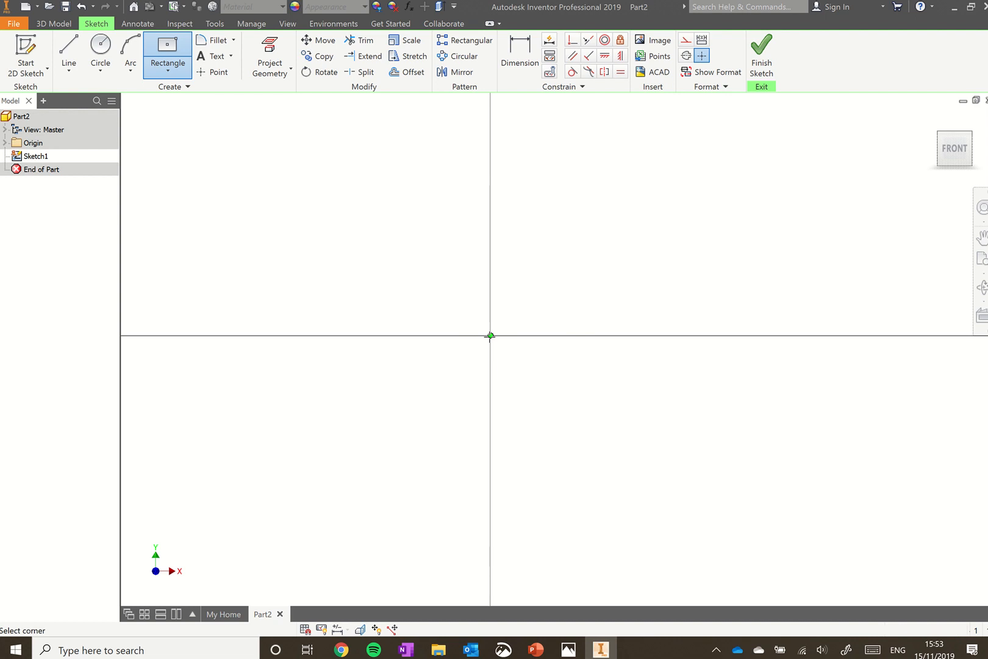
{"action": "left_click_drag", "start_coordinate": [490, 335], "coordinate": [625, 252]}
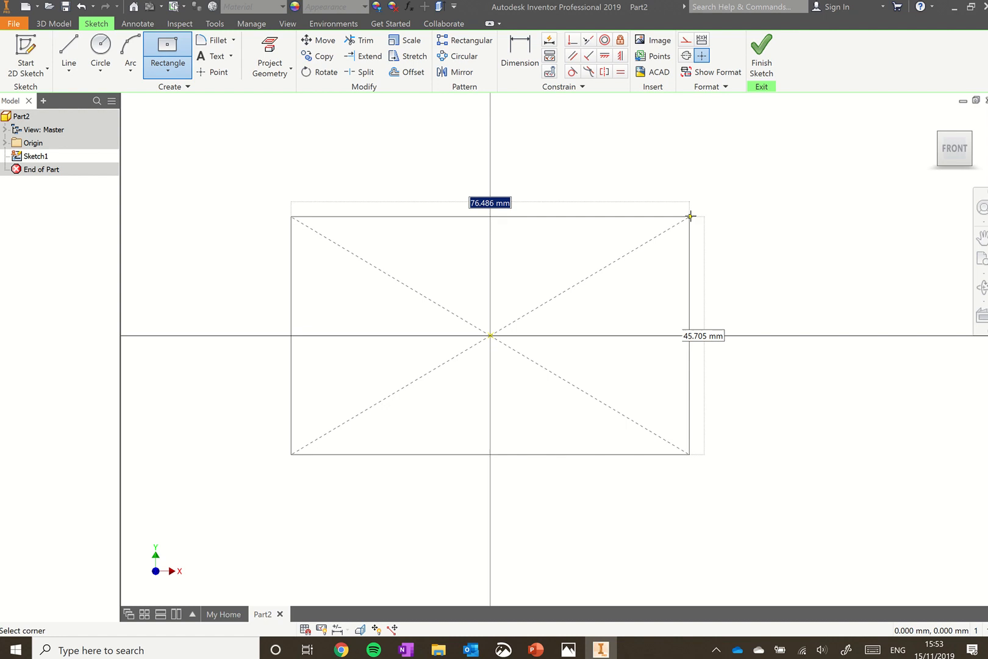
{"action": "left_click_drag", "start_coordinate": [690, 216], "coordinate": [698, 208]}
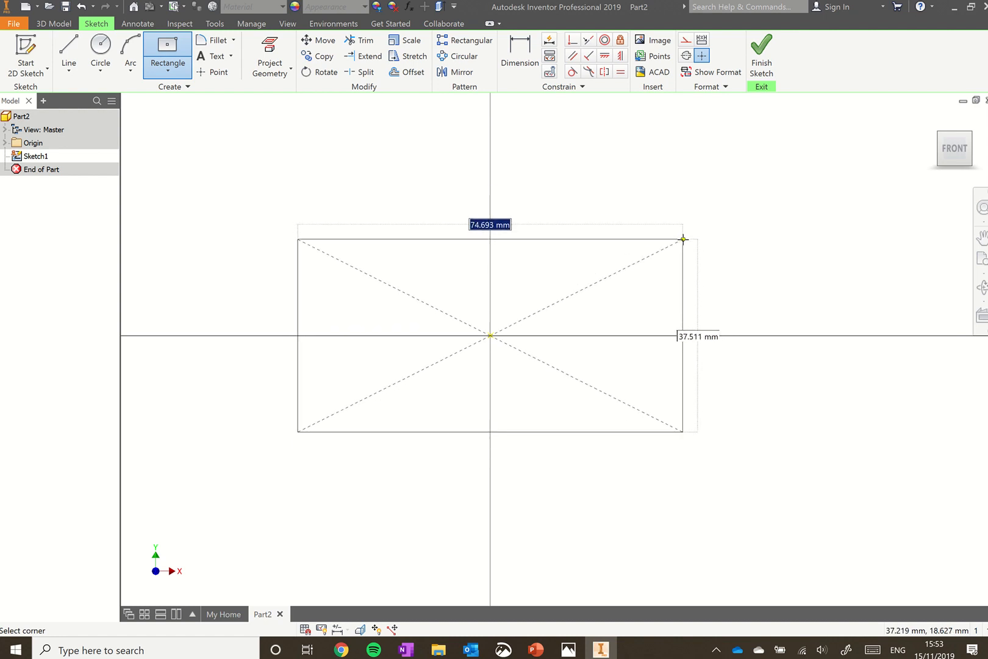
{"action": "left_click_drag", "start_coordinate": [683, 239], "coordinate": [700, 220]}
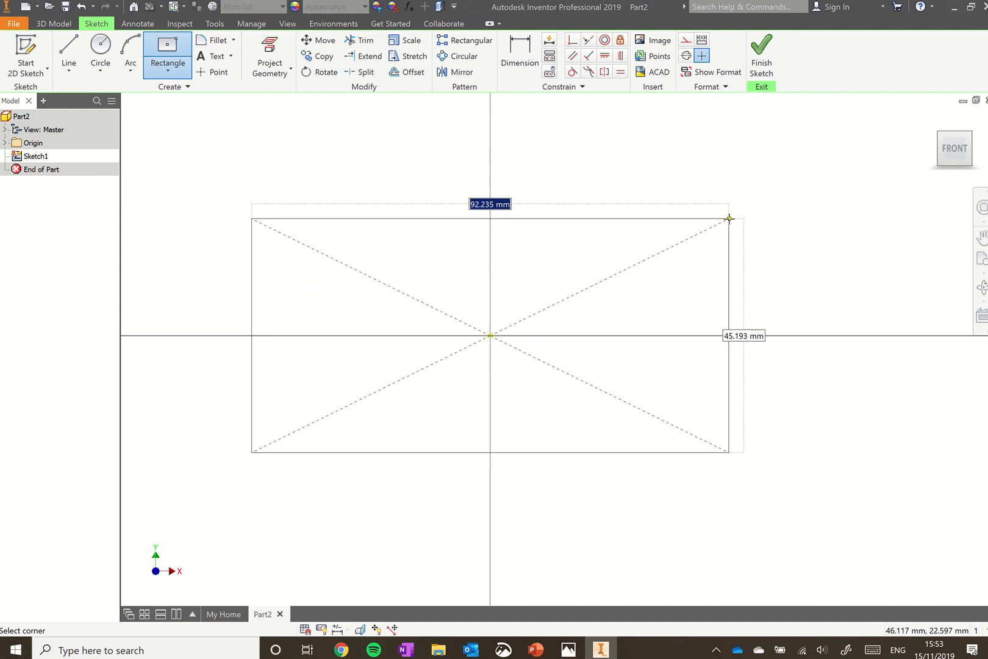
{"action": "left_click_drag", "start_coordinate": [728, 219], "coordinate": [729, 190]}
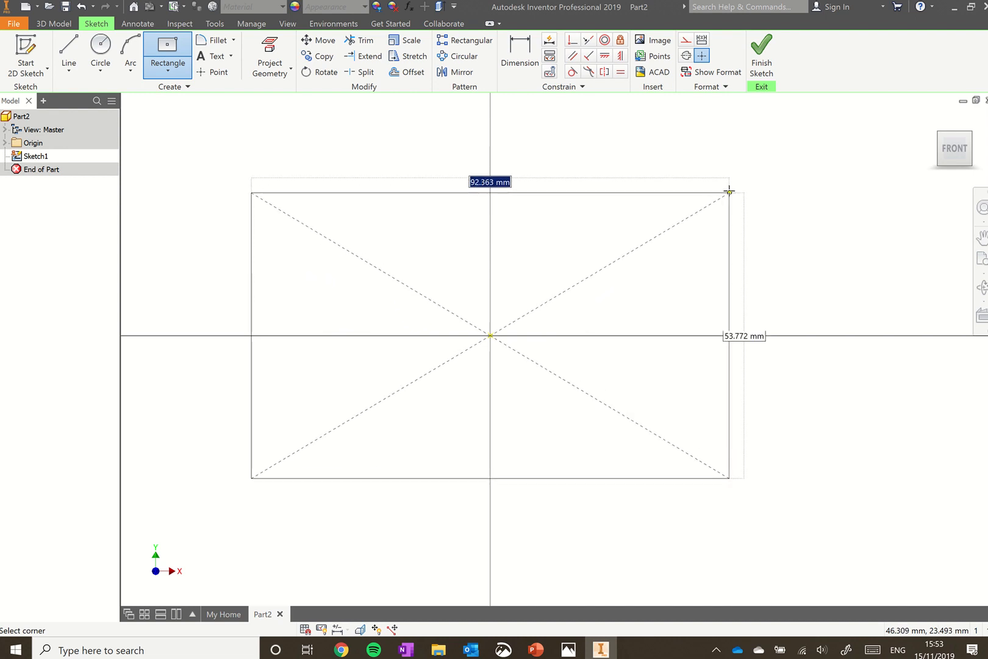
{"action": "left_click_drag", "start_coordinate": [728, 192], "coordinate": [728, 181]}
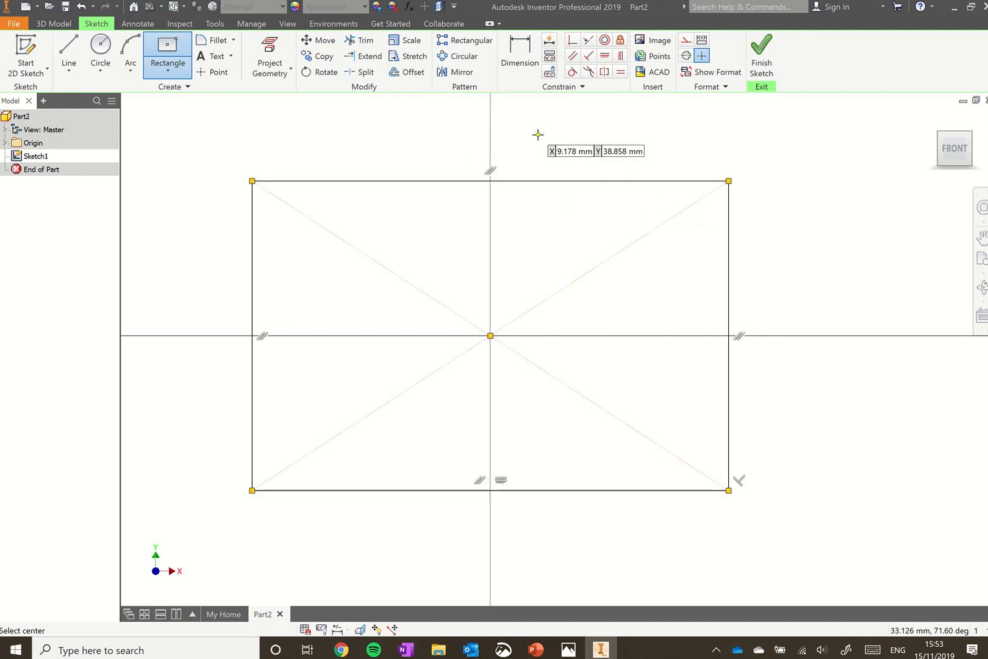
{"action": "mouse_move", "coordinate": [534, 120]}
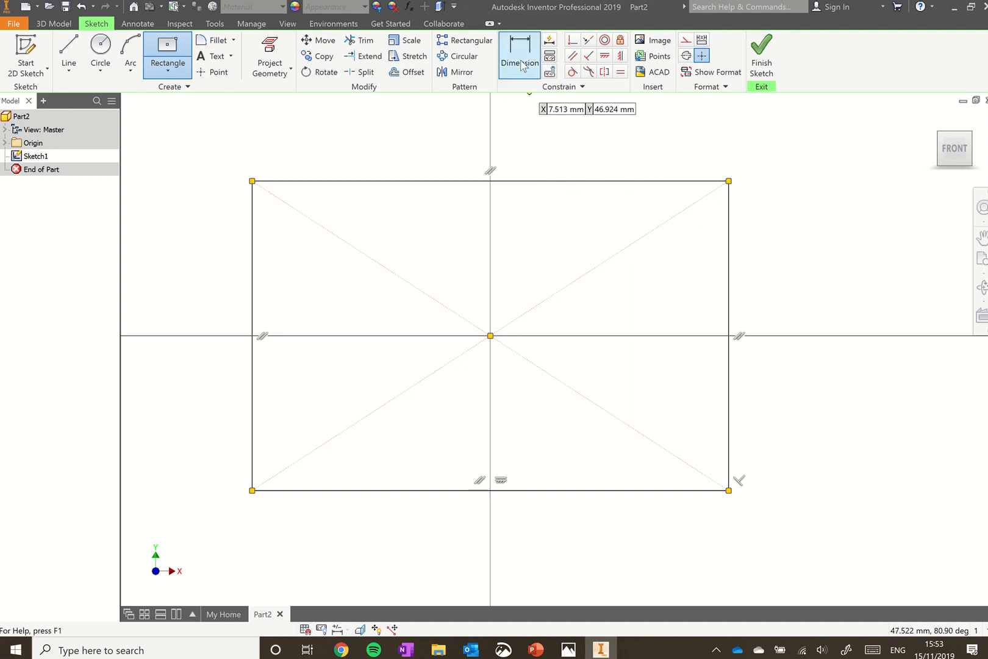
{"action": "mouse_move", "coordinate": [518, 57]}
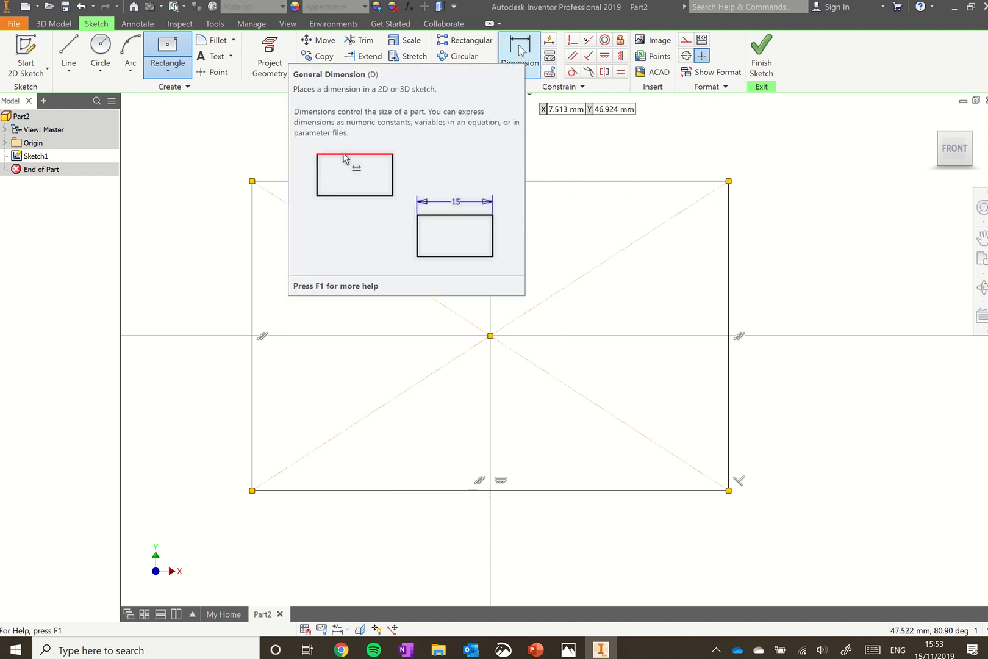
Dimension the top edge 90 mm and the right edge 60 mm, fully constraining the sketch
{"action": "left_click", "coordinate": [518, 56]}
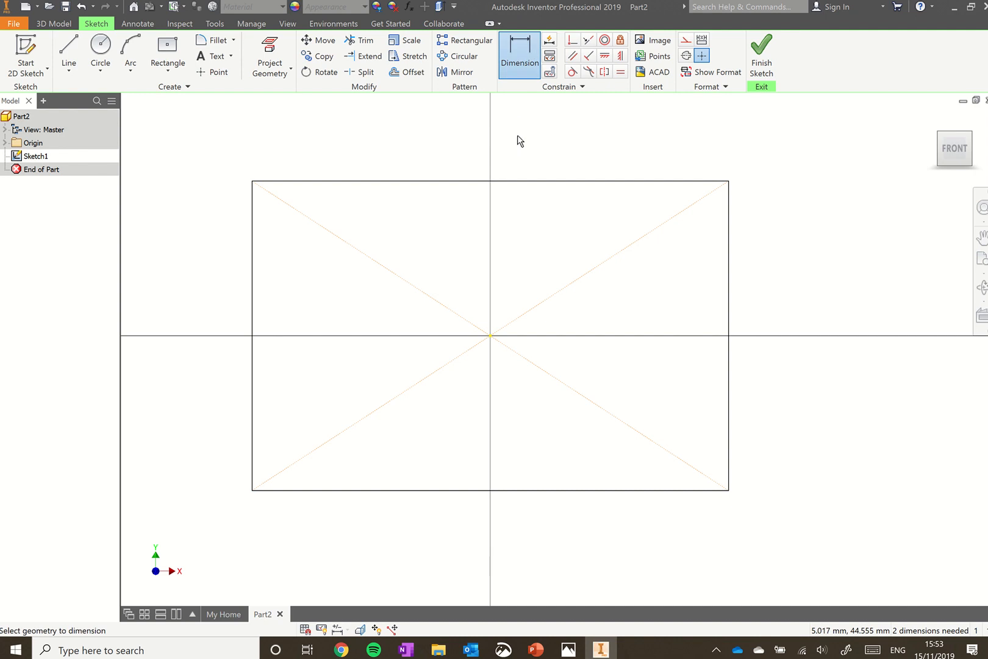
{"action": "mouse_move", "coordinate": [521, 183]}
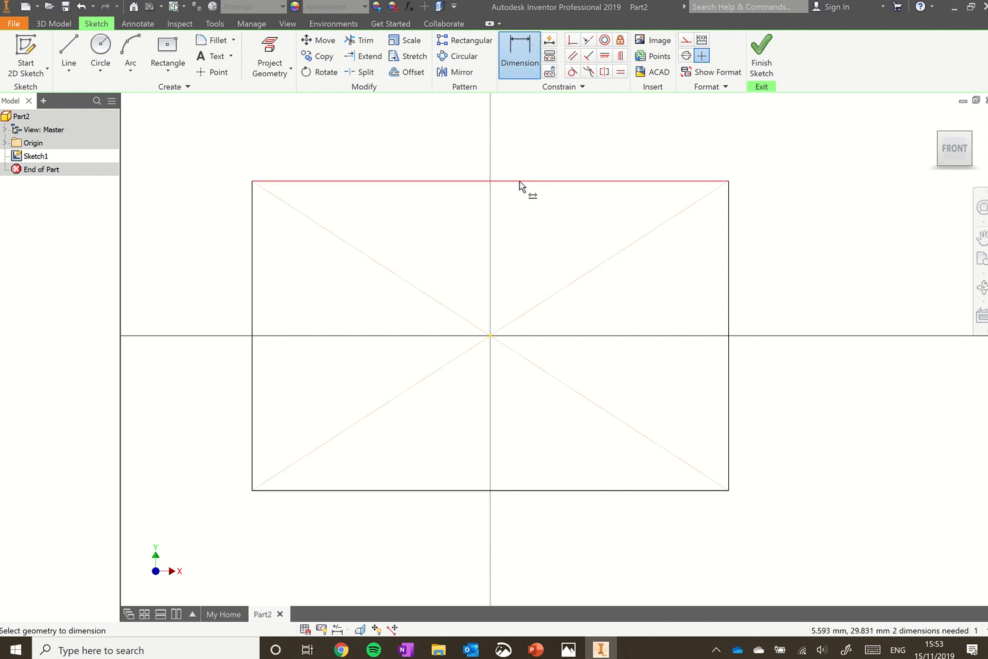
{"action": "left_click", "coordinate": [491, 184]}
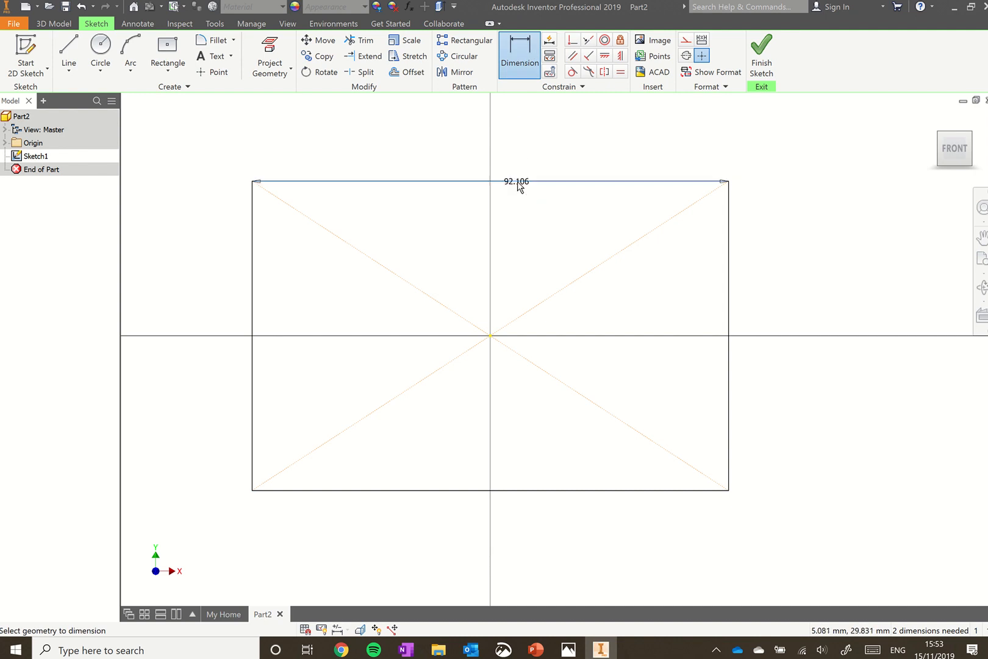
{"action": "left_click", "coordinate": [516, 181]}
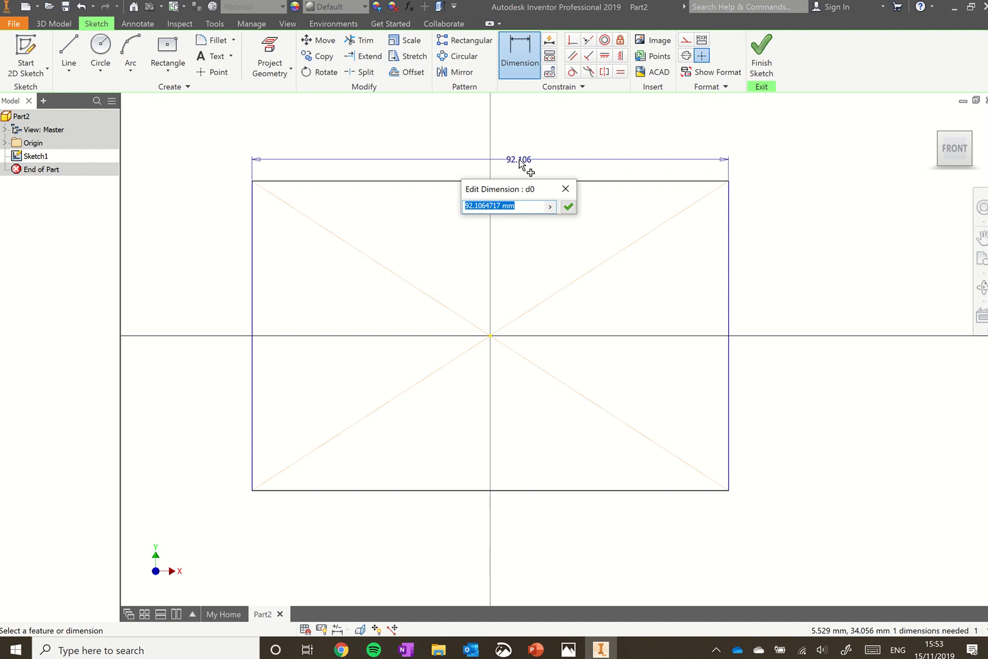
{"action": "type", "text": "90"}
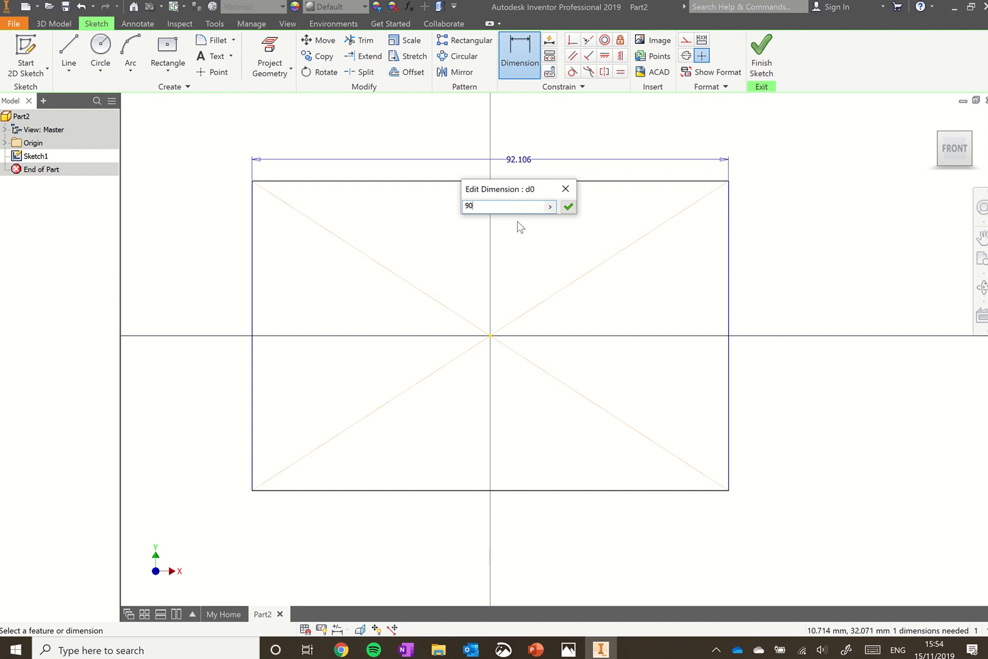
{"action": "left_click", "coordinate": [567, 206]}
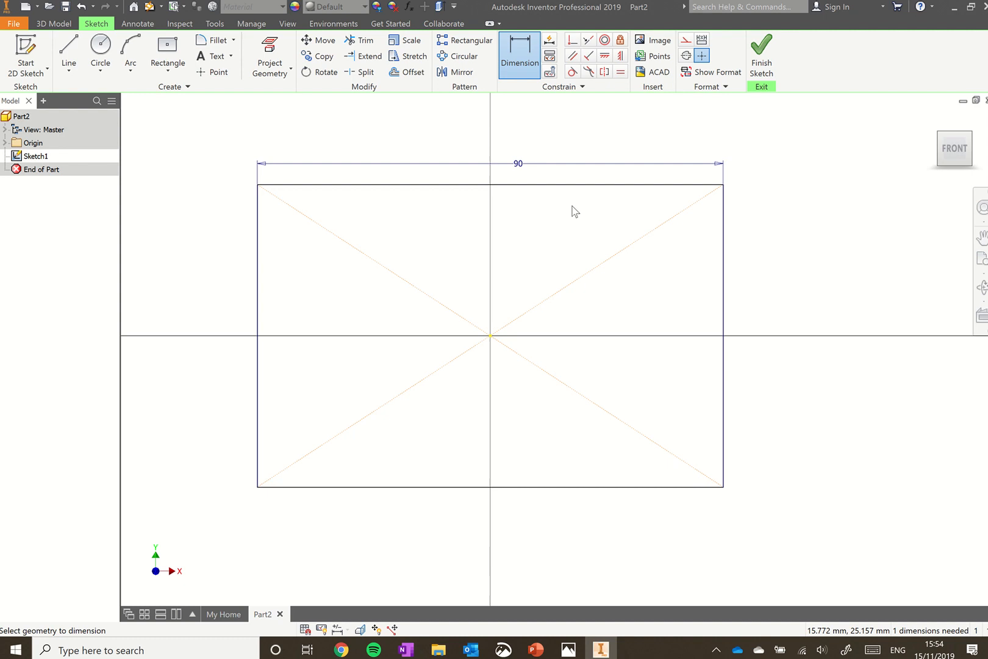
{"action": "mouse_move", "coordinate": [723, 283]}
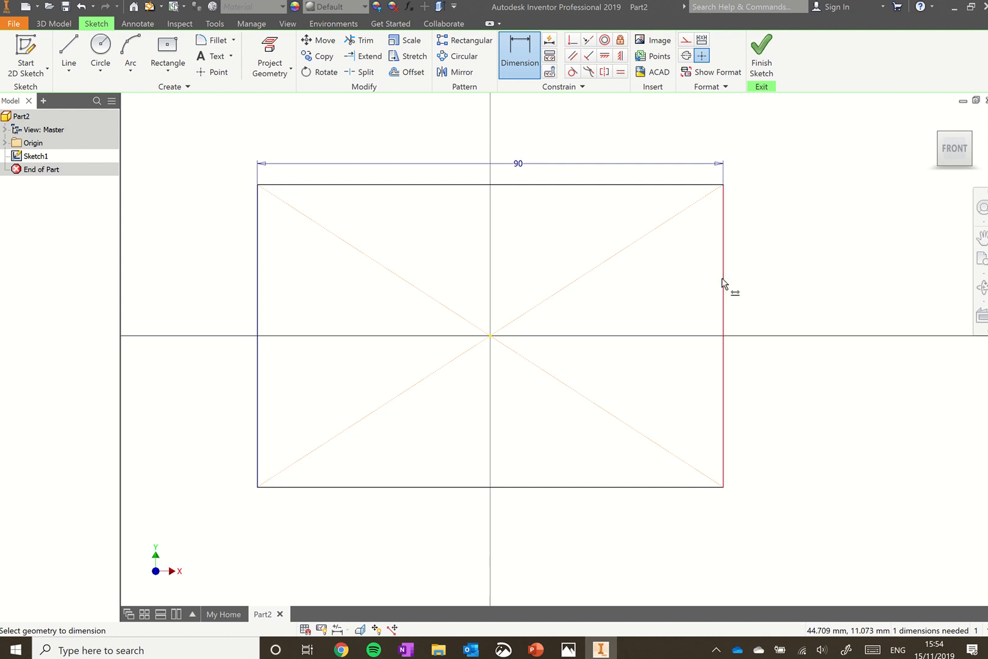
{"action": "mouse_move", "coordinate": [738, 284]}
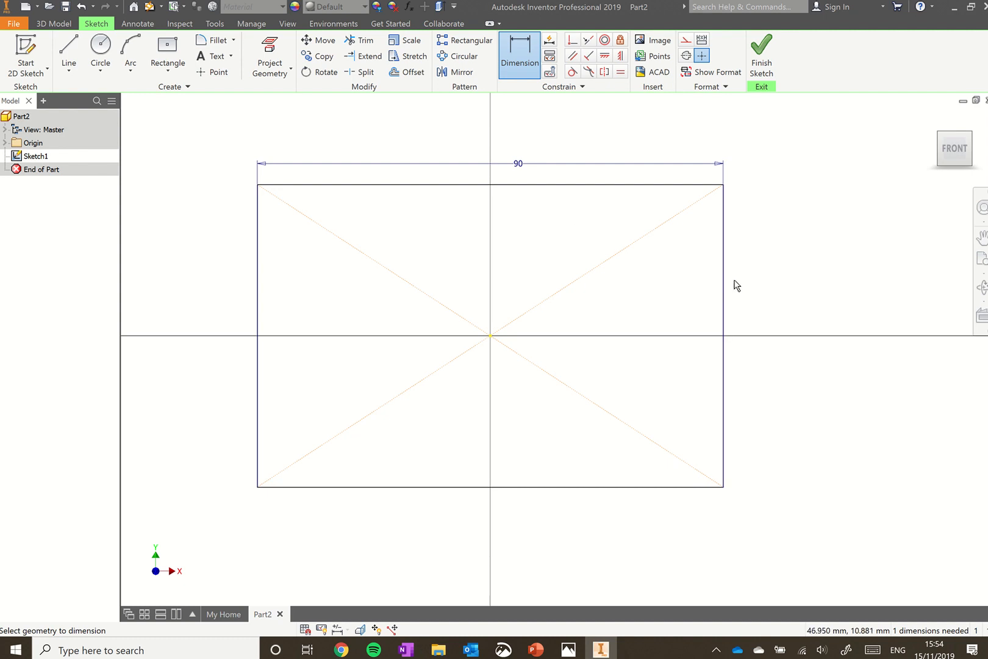
{"action": "mouse_move", "coordinate": [728, 290]}
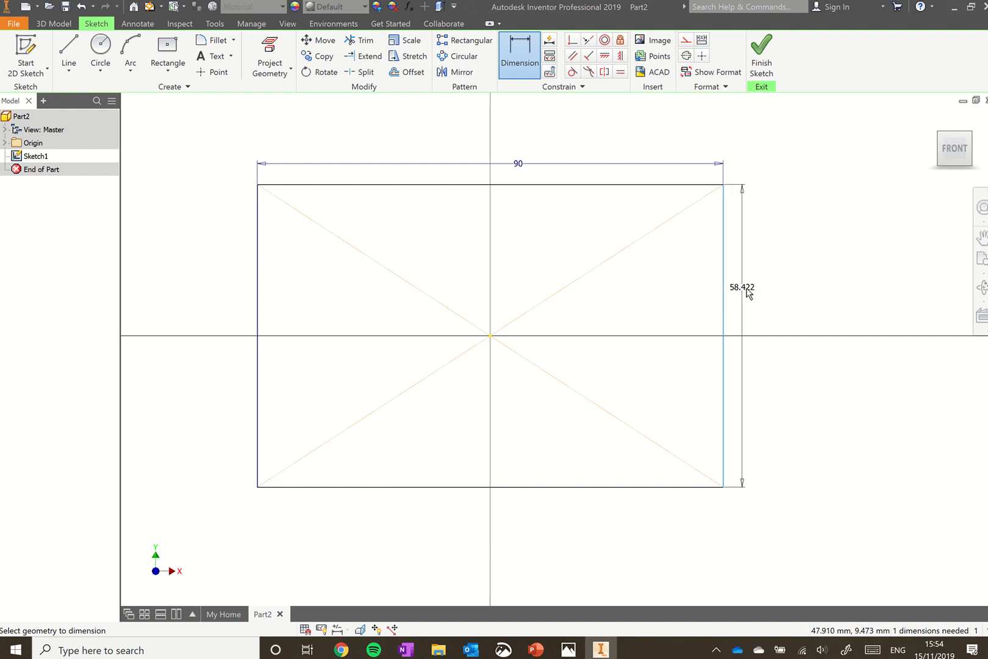
{"action": "left_click", "coordinate": [741, 287]}
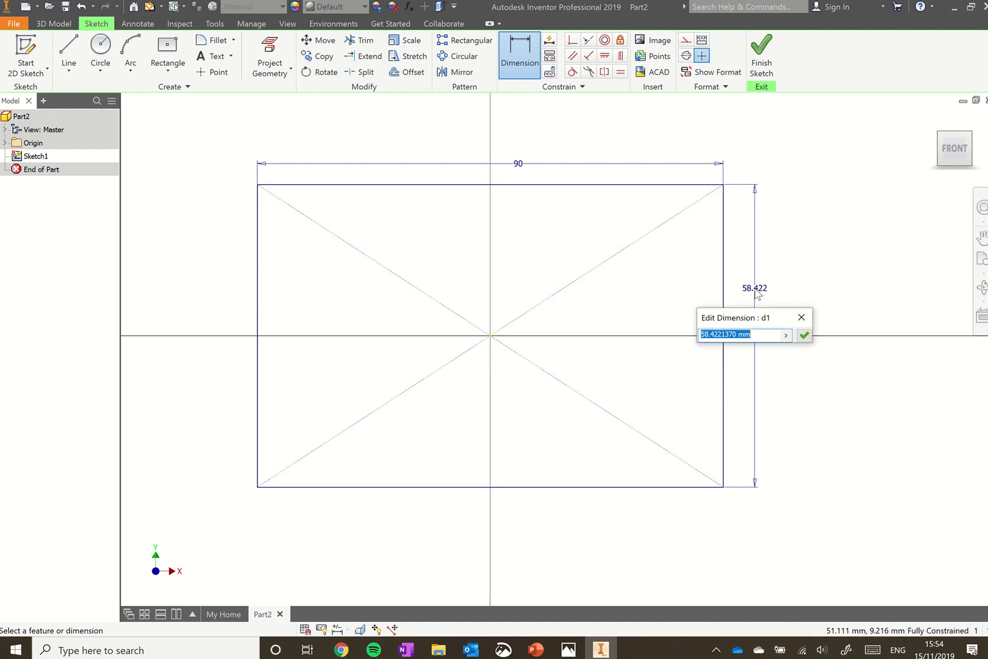
{"action": "type", "text": "6"}
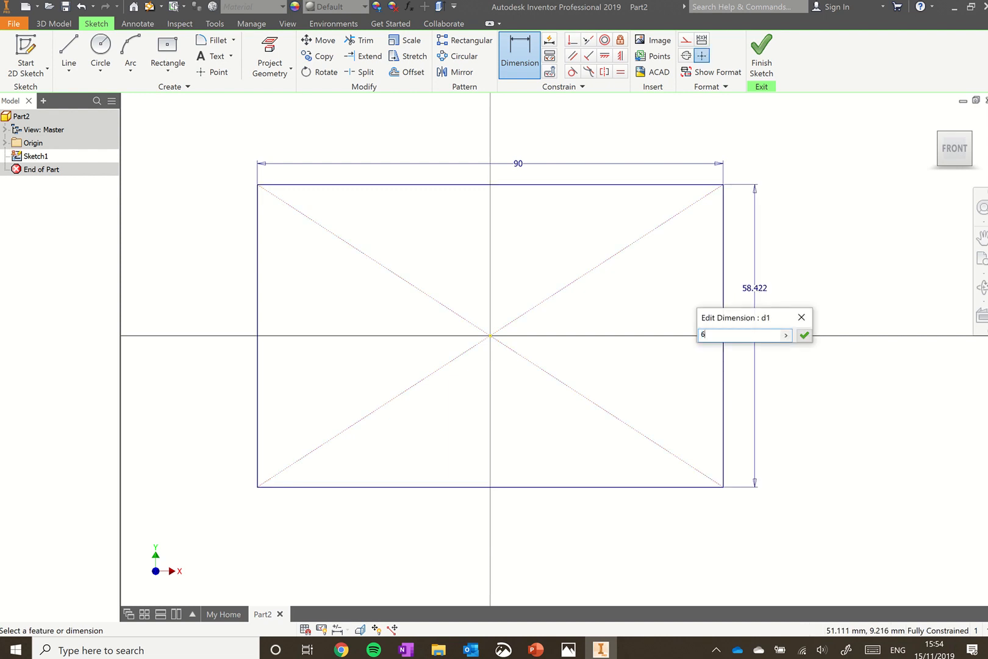
{"action": "type", "text": "0"}
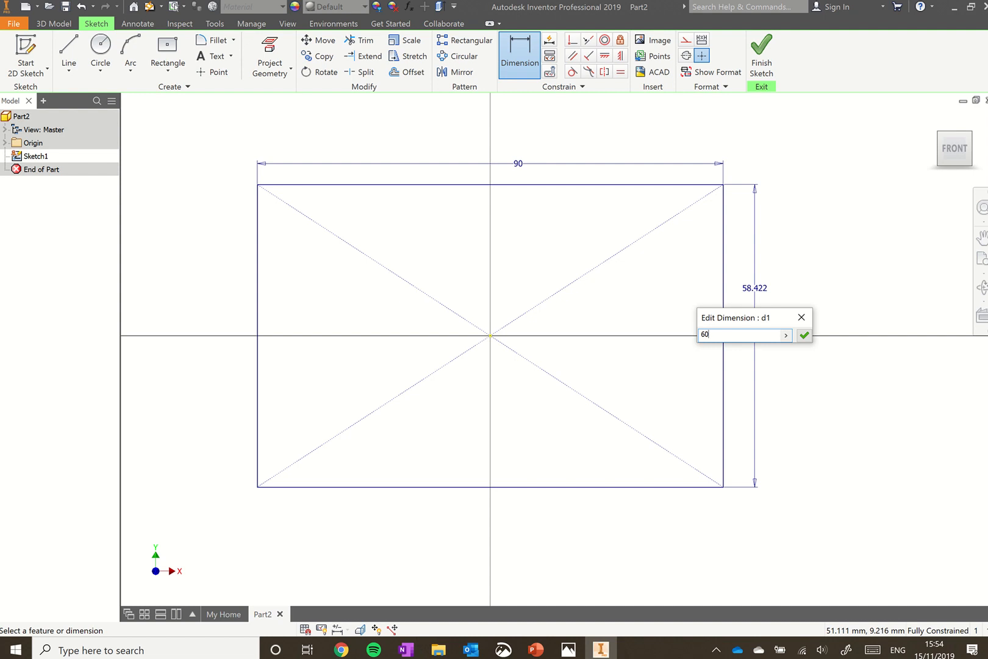
{"action": "left_click", "coordinate": [803, 335]}
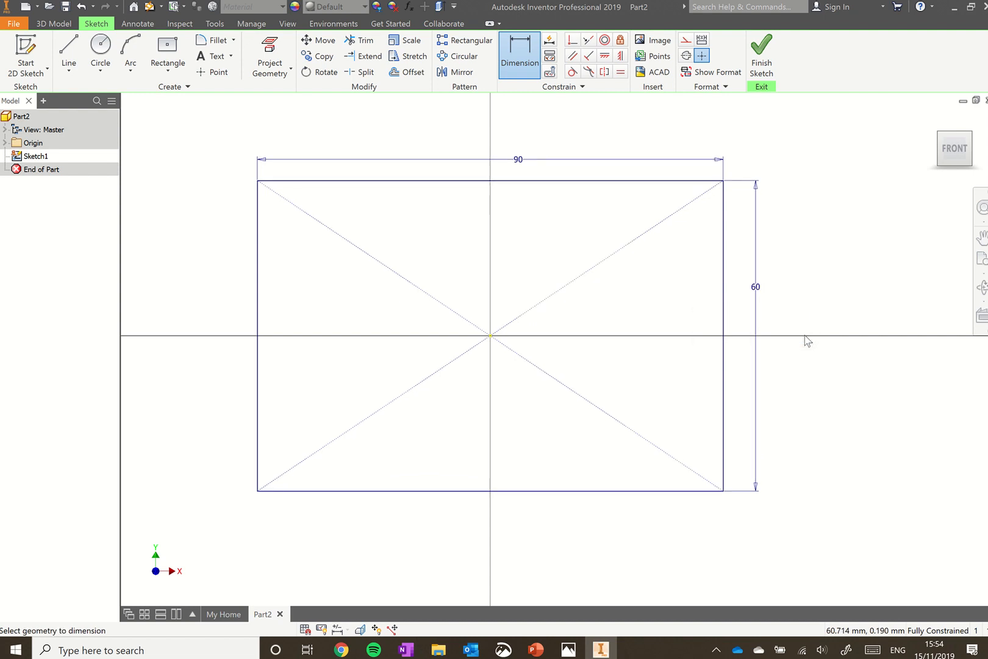
{"action": "mouse_move", "coordinate": [667, 183]}
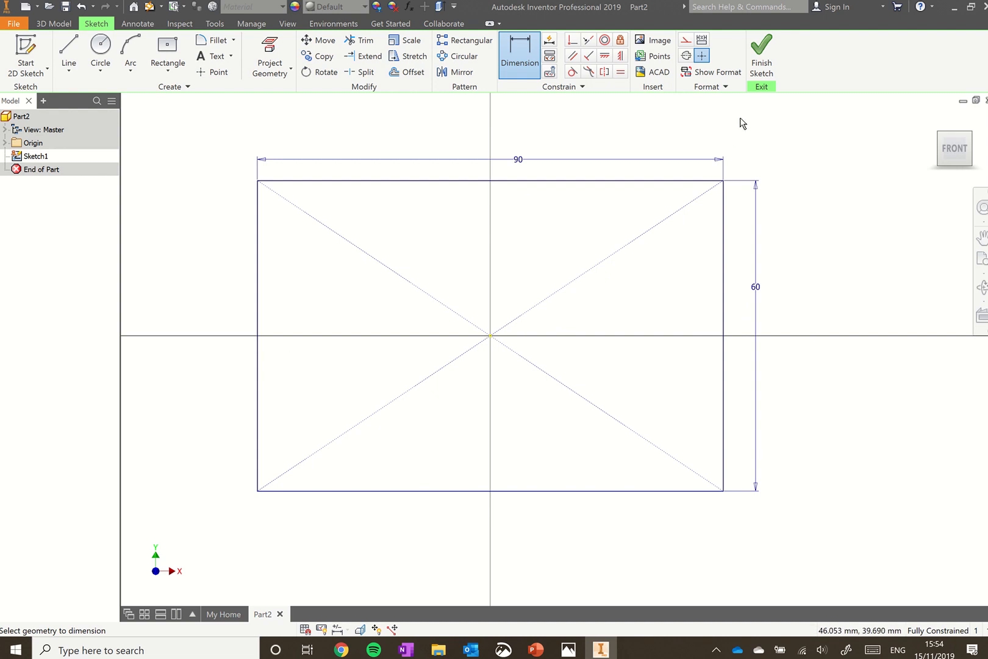
Finish the sketch and extrude the 90 by 60 rectangle 80 mm into a box
{"action": "left_click", "coordinate": [760, 54]}
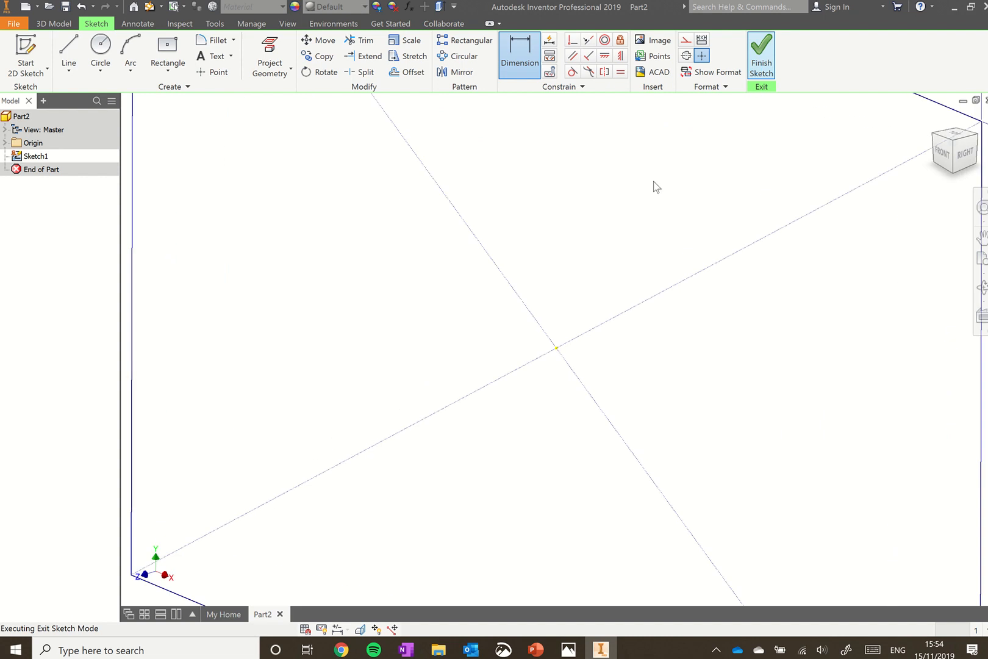
{"action": "left_click", "coordinate": [760, 54]}
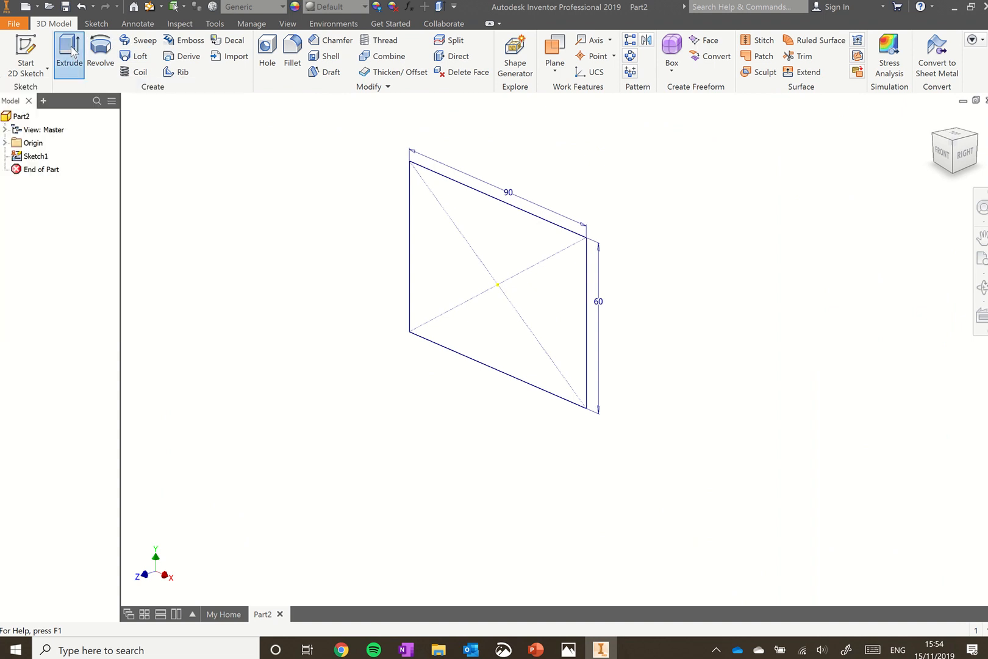
{"action": "left_click", "coordinate": [69, 51]}
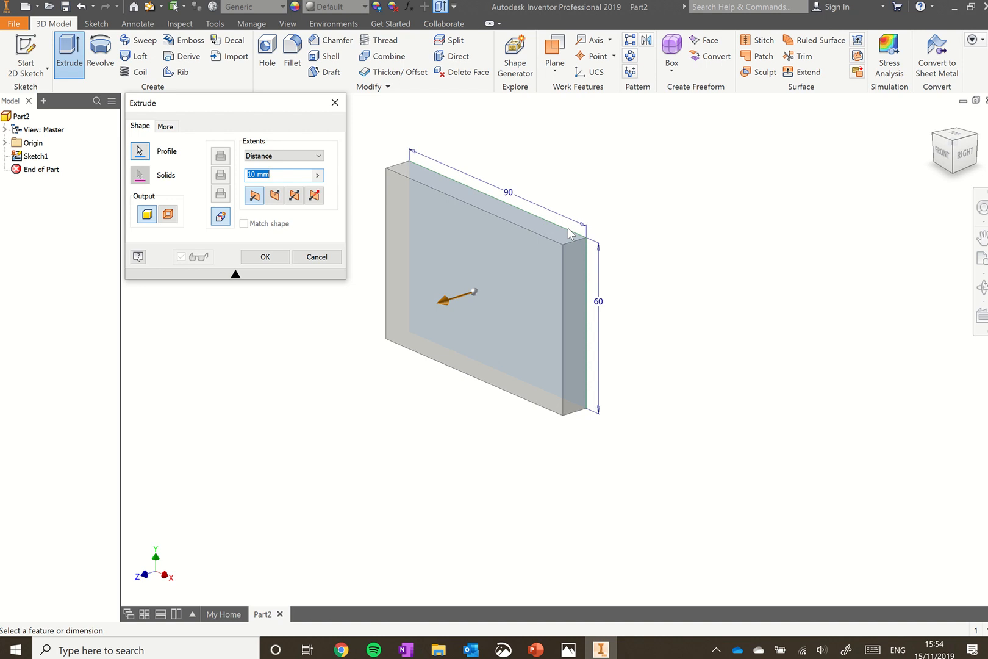
{"action": "left_click", "coordinate": [277, 174]}
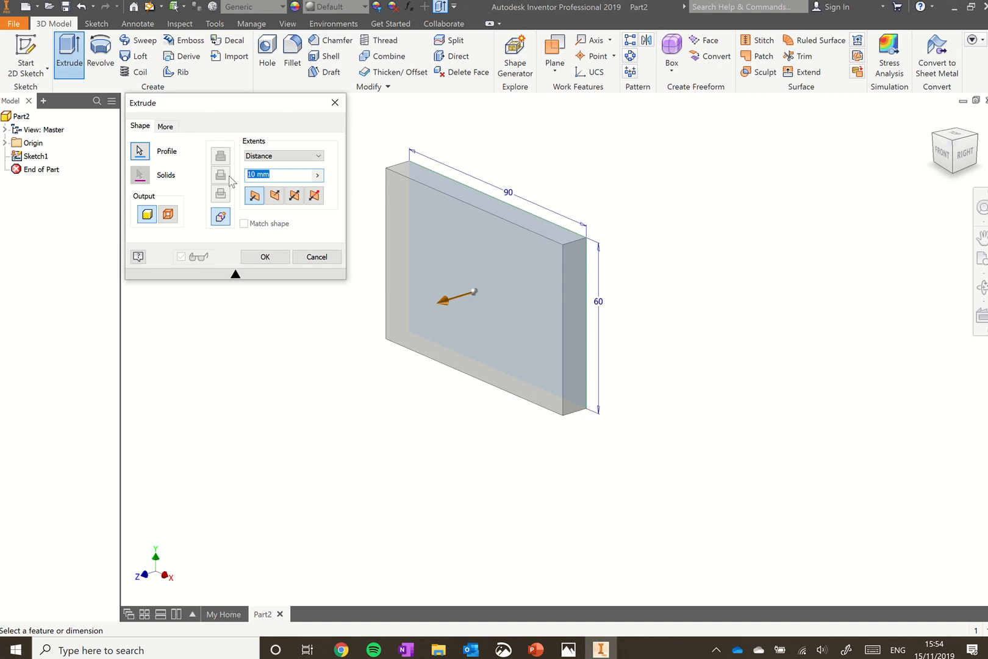
{"action": "type", "text": "80"}
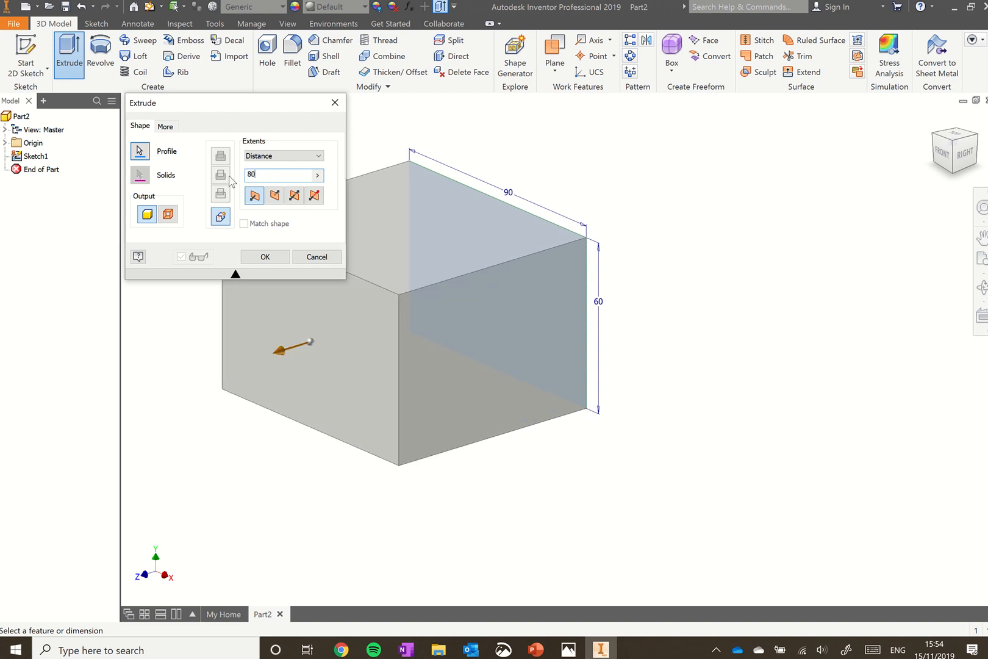
{"action": "left_click", "coordinate": [273, 195]}
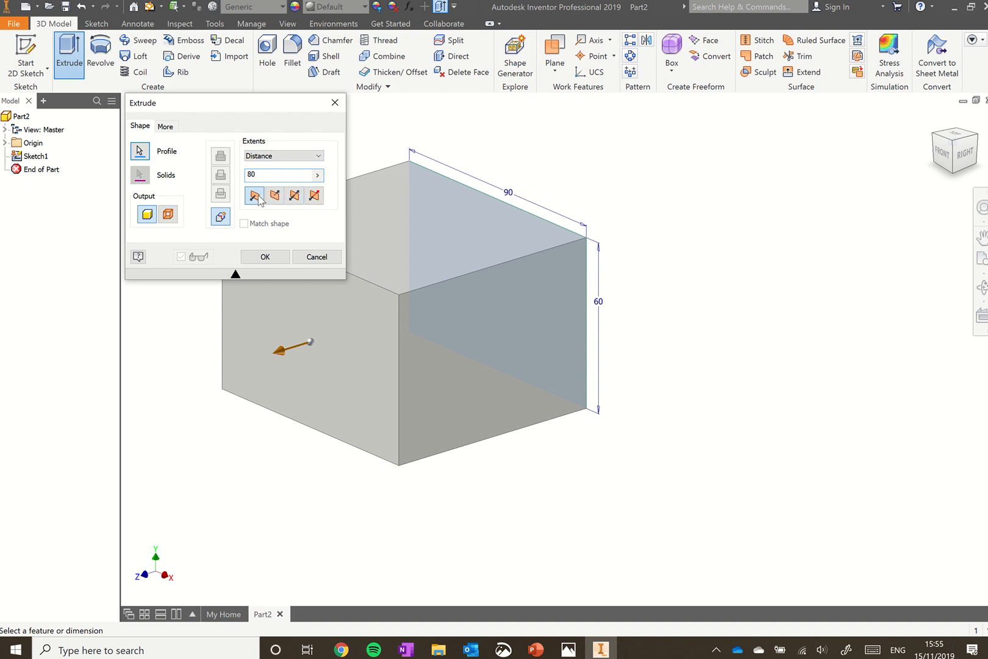
{"action": "mouse_move", "coordinate": [292, 195]}
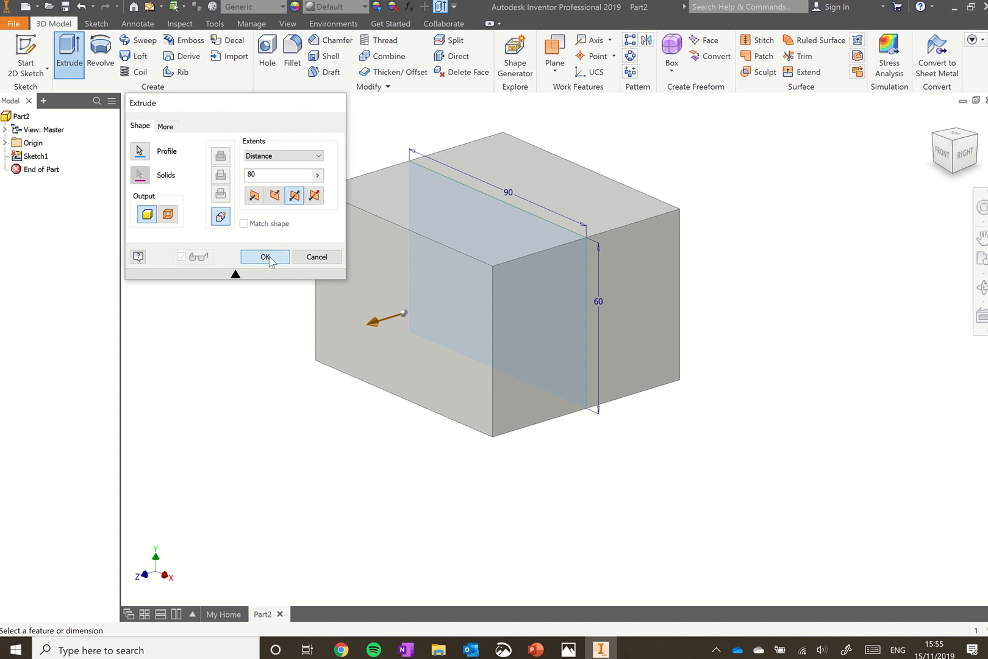
{"action": "left_click", "coordinate": [264, 257]}
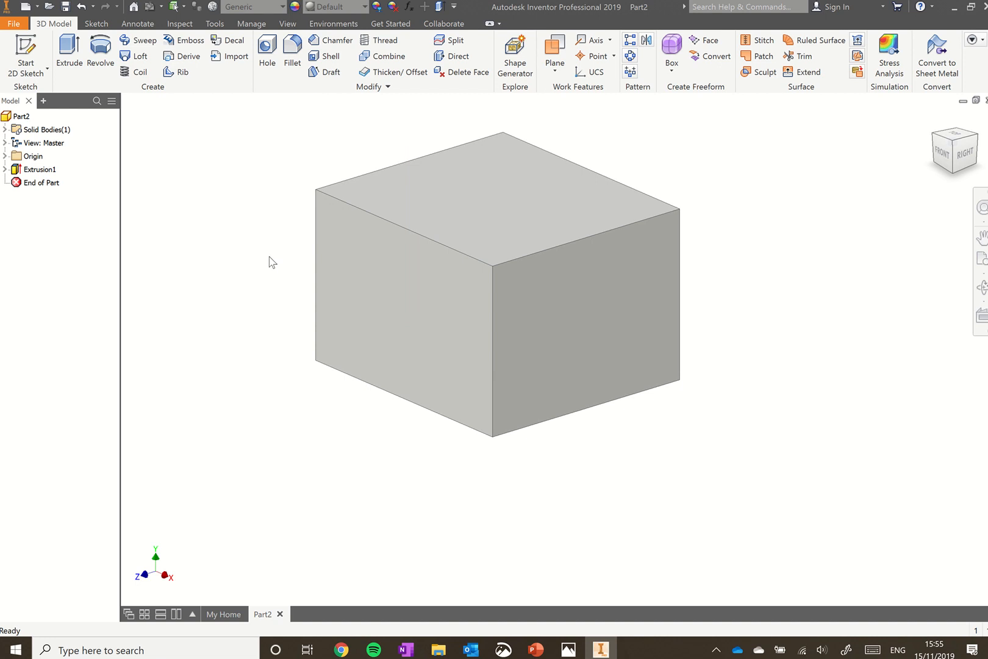
{"action": "mouse_move", "coordinate": [84, 132]}
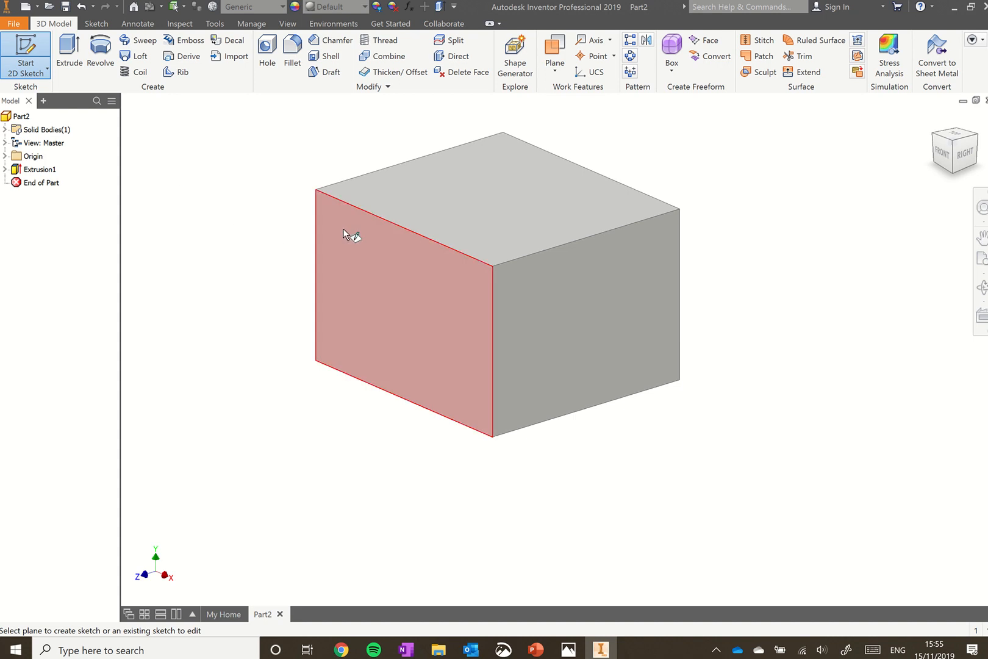
{"action": "mouse_move", "coordinate": [384, 286]}
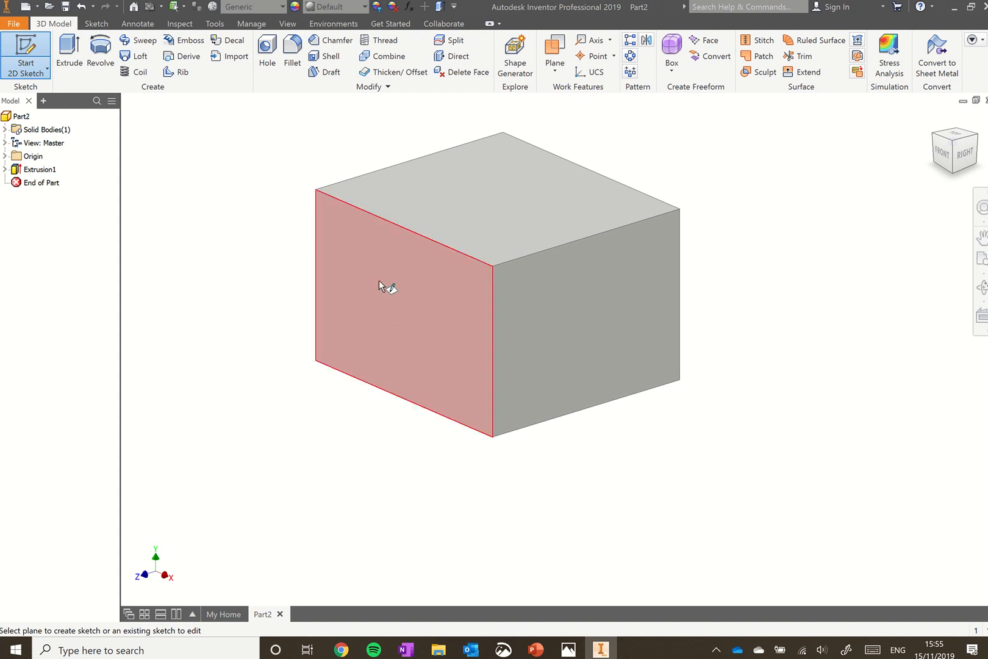
Select the box's front face as the plane for Sketch2
{"action": "left_click", "coordinate": [391, 284]}
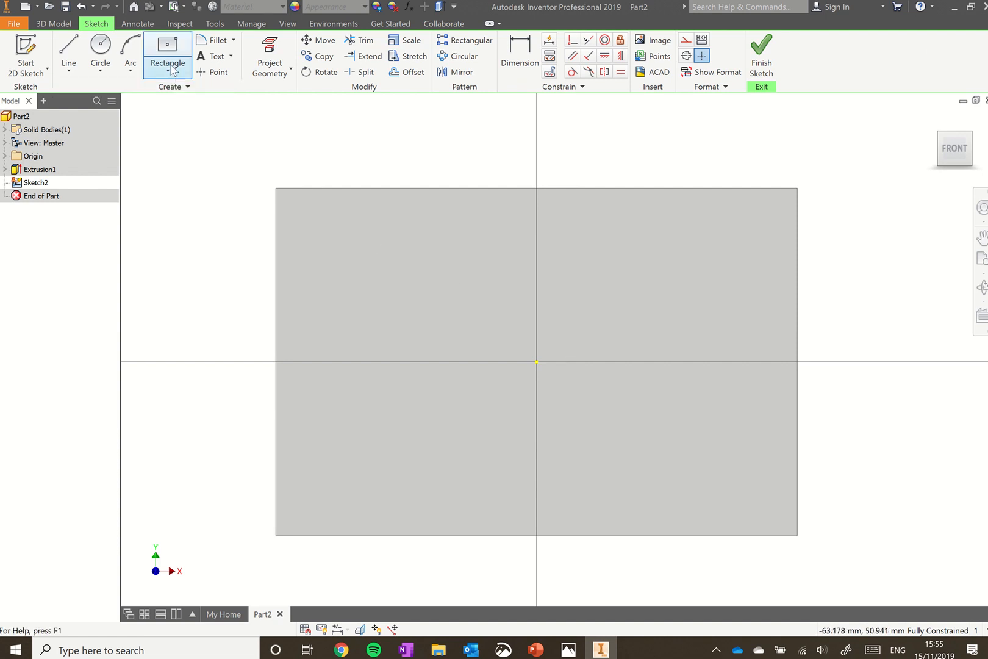
{"action": "mouse_move", "coordinate": [168, 56]}
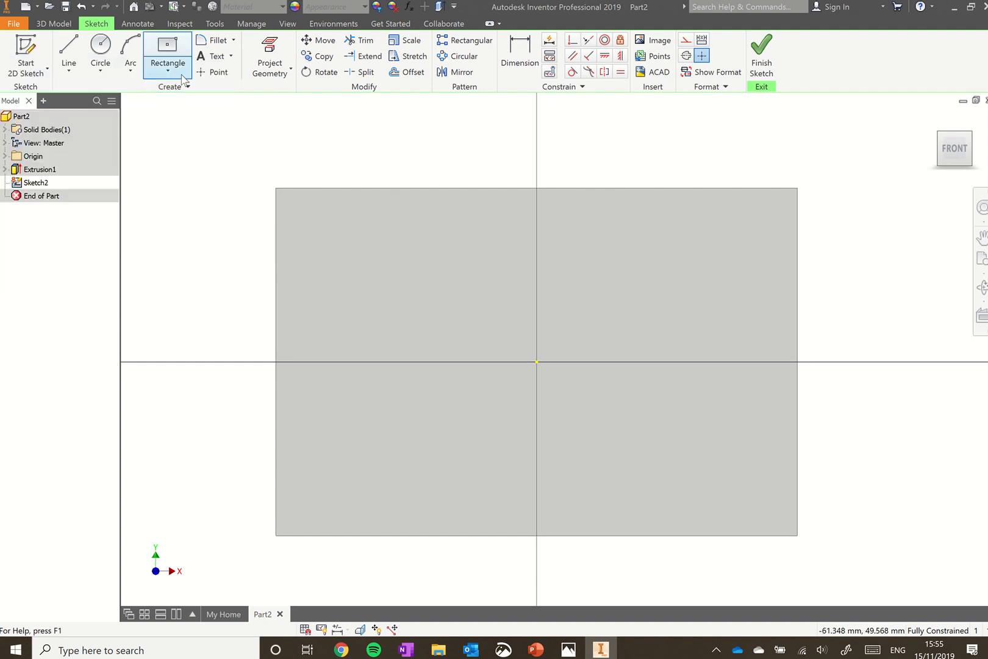
Choose the Two Point Center rectangle and set its centre on the front-face origin
{"action": "left_click", "coordinate": [178, 55]}
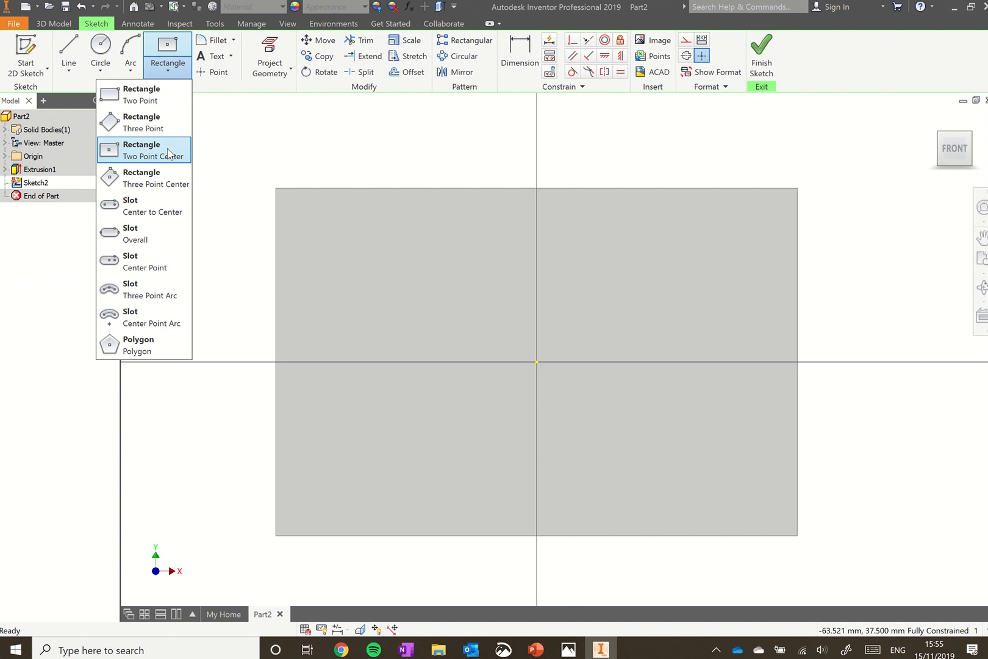
{"action": "mouse_move", "coordinate": [154, 155]}
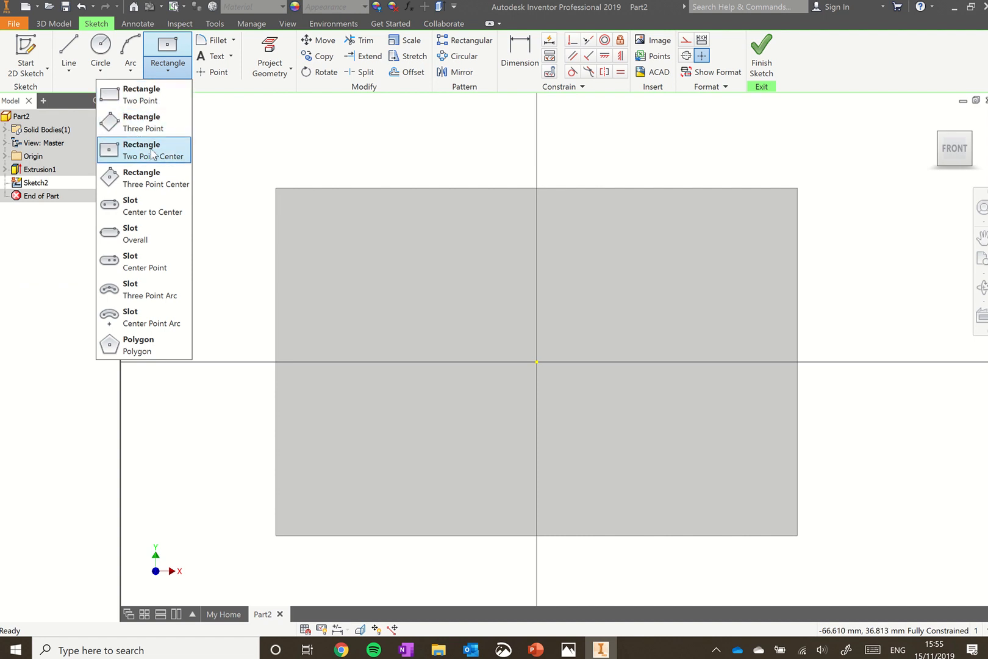
{"action": "mouse_move", "coordinate": [152, 150]}
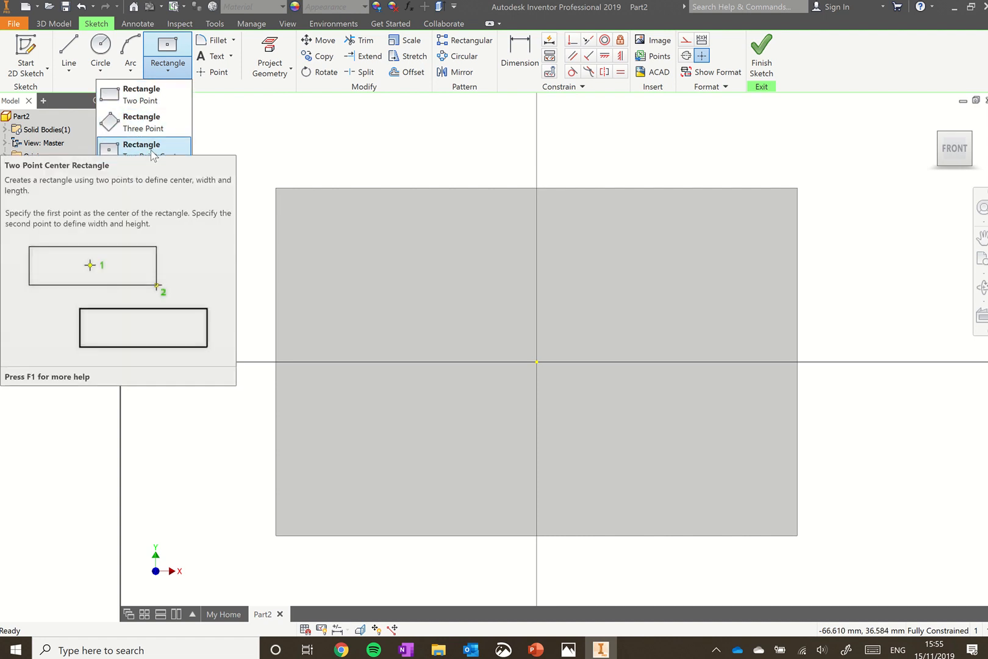
{"action": "left_click", "coordinate": [141, 150]}
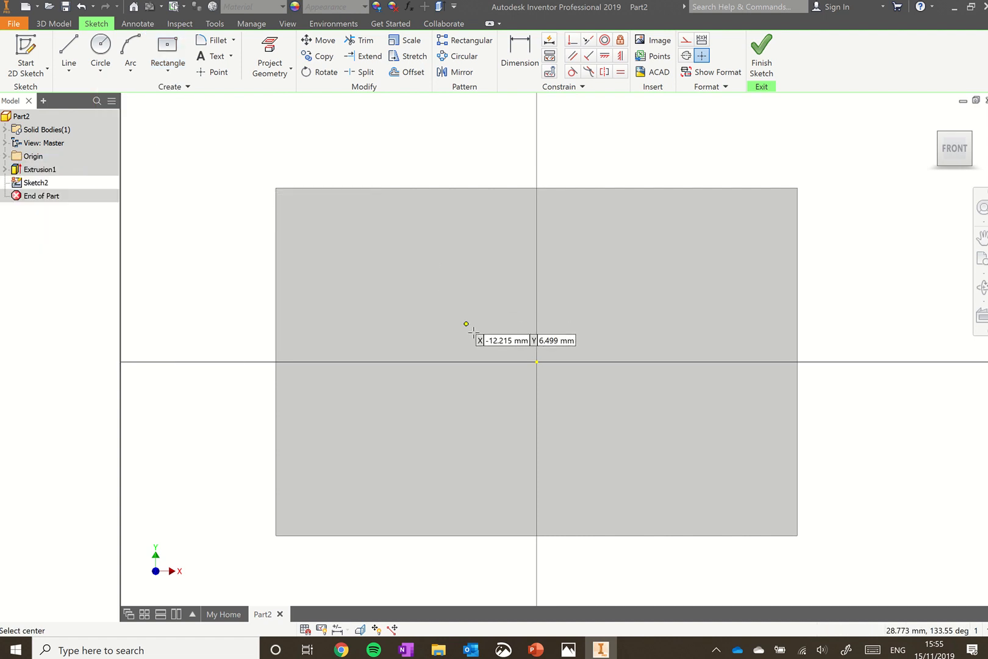
{"action": "left_click", "coordinate": [167, 50]}
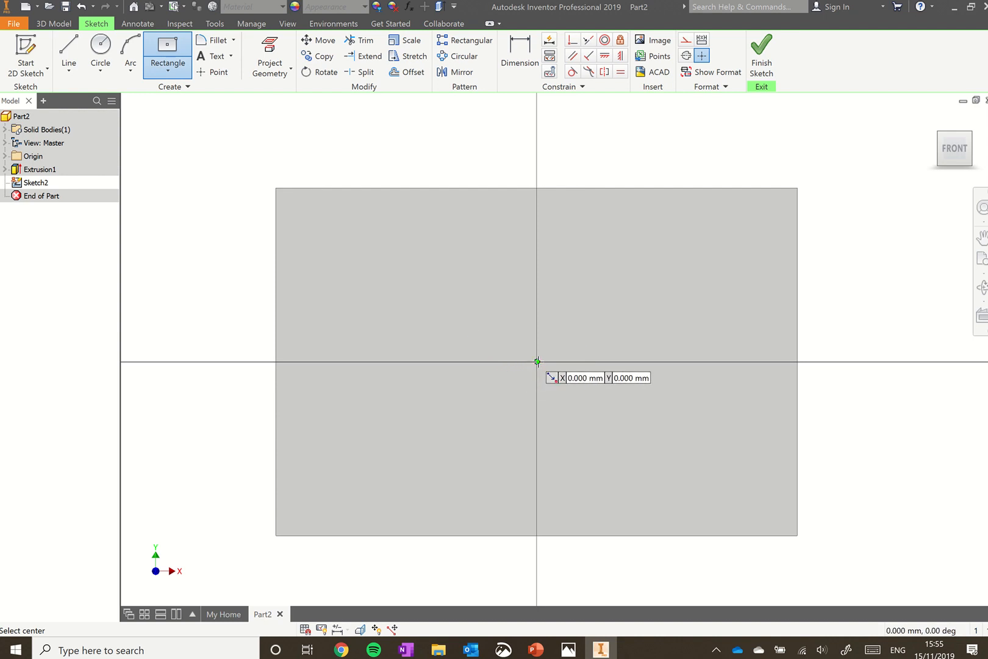
{"action": "left_click", "coordinate": [536, 361]}
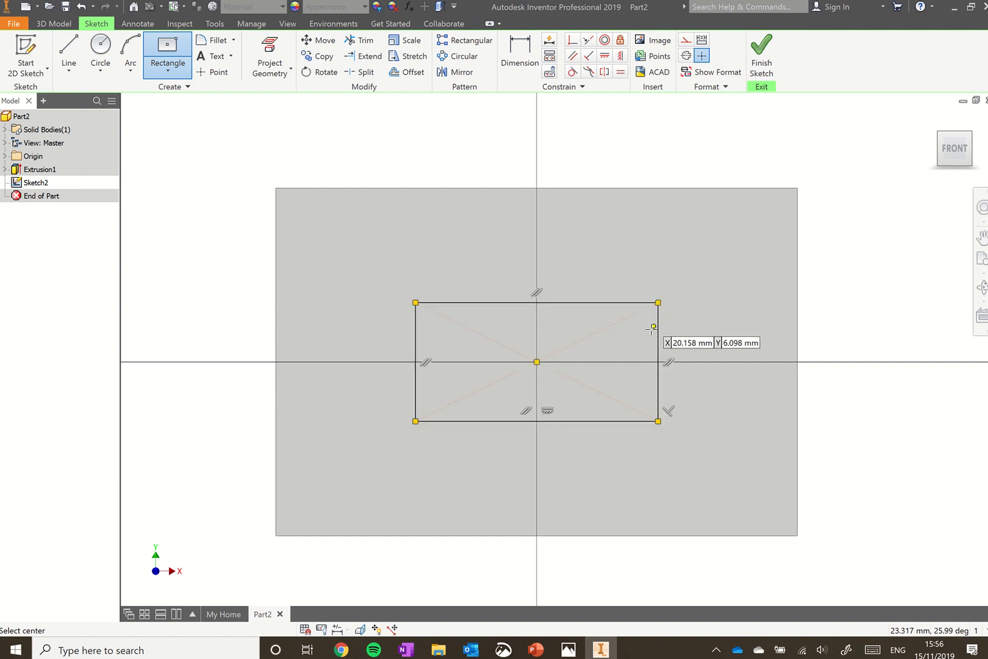
{"action": "mouse_move", "coordinate": [526, 100]}
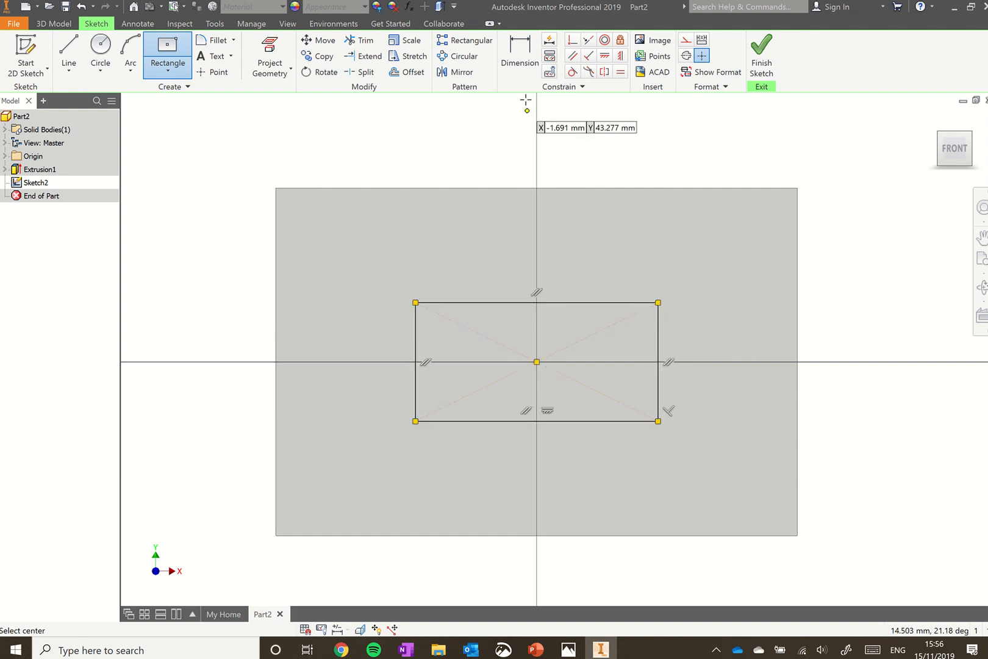
Dimension the front-face rectangle's top edge 40 mm and right edge 20 mm
{"action": "left_click", "coordinate": [519, 51]}
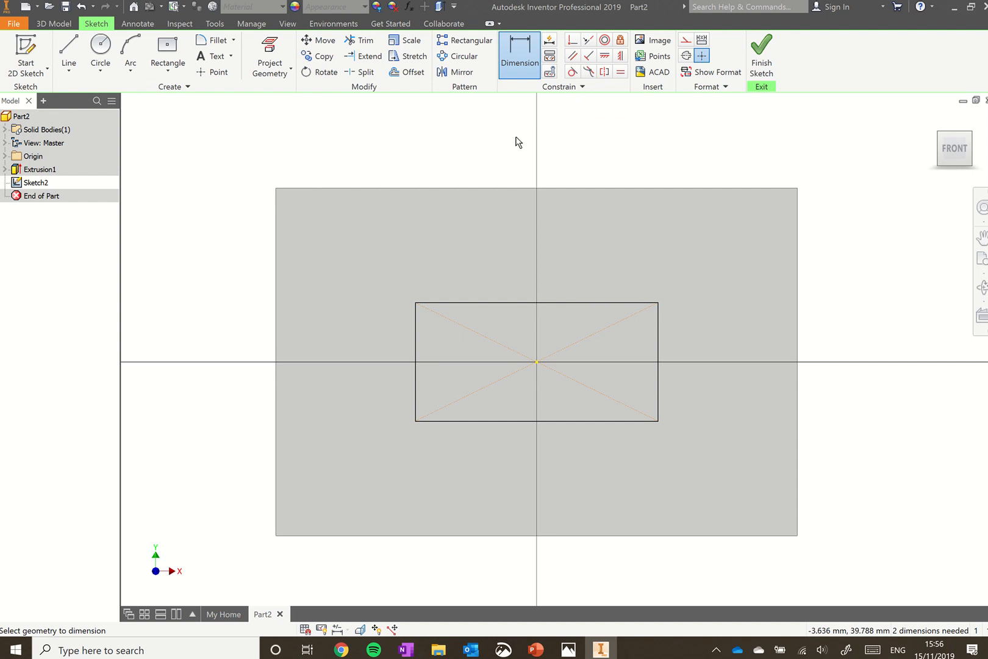
{"action": "mouse_move", "coordinate": [513, 297]}
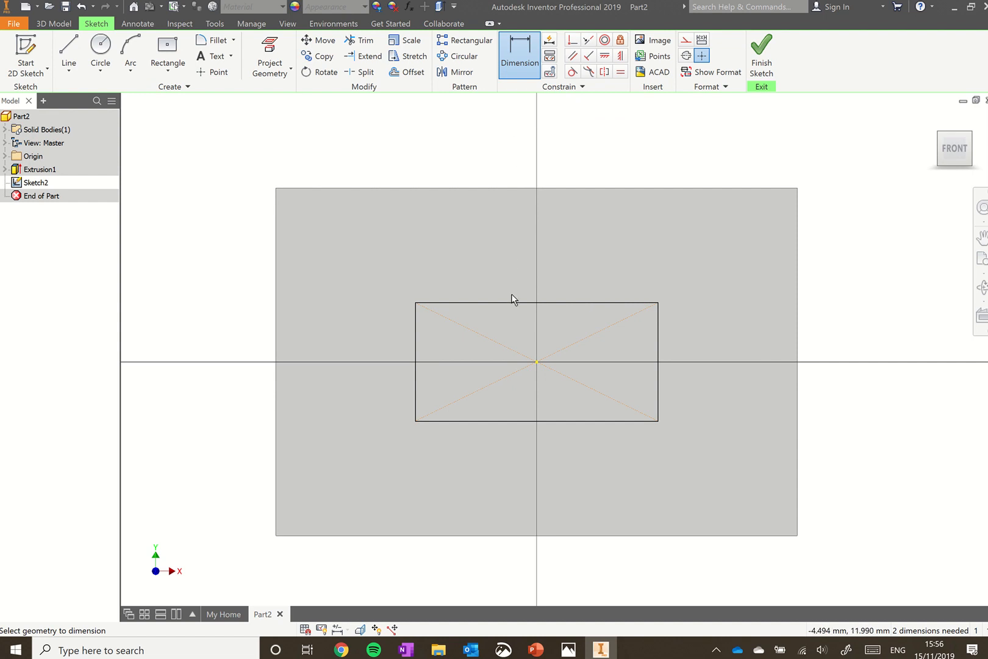
{"action": "left_click", "coordinate": [535, 307]}
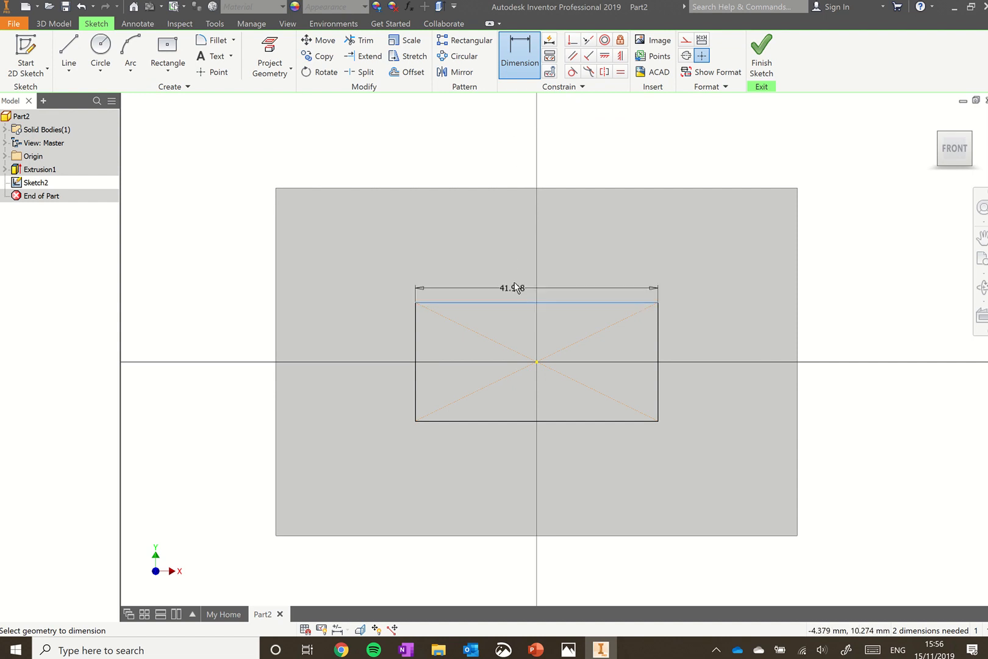
{"action": "left_click", "coordinate": [511, 287]}
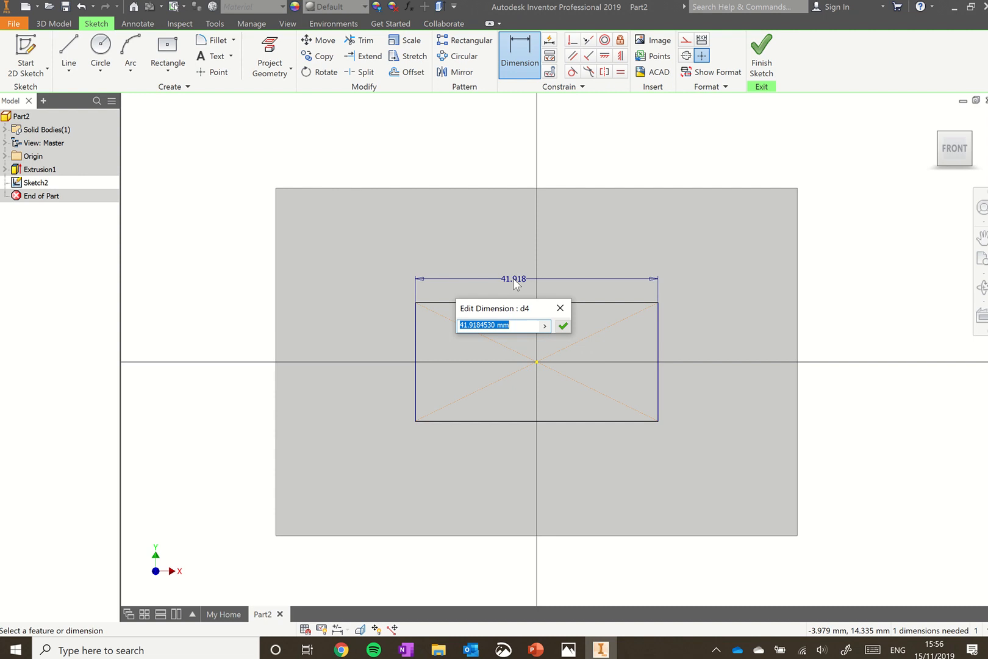
{"action": "type", "text": "4"}
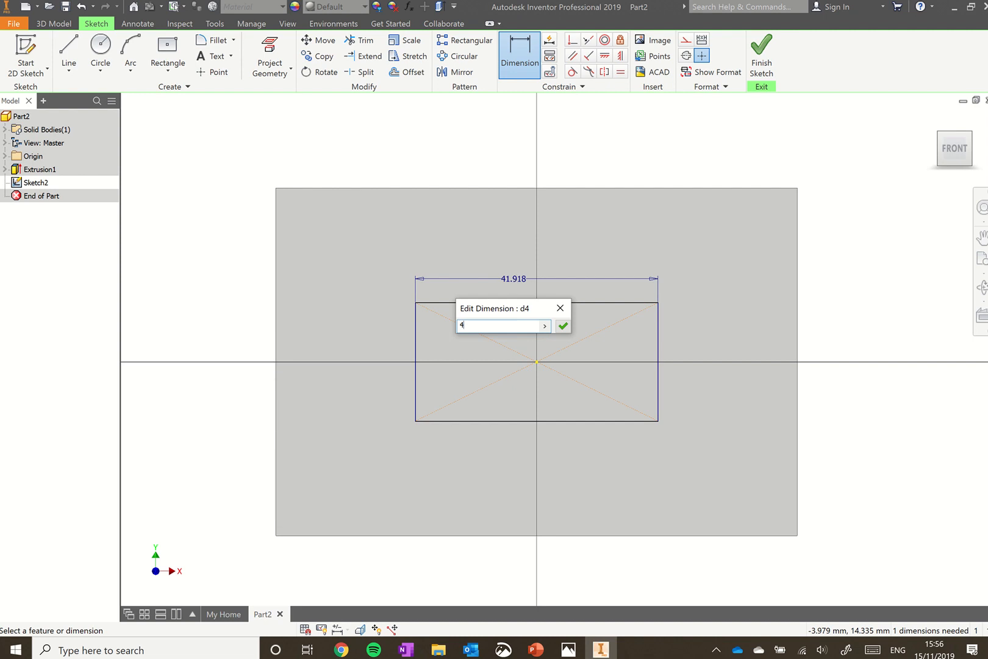
{"action": "type", "text": "0"}
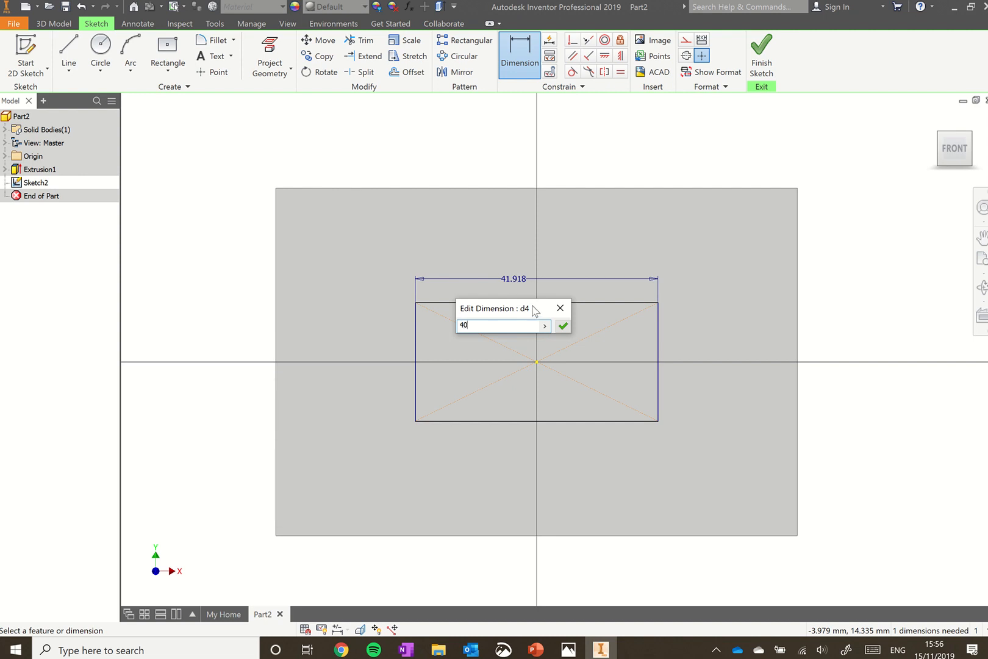
{"action": "left_click", "coordinate": [561, 325]}
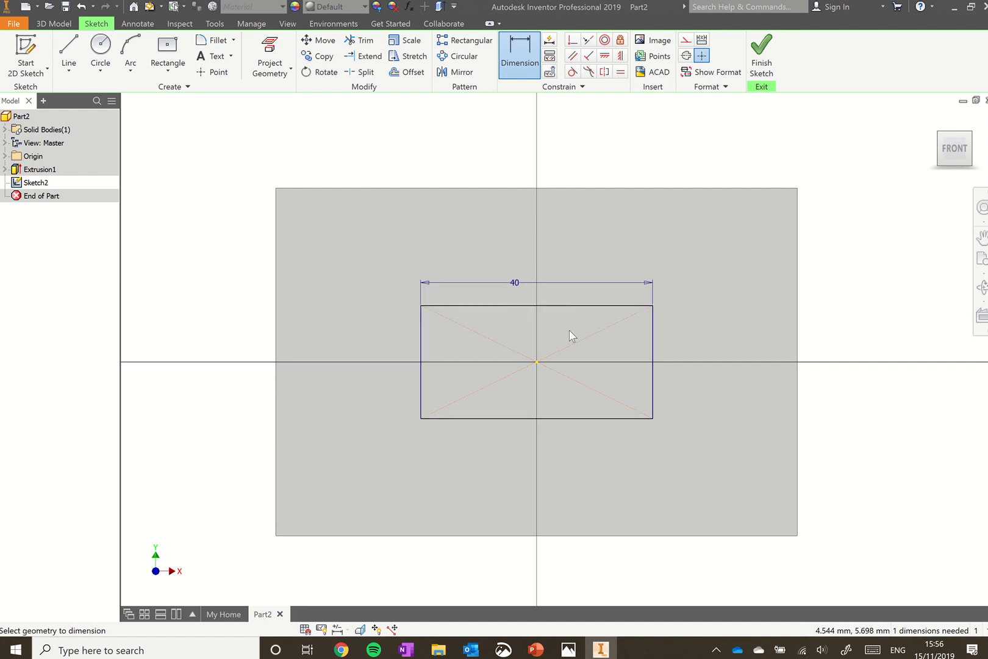
{"action": "mouse_move", "coordinate": [661, 350]}
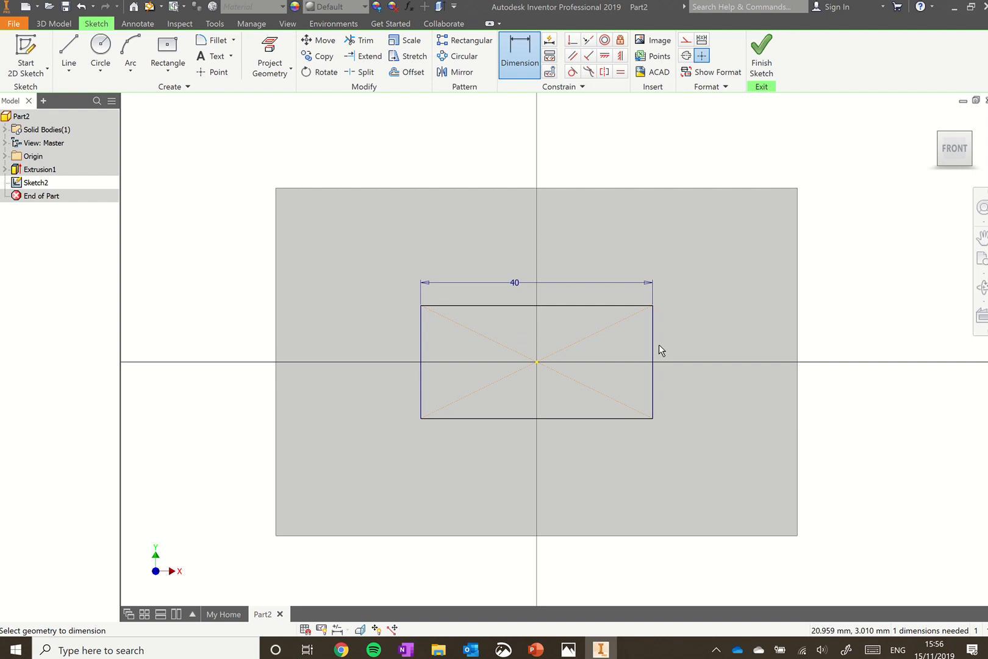
{"action": "mouse_move", "coordinate": [653, 352]}
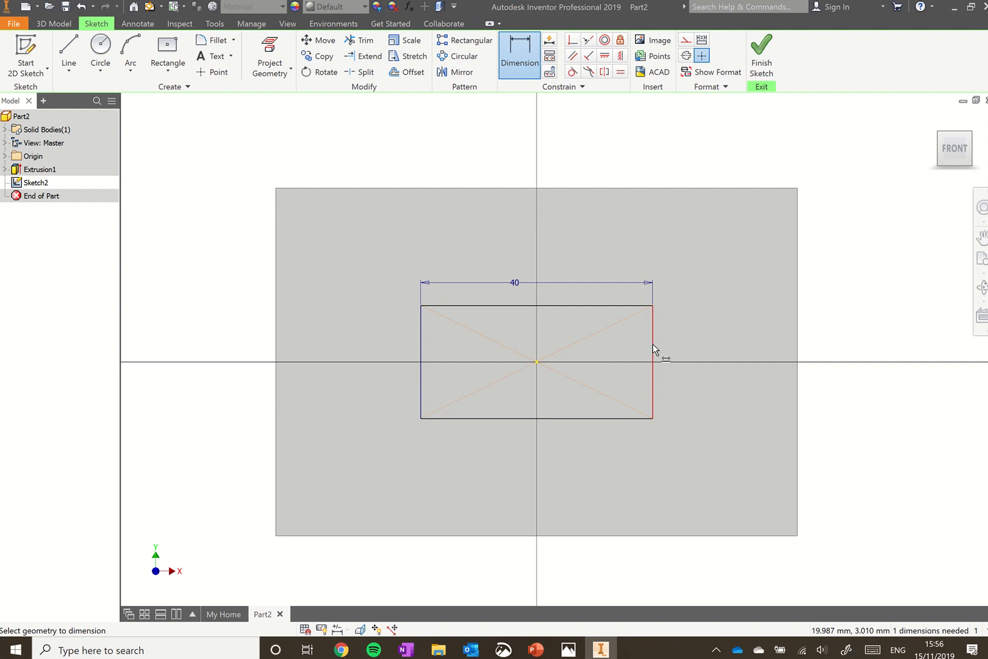
{"action": "left_click", "coordinate": [653, 359]}
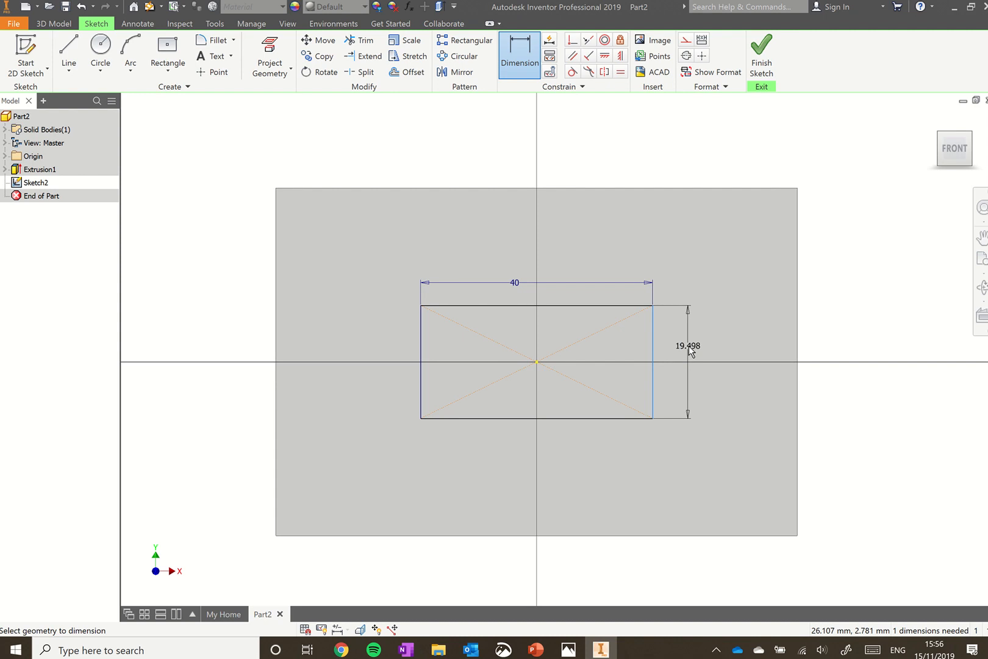
{"action": "left_click", "coordinate": [688, 345]}
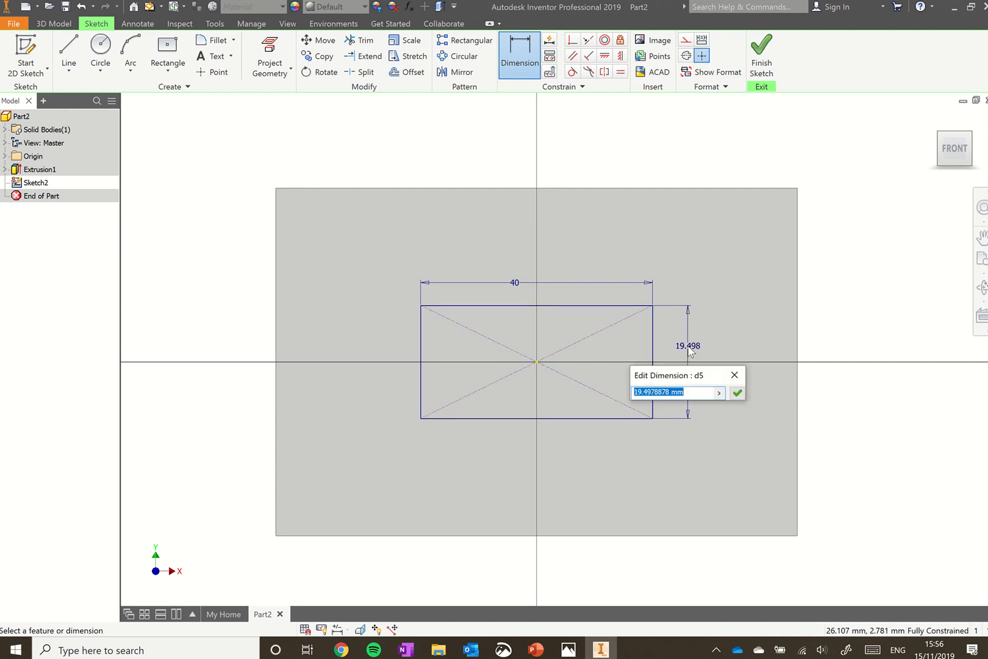
{"action": "type", "text": "20"}
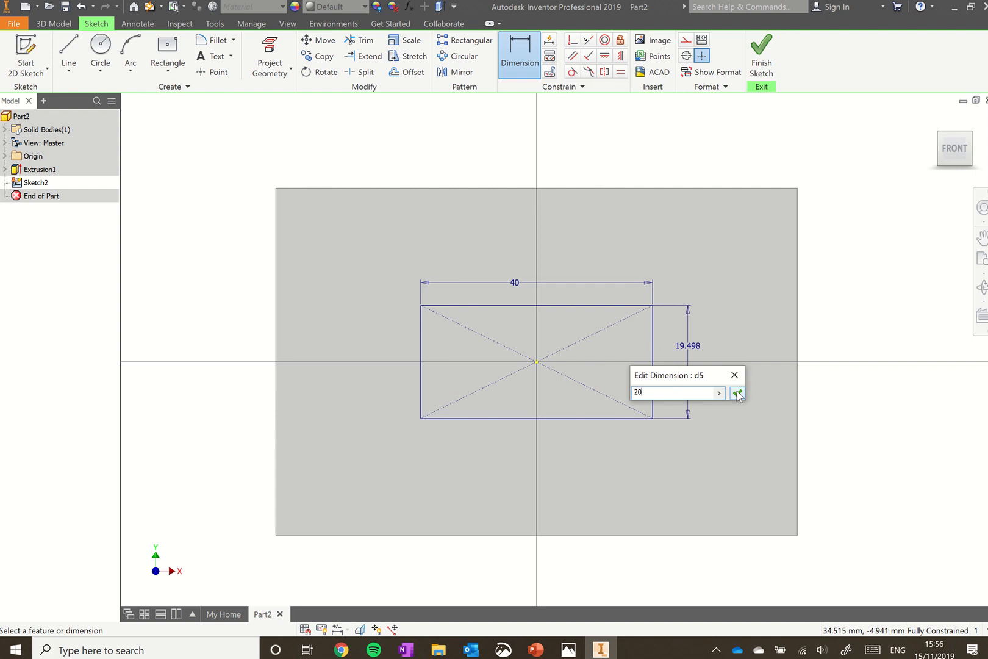
{"action": "left_click", "coordinate": [736, 393]}
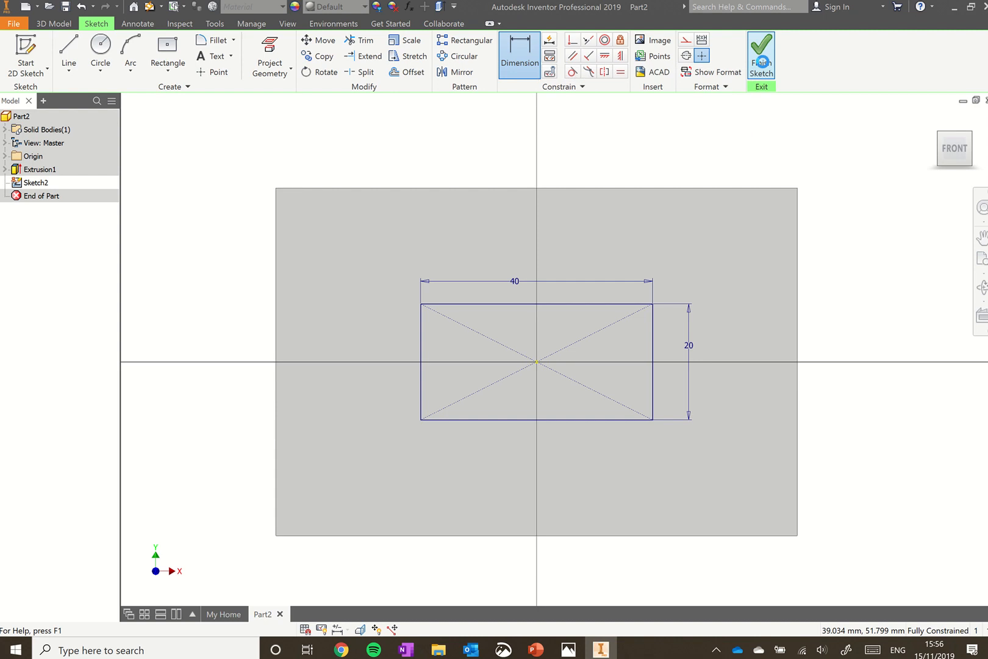
Finish the sketch and extrude the 40 by 20 rectangle as an 80 mm deep cut
{"action": "left_click", "coordinate": [760, 53]}
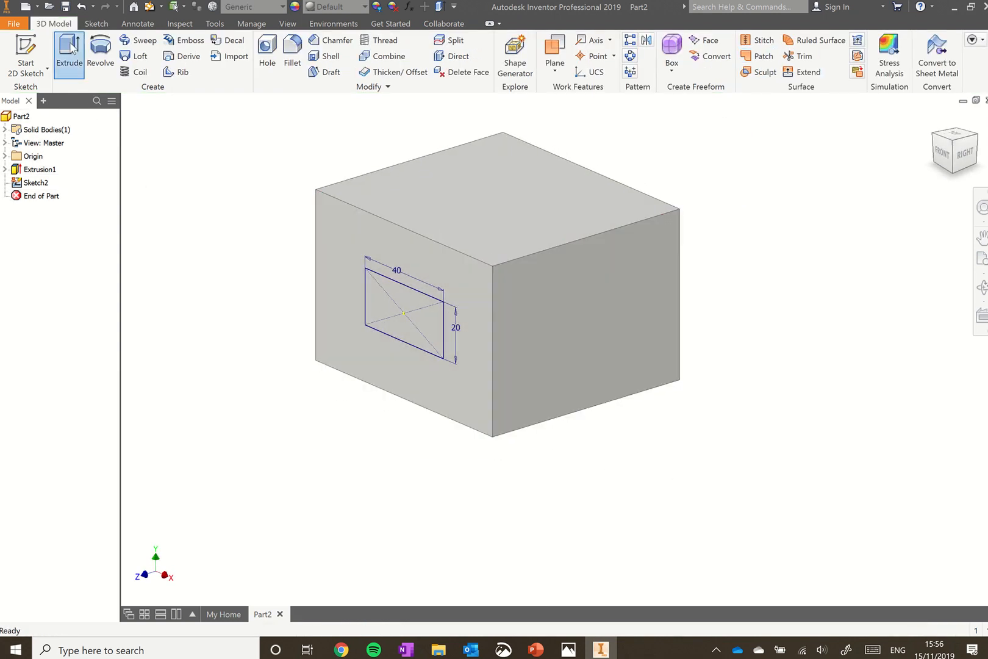
{"action": "left_click", "coordinate": [69, 52]}
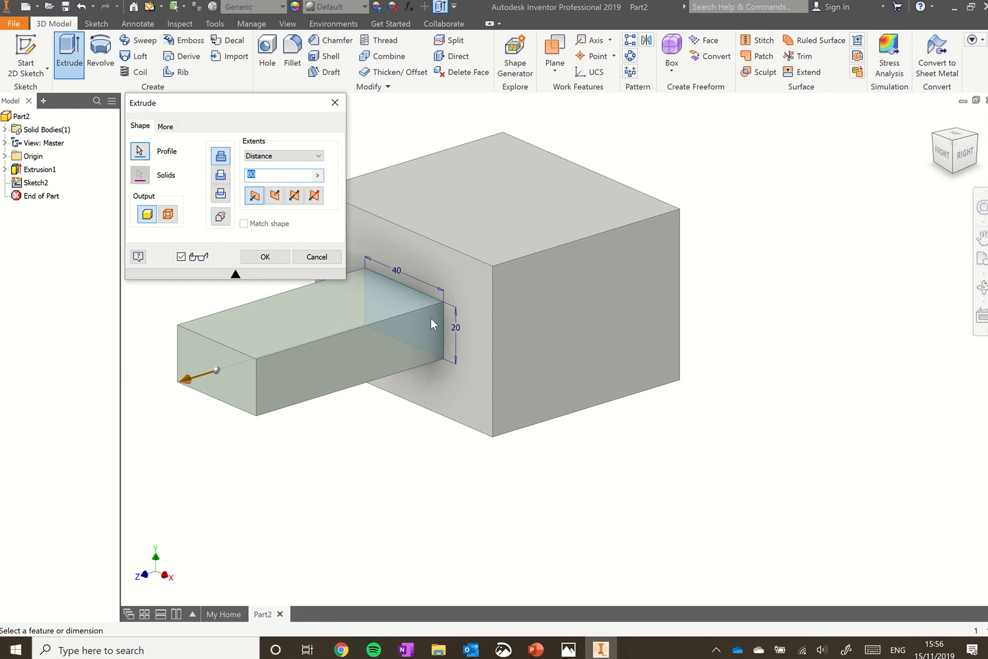
{"action": "mouse_move", "coordinate": [271, 359]}
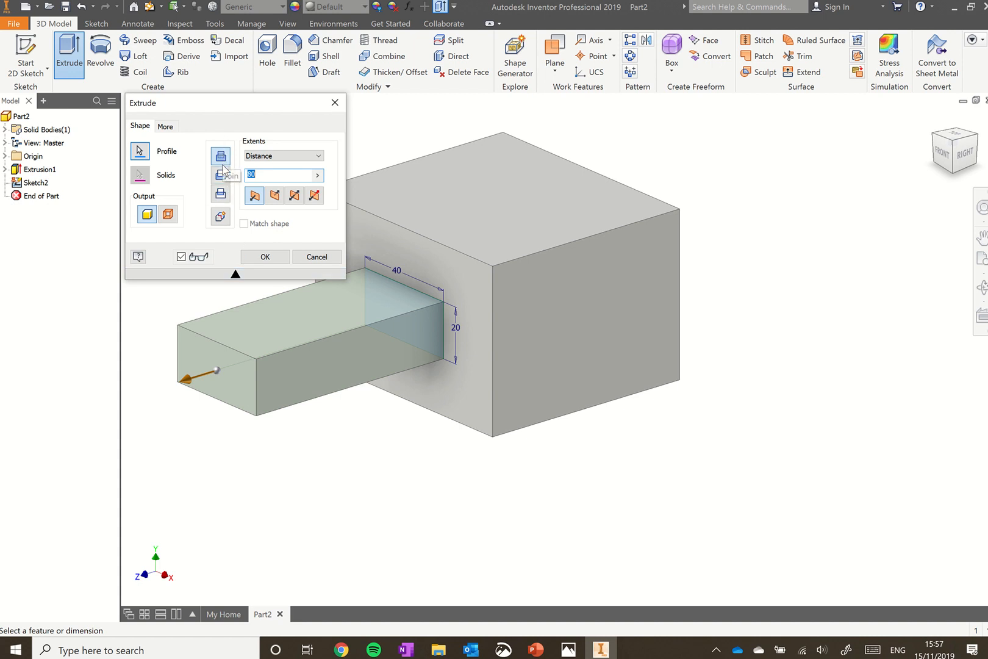
{"action": "mouse_move", "coordinate": [221, 175]}
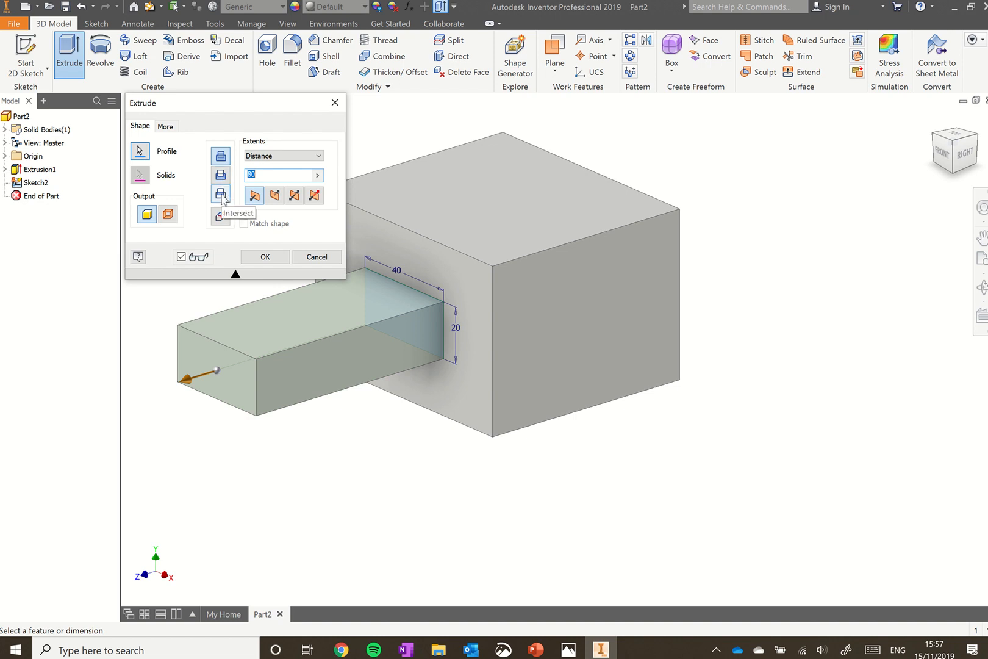
{"action": "mouse_move", "coordinate": [221, 175]}
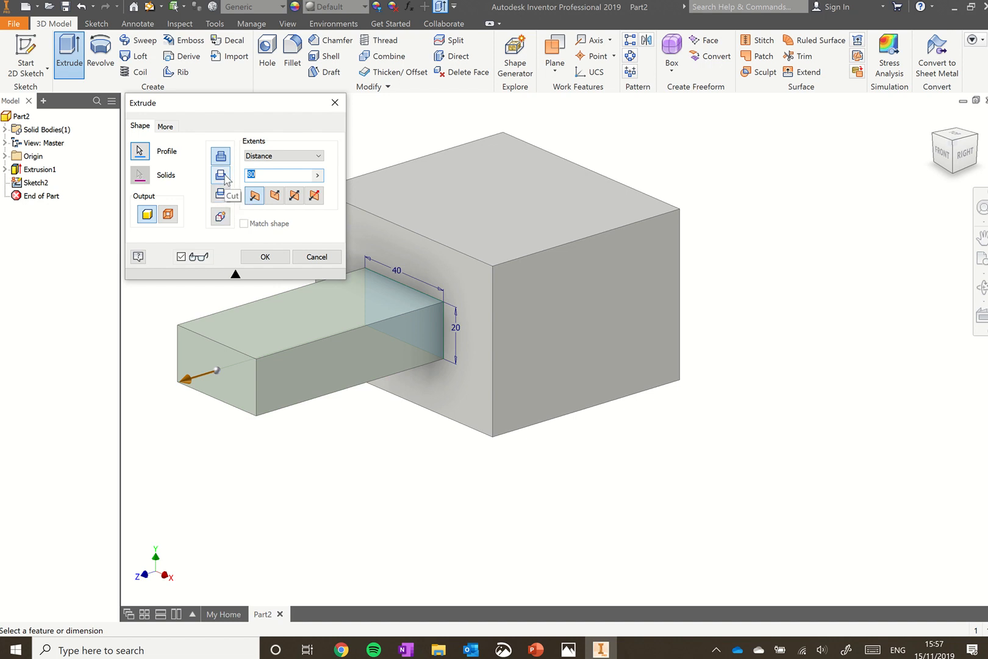
{"action": "left_click", "coordinate": [220, 174]}
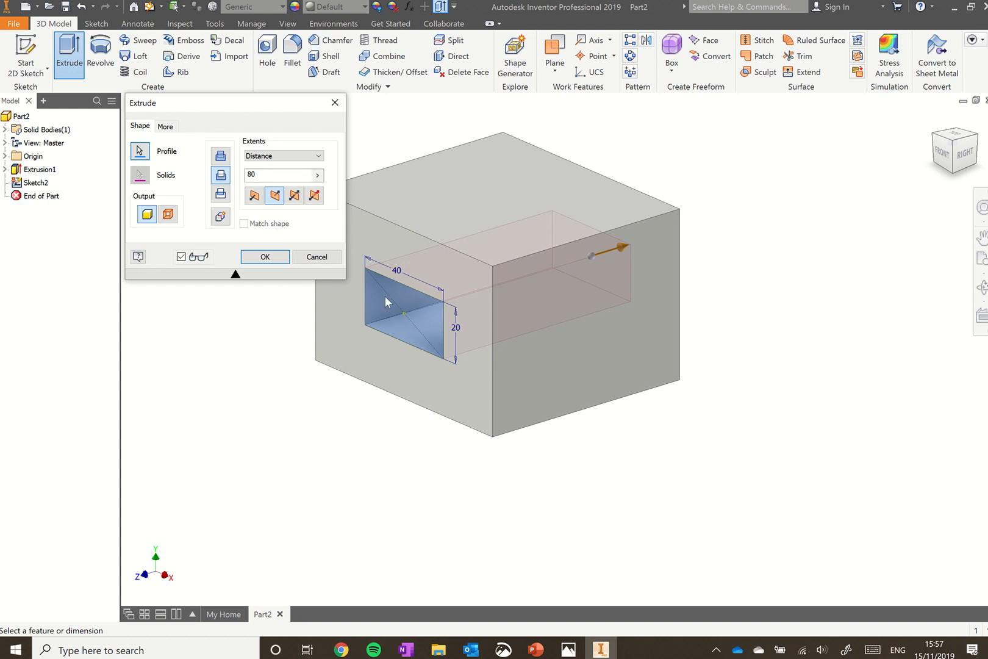
{"action": "mouse_move", "coordinate": [574, 252]}
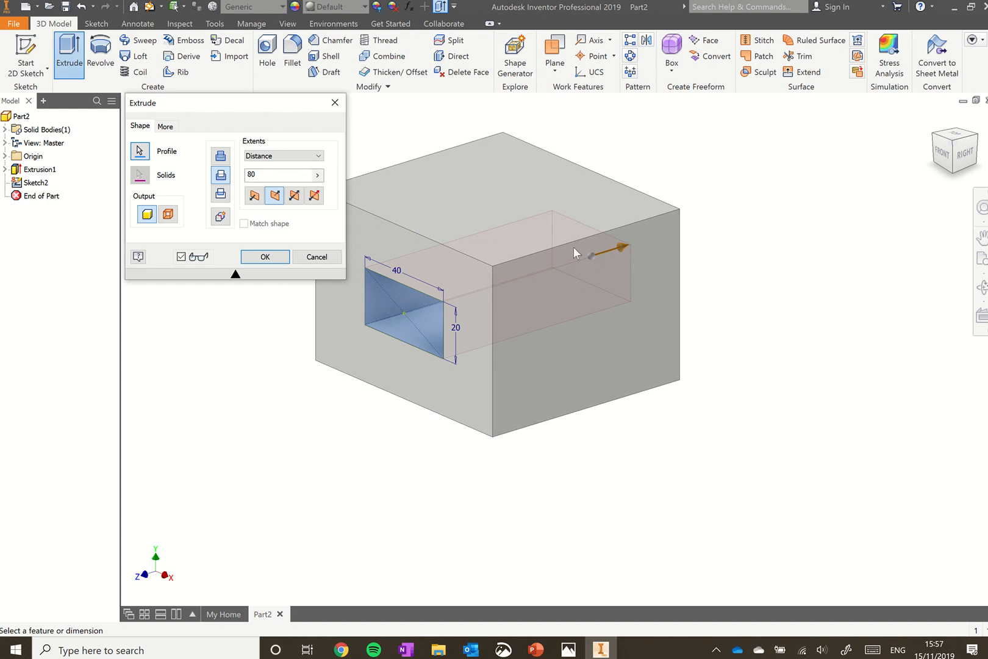
{"action": "mouse_move", "coordinate": [595, 244]}
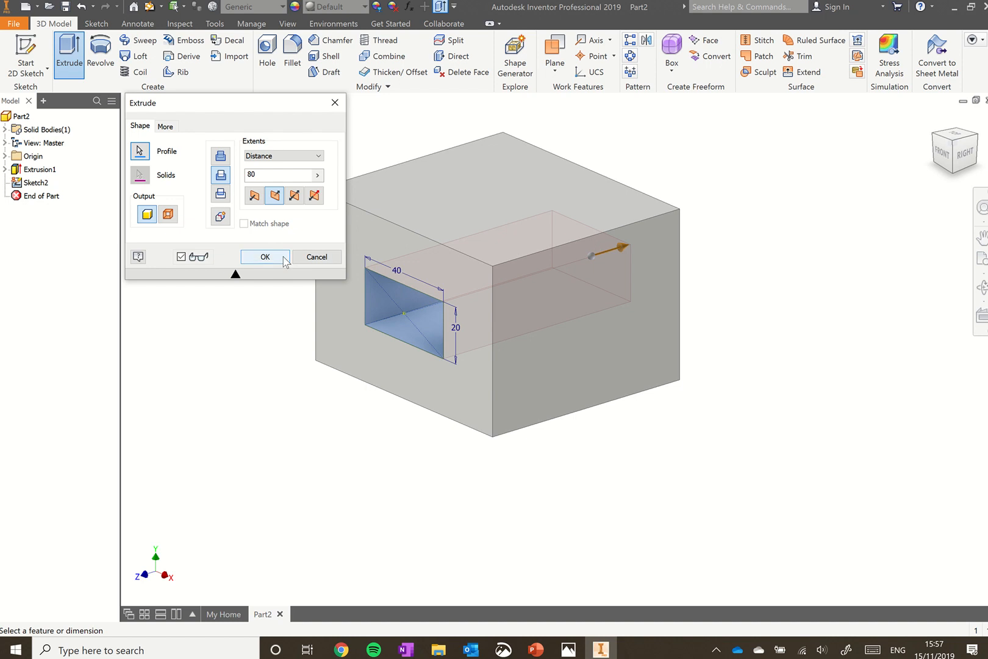
{"action": "left_click", "coordinate": [264, 257]}
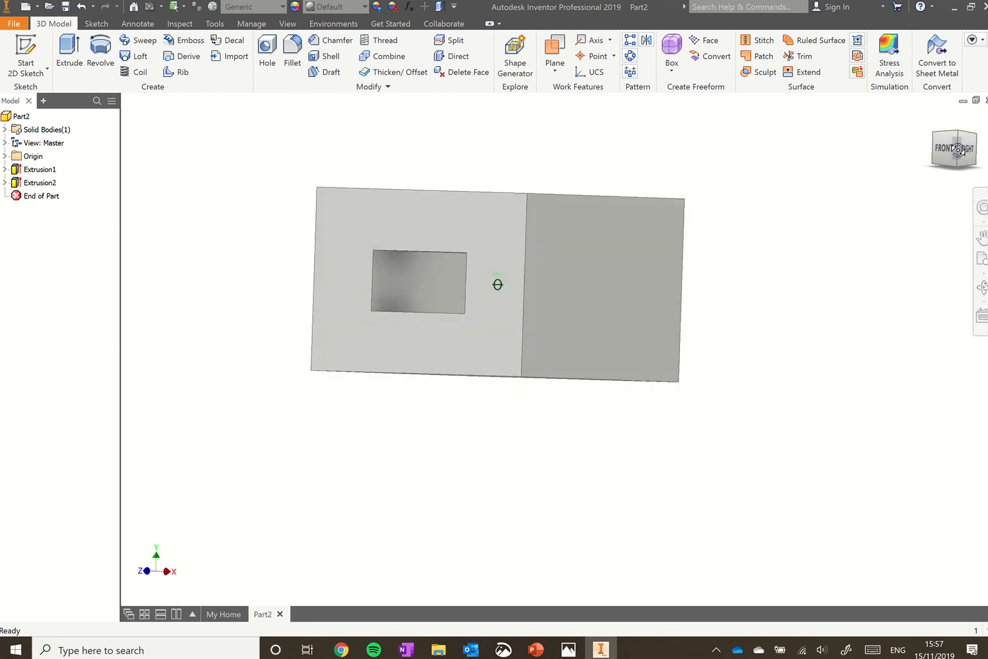
{"action": "left_click", "coordinate": [416, 284]}
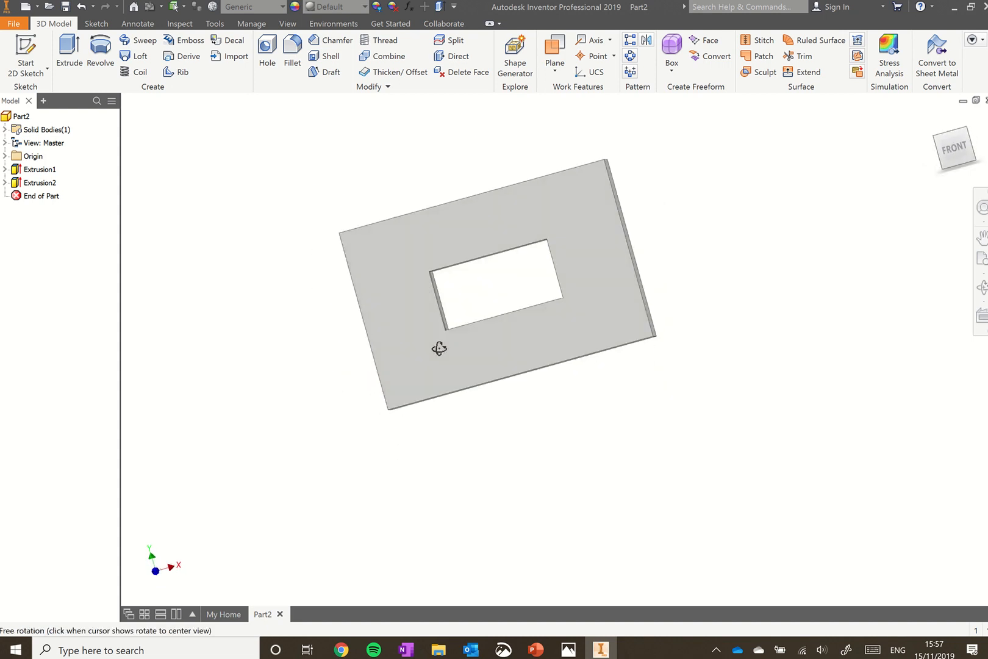
{"action": "left_click_drag", "start_coordinate": [441, 251], "coordinate": [440, 346]}
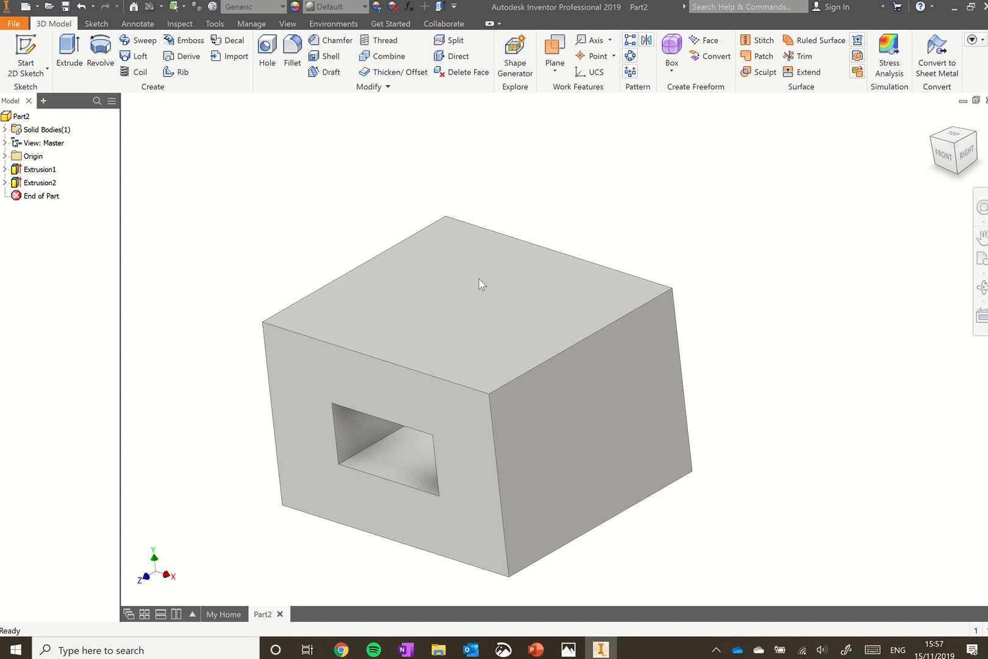
{"action": "left_click", "coordinate": [467, 289]}
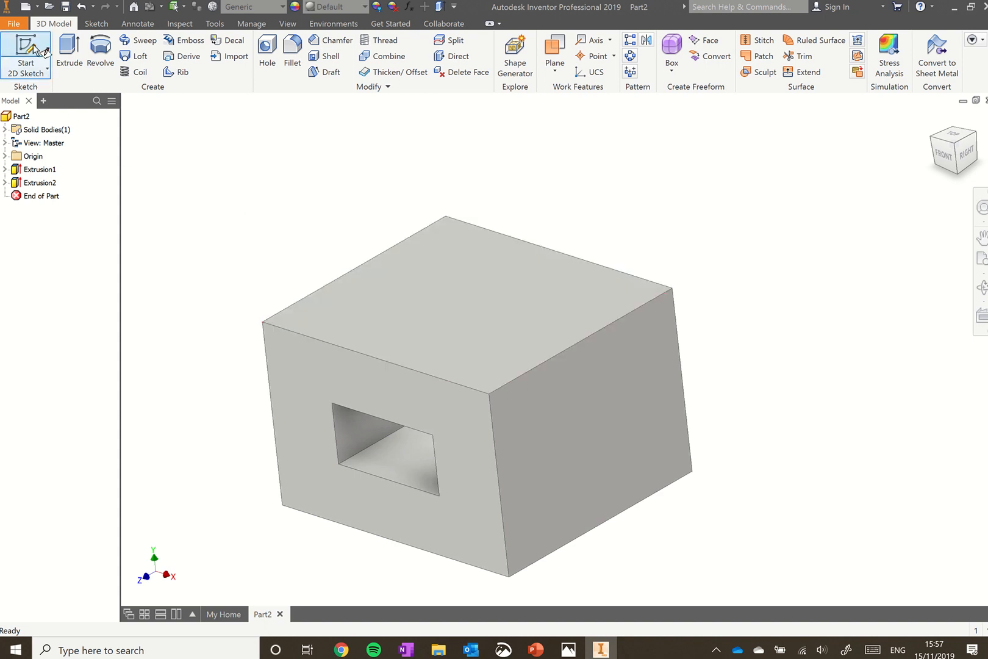
Start Sketch3 on the box's top face and begin a centre-point circle
{"action": "left_click", "coordinate": [25, 57]}
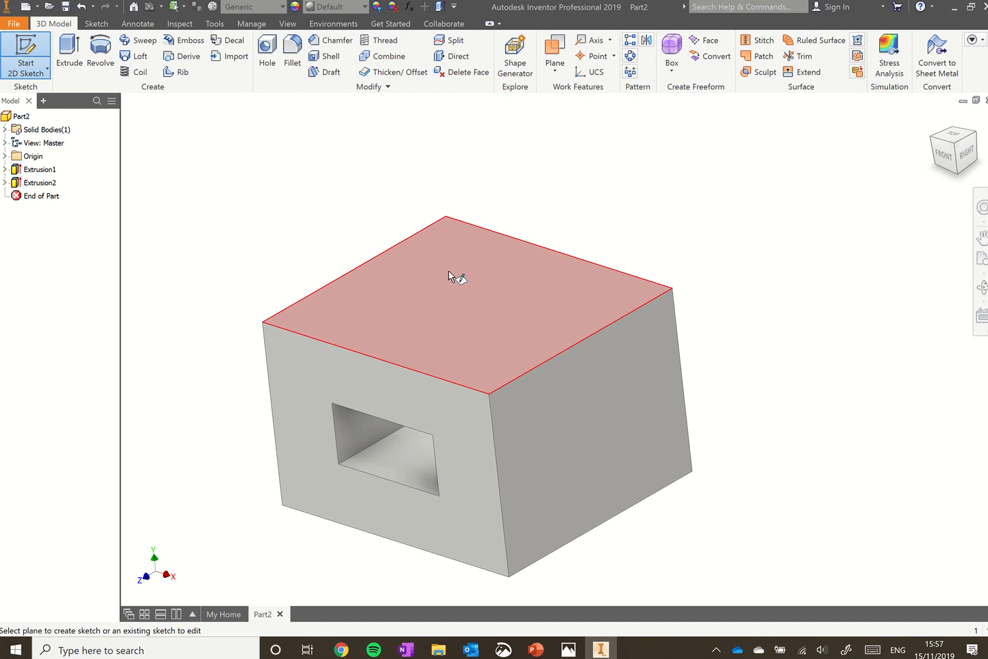
{"action": "mouse_move", "coordinate": [460, 293]}
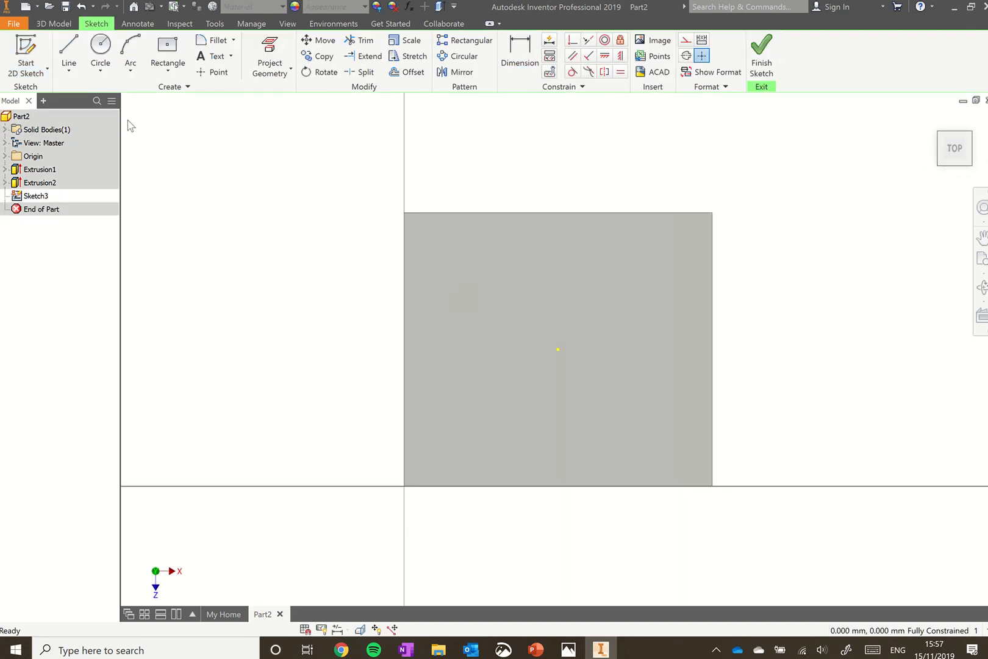
{"action": "mouse_move", "coordinate": [99, 47]}
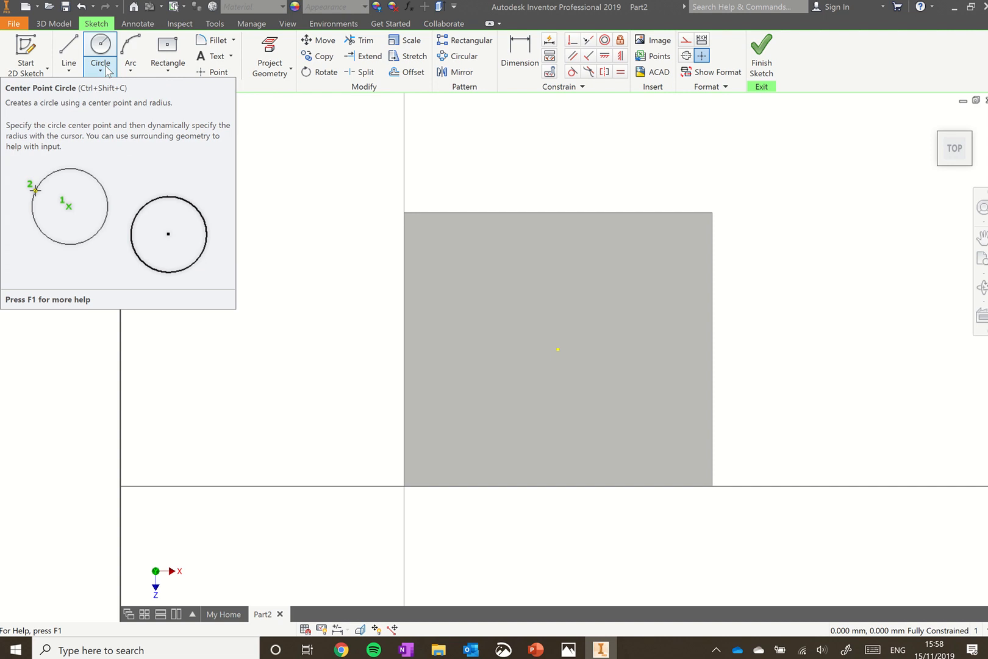
{"action": "left_click", "coordinate": [99, 56]}
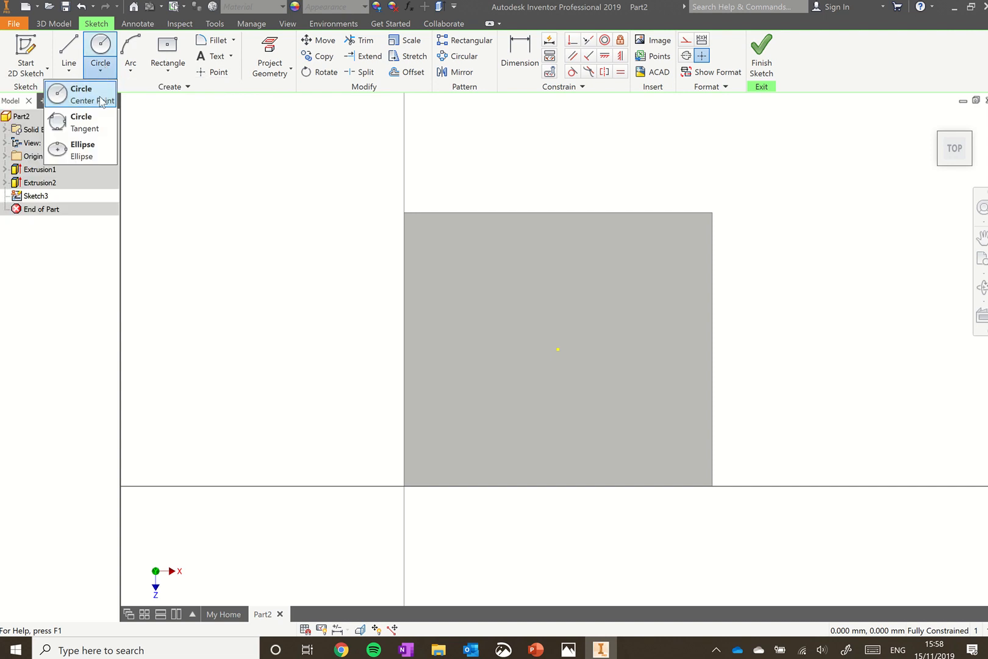
{"action": "left_click", "coordinate": [80, 92]}
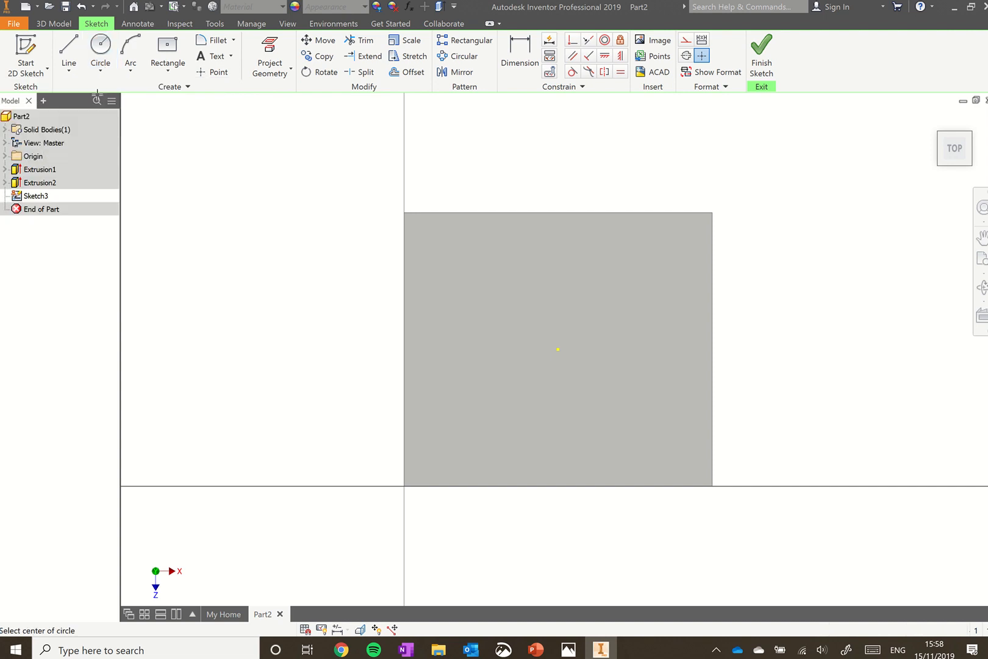
{"action": "left_click", "coordinate": [100, 49]}
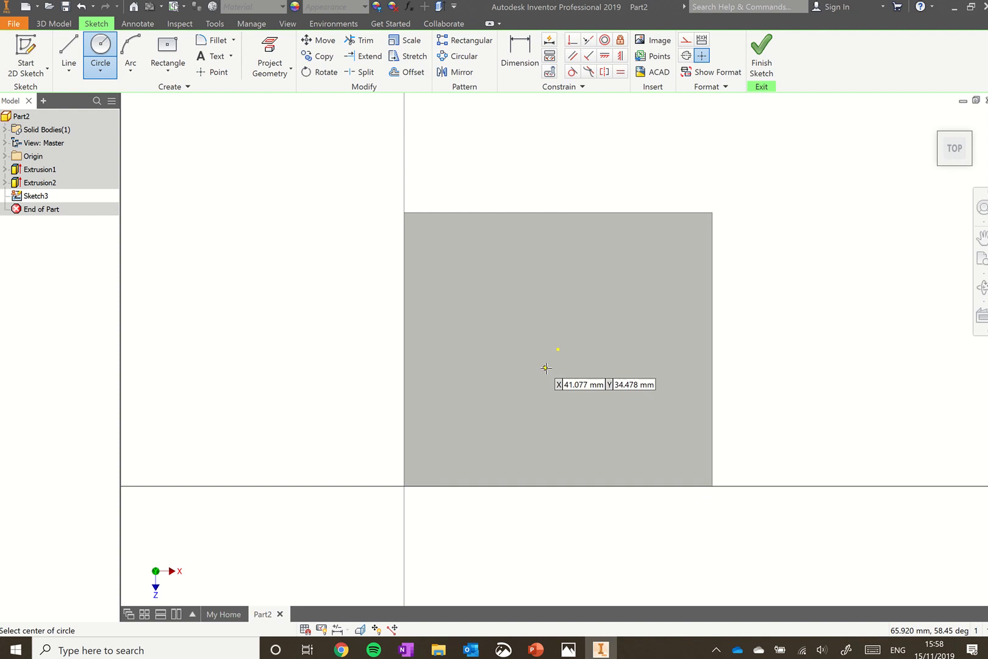
{"action": "mouse_move", "coordinate": [563, 349]}
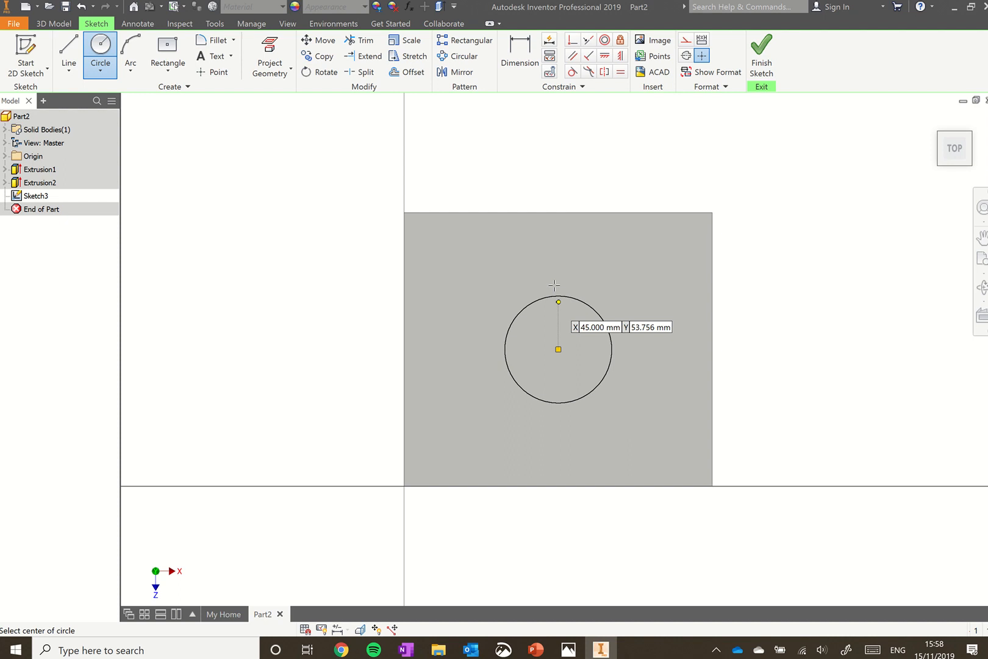
Dimension the top-face circle to a 30 mm diameter and finish Sketch3
{"action": "left_click", "coordinate": [519, 54]}
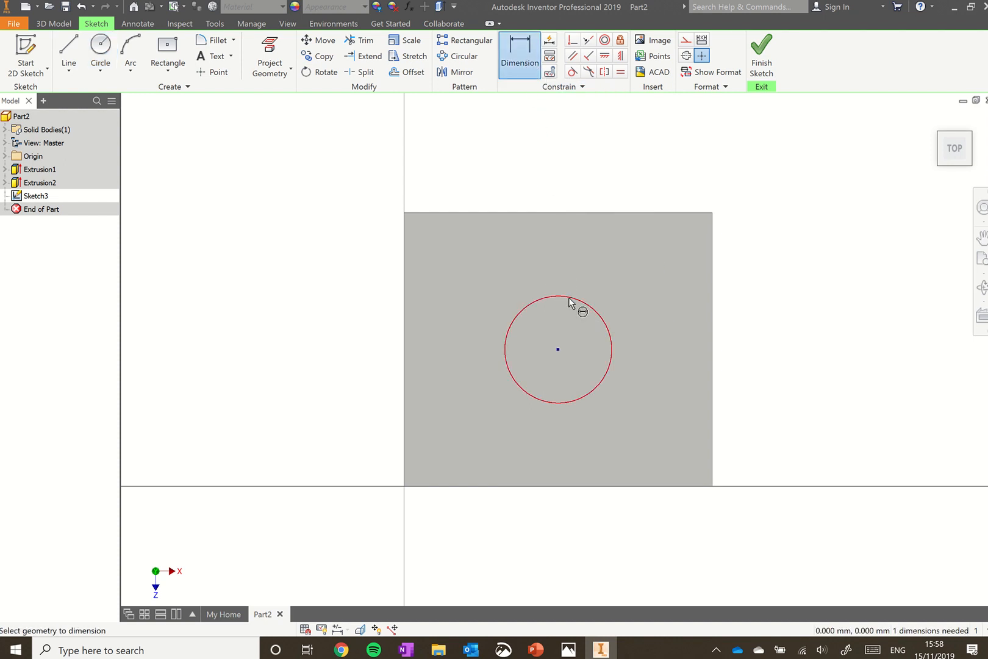
{"action": "left_click", "coordinate": [557, 296]}
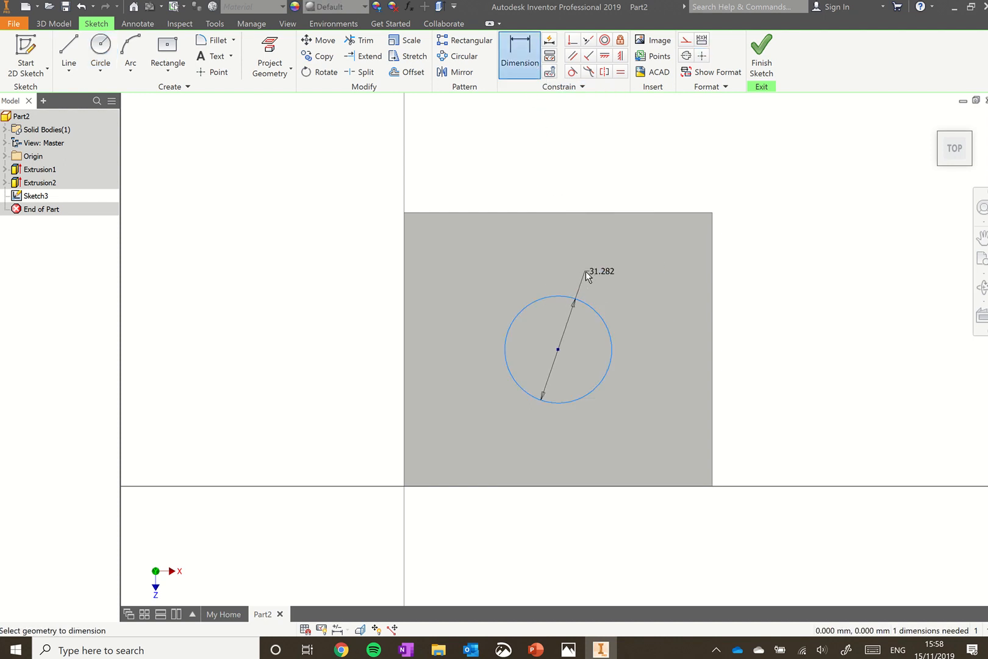
{"action": "left_click", "coordinate": [598, 271]}
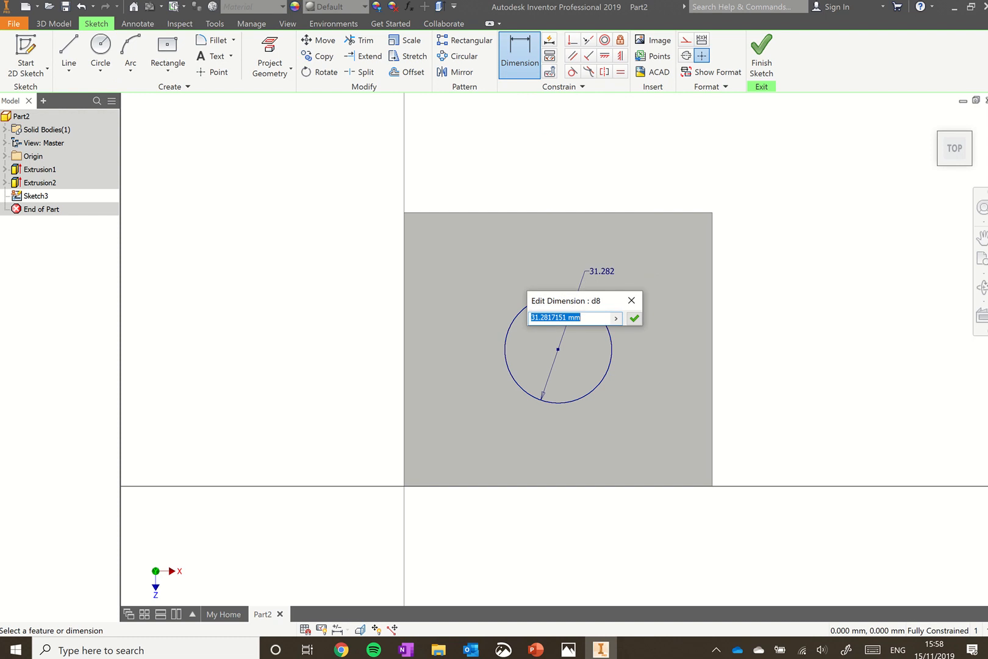
{"action": "type", "text": "30"}
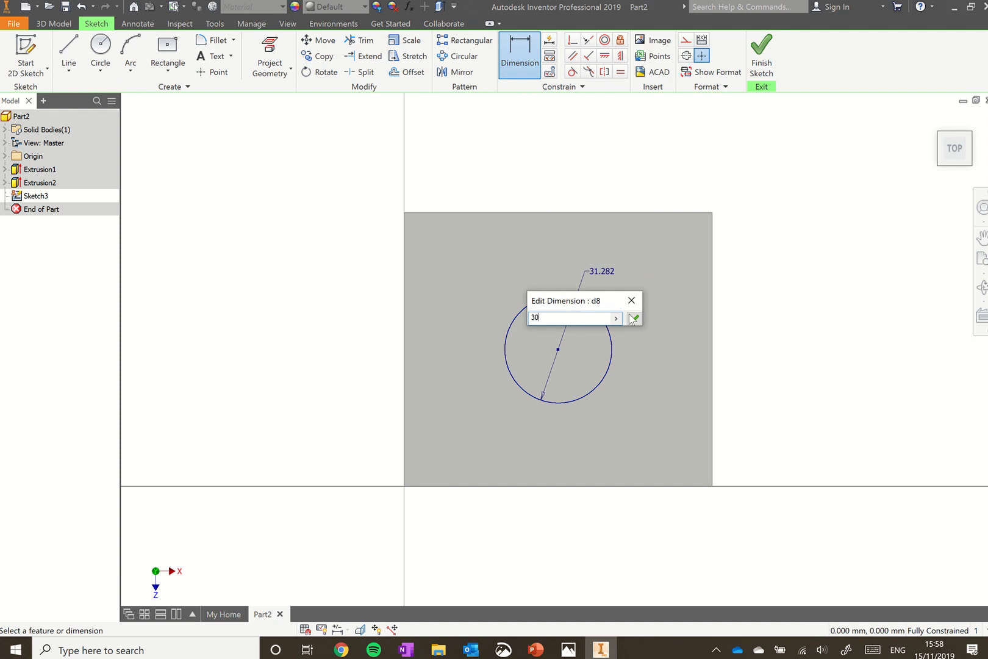
{"action": "left_click", "coordinate": [633, 318]}
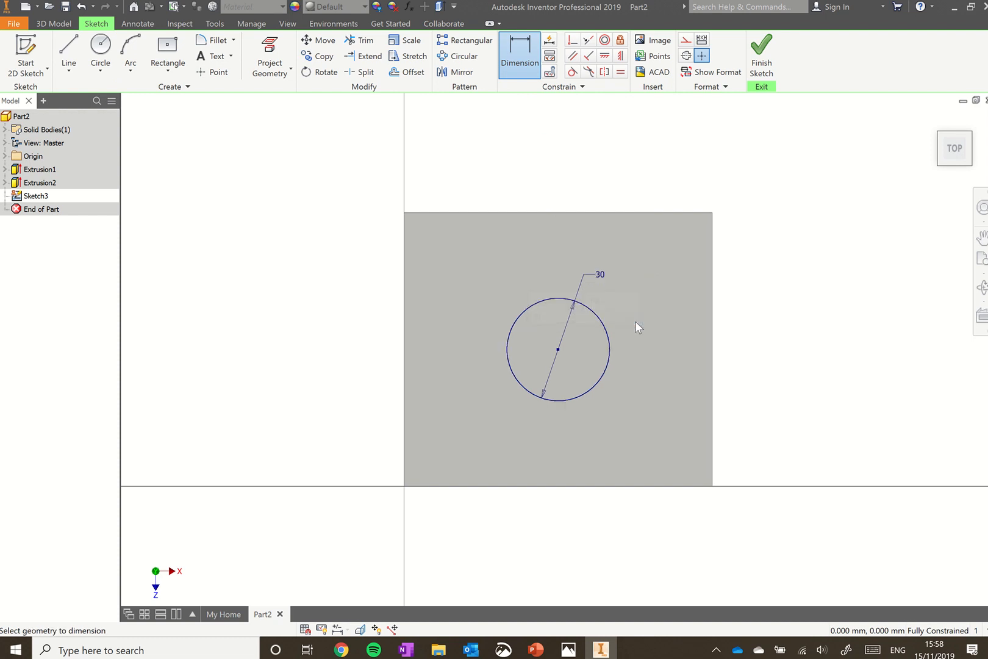
{"action": "mouse_move", "coordinate": [615, 359]}
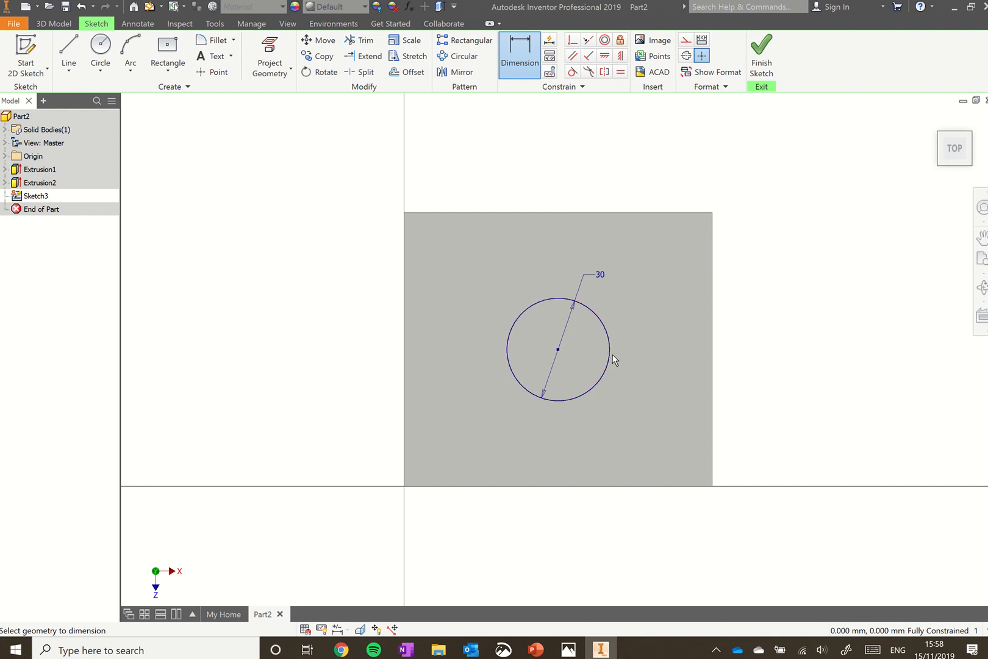
{"action": "mouse_move", "coordinate": [617, 354]}
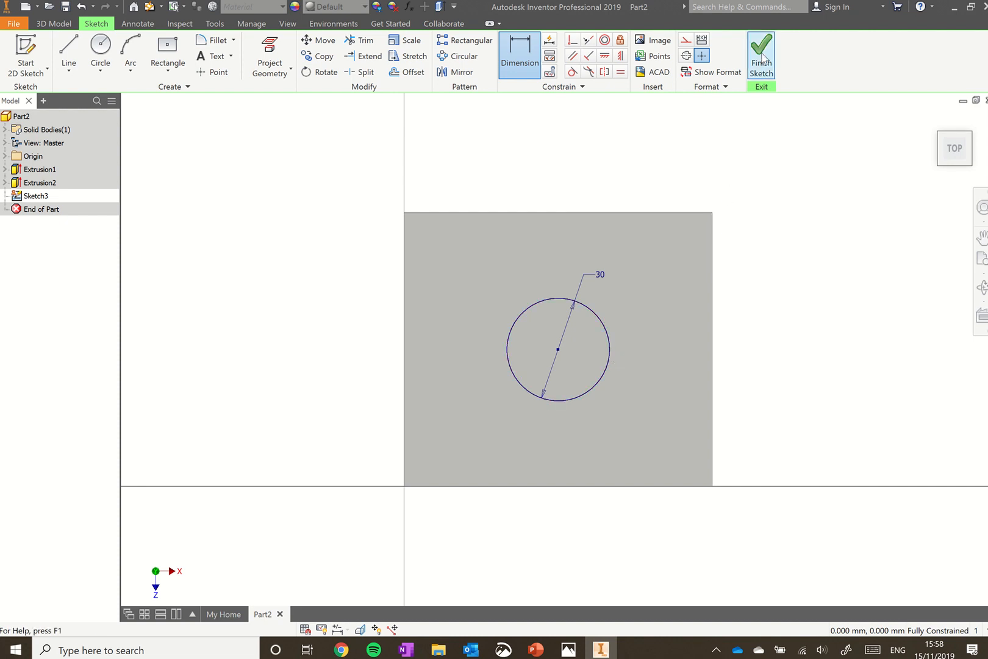
{"action": "mouse_move", "coordinate": [760, 54]}
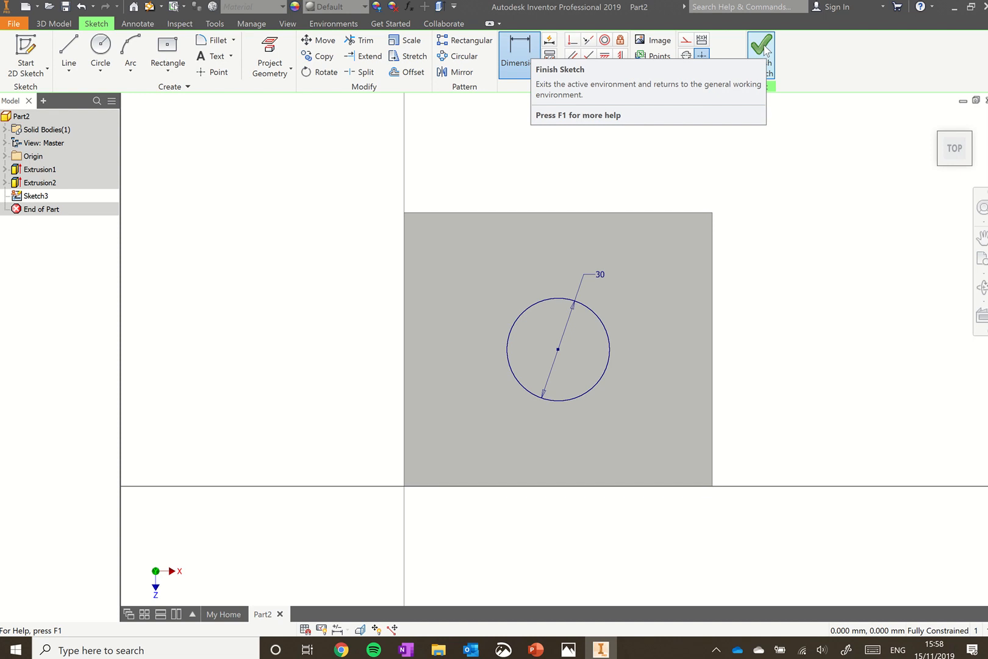
{"action": "left_click", "coordinate": [760, 44]}
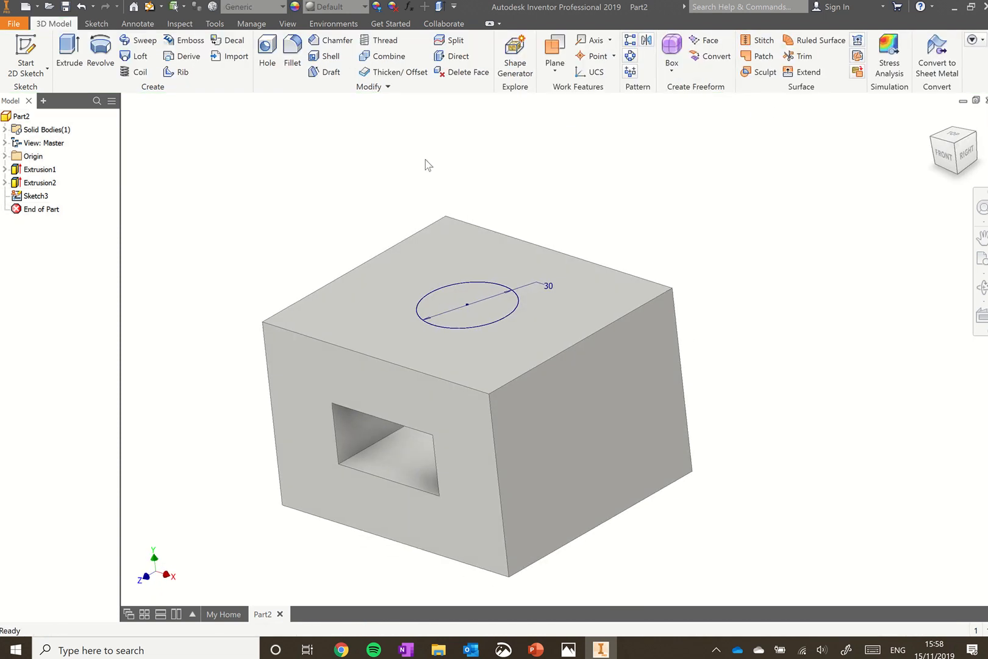
Extrude the 30 mm circle as a cut from the top face to the cavity face
{"action": "left_click", "coordinate": [68, 54]}
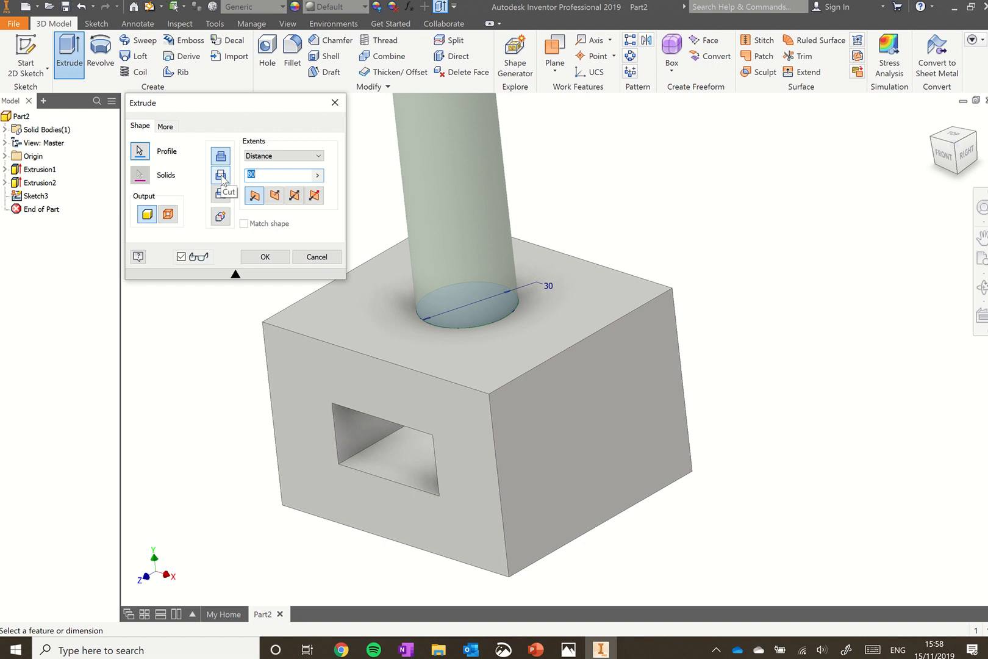
{"action": "left_click", "coordinate": [273, 195]}
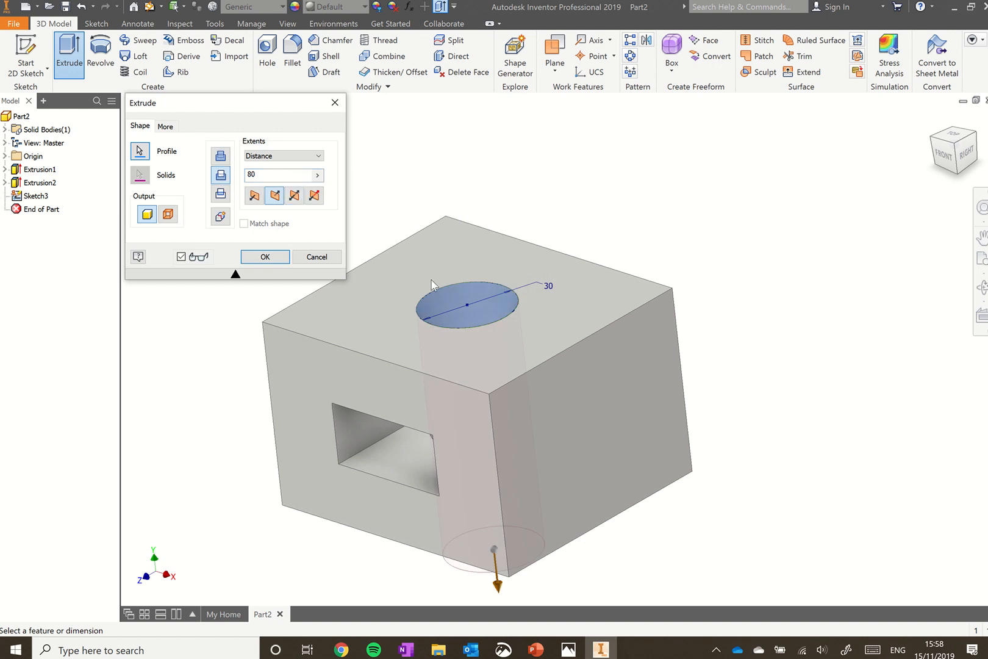
{"action": "mouse_move", "coordinate": [434, 461]}
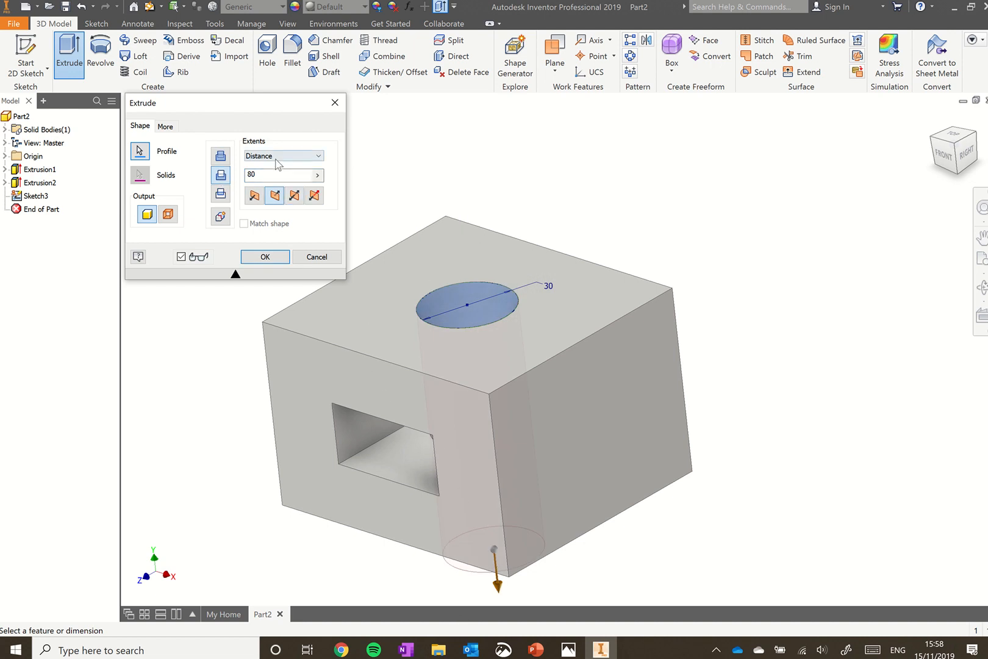
{"action": "left_click", "coordinate": [283, 155]}
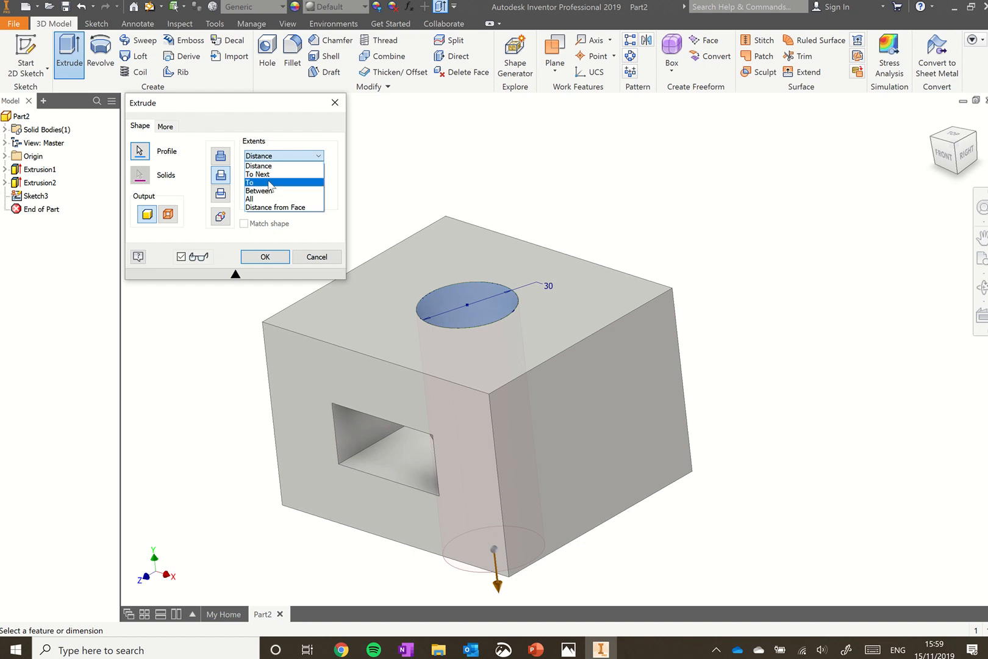
{"action": "left_click", "coordinate": [252, 183]}
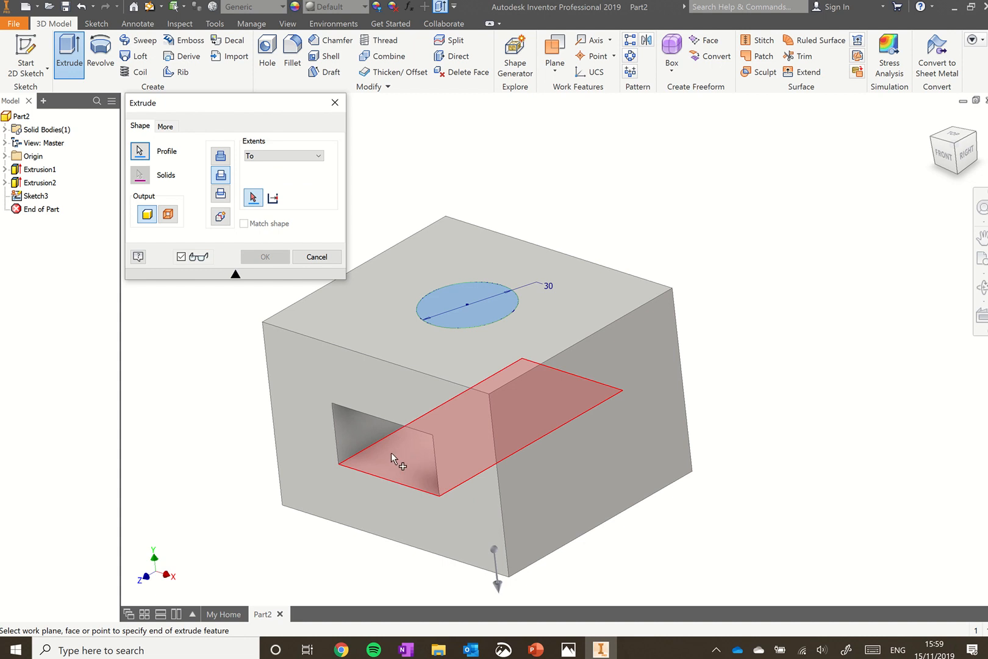
{"action": "mouse_move", "coordinate": [416, 449]}
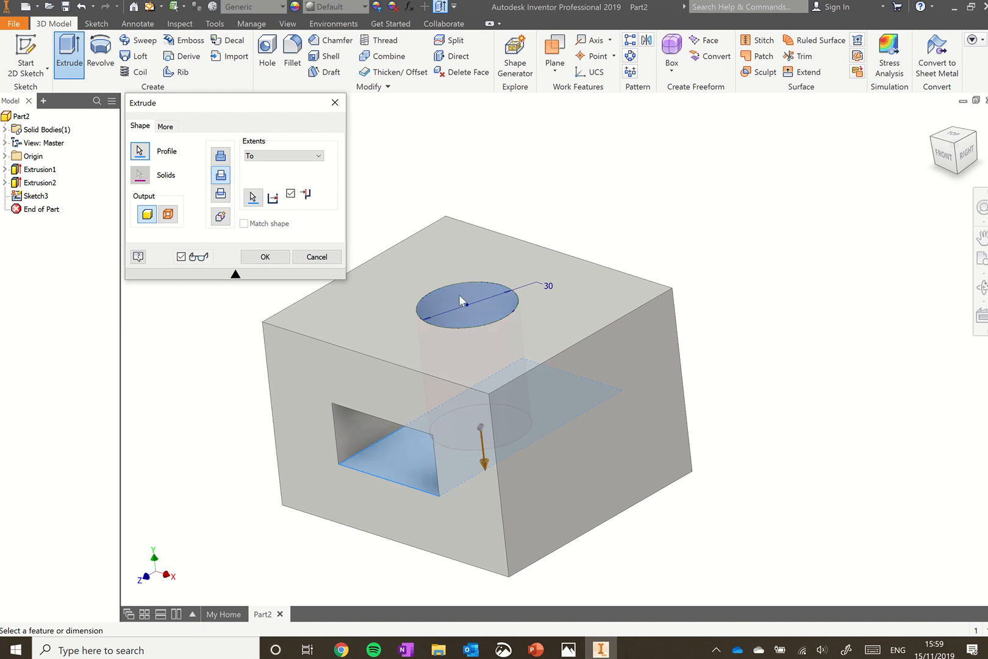
{"action": "mouse_move", "coordinate": [460, 397]}
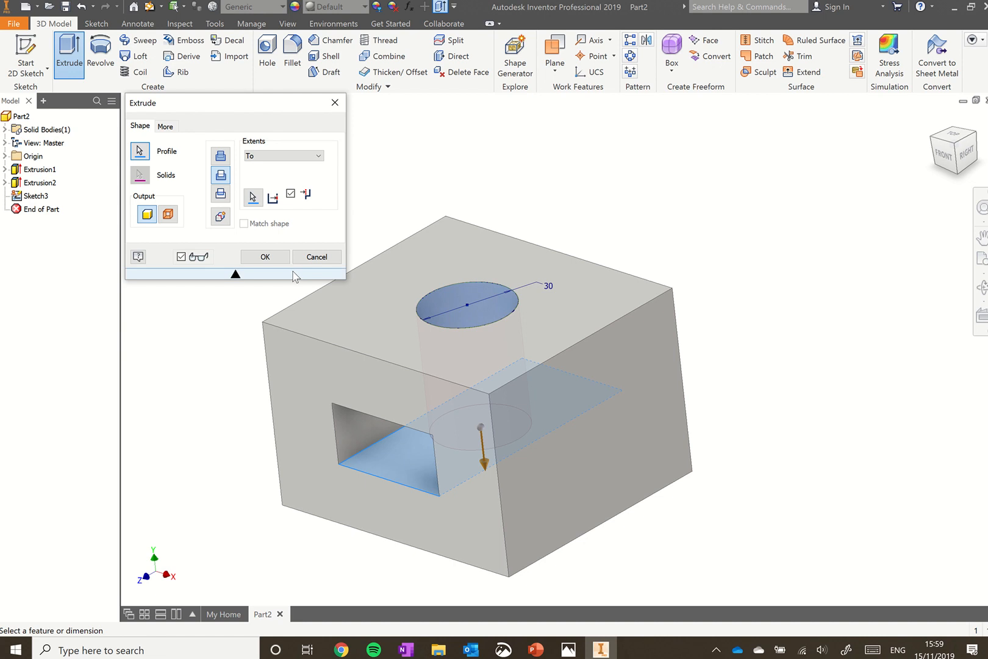
{"action": "left_click", "coordinate": [264, 257]}
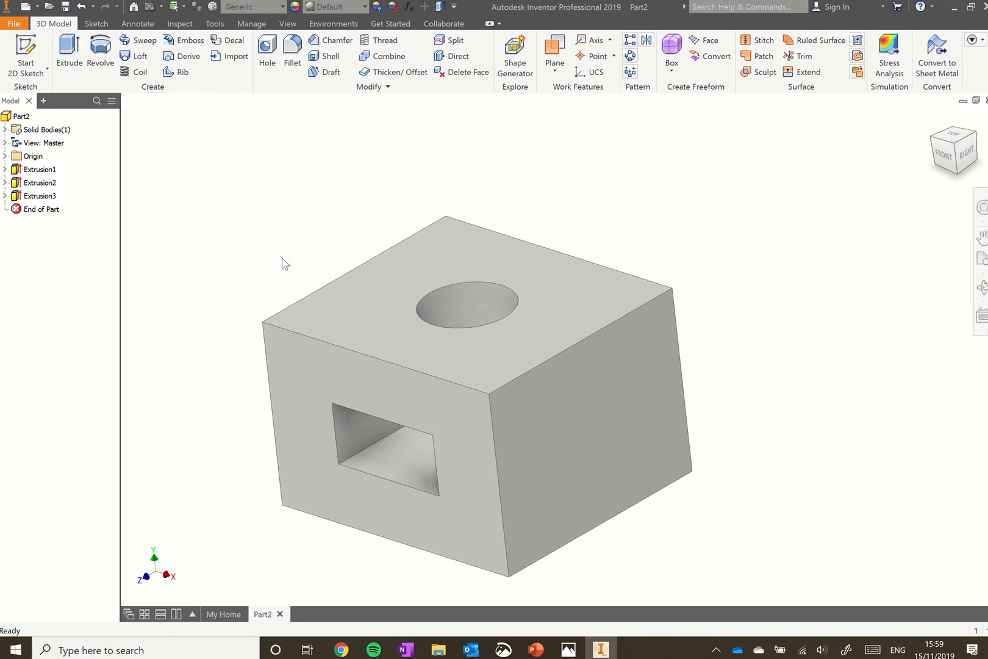
{"action": "mouse_move", "coordinate": [297, 257]}
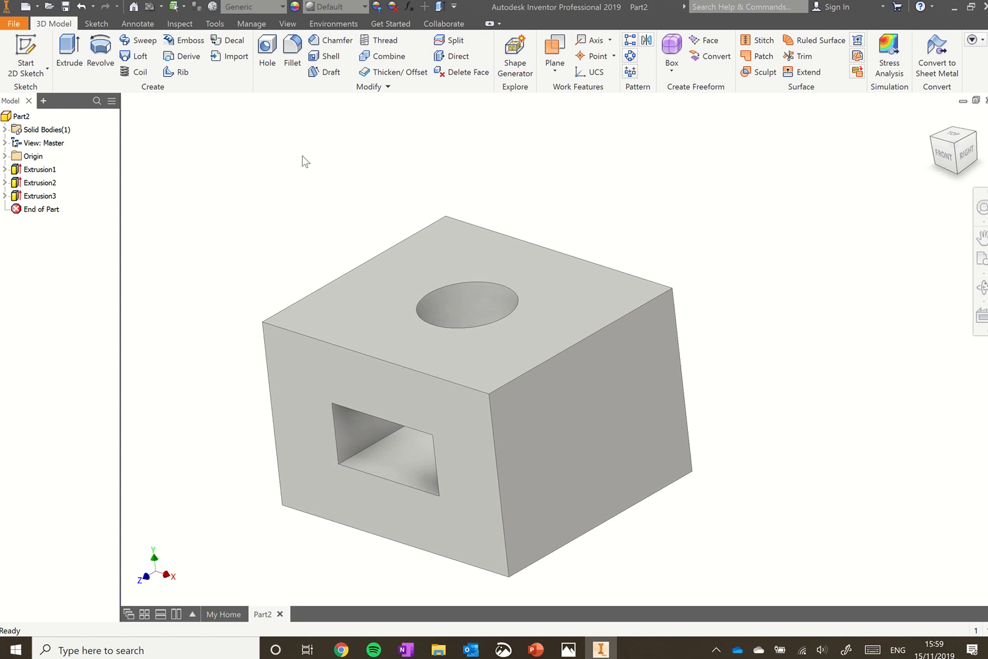
{"action": "mouse_move", "coordinate": [291, 49]}
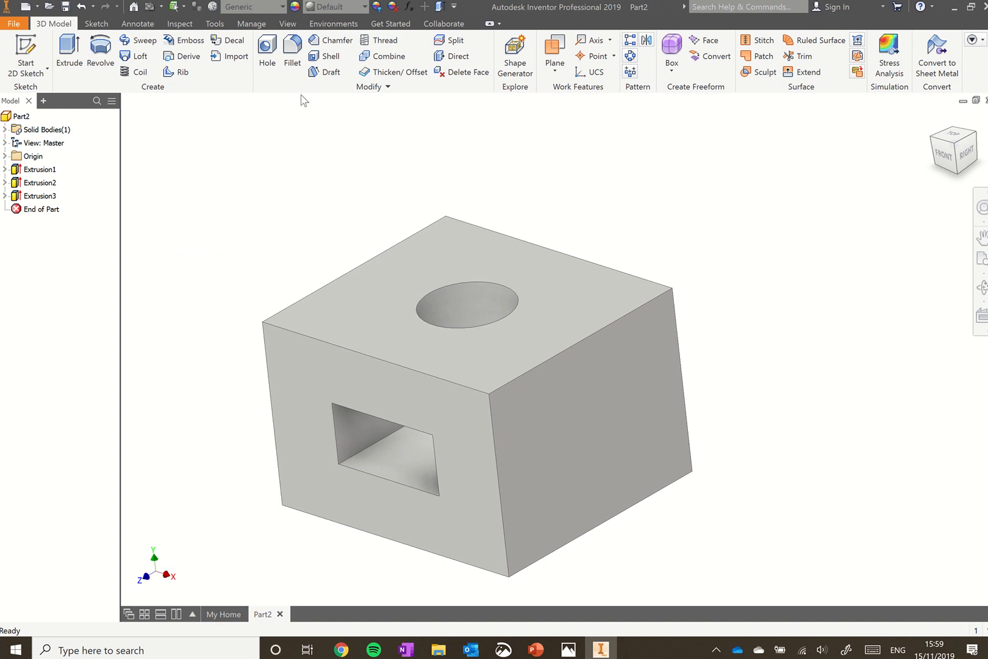
{"action": "mouse_move", "coordinate": [291, 51]}
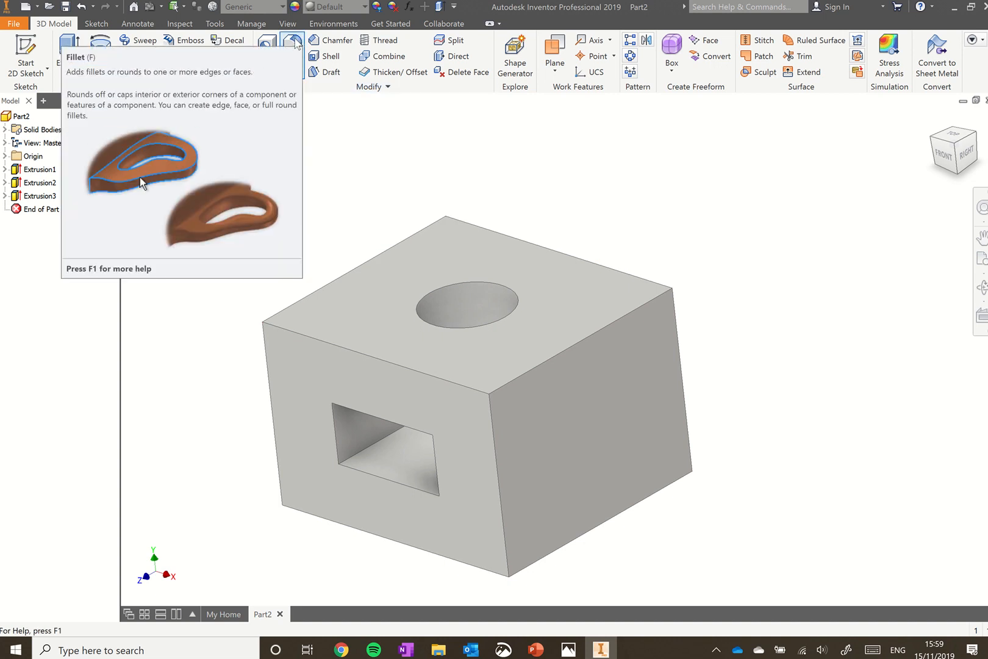
Fillet Extrusion1's outer edges at 1 mm radius using feature selection
{"action": "left_click", "coordinate": [291, 49]}
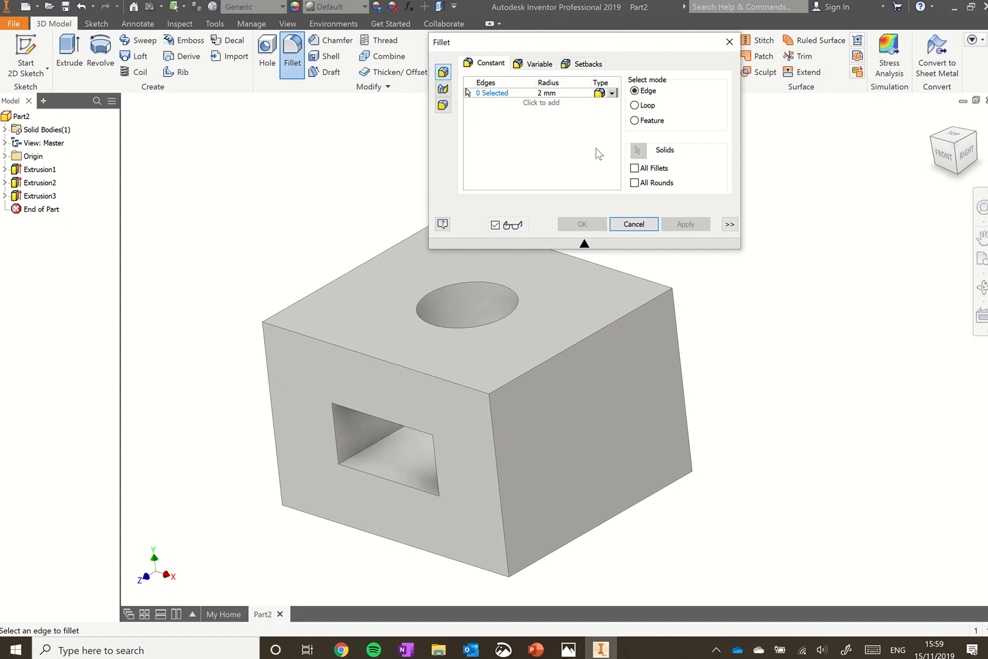
{"action": "left_click", "coordinate": [634, 120]}
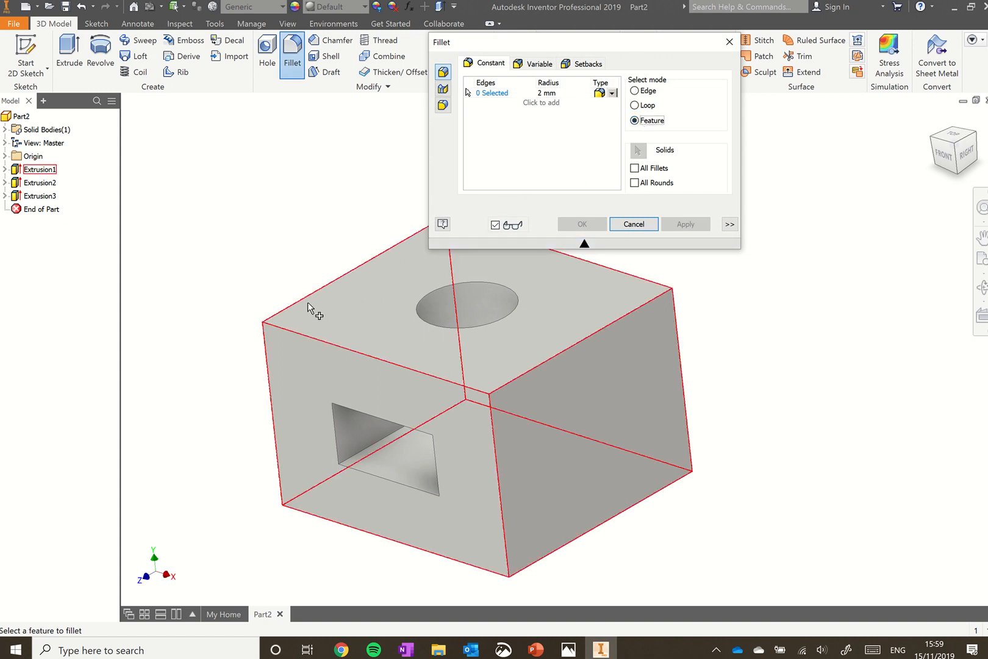
{"action": "mouse_move", "coordinate": [303, 318]}
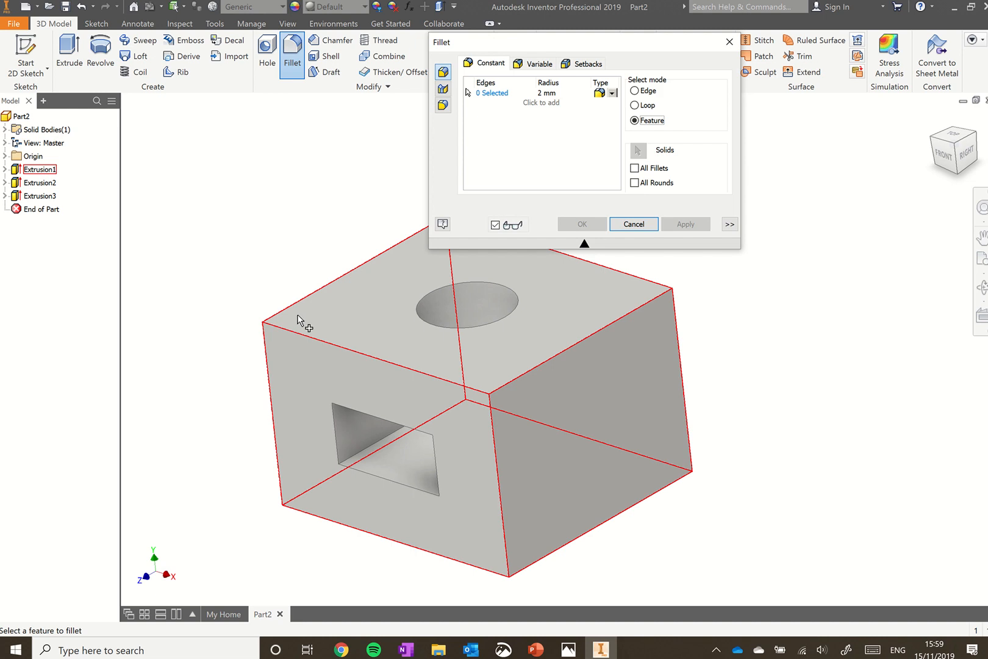
{"action": "mouse_move", "coordinate": [301, 320]}
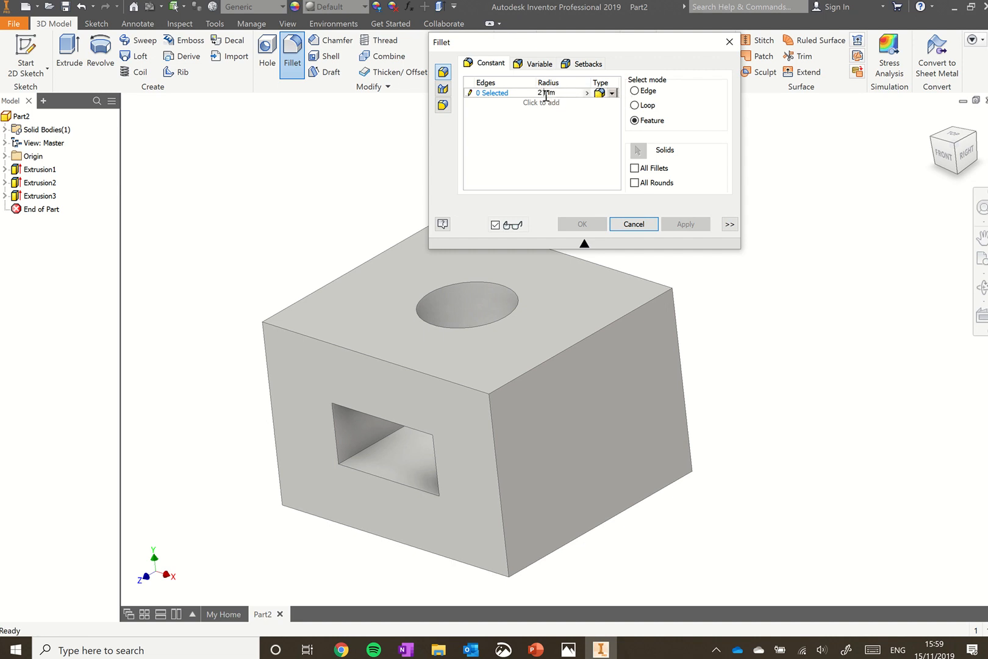
{"action": "type", "text": "1"}
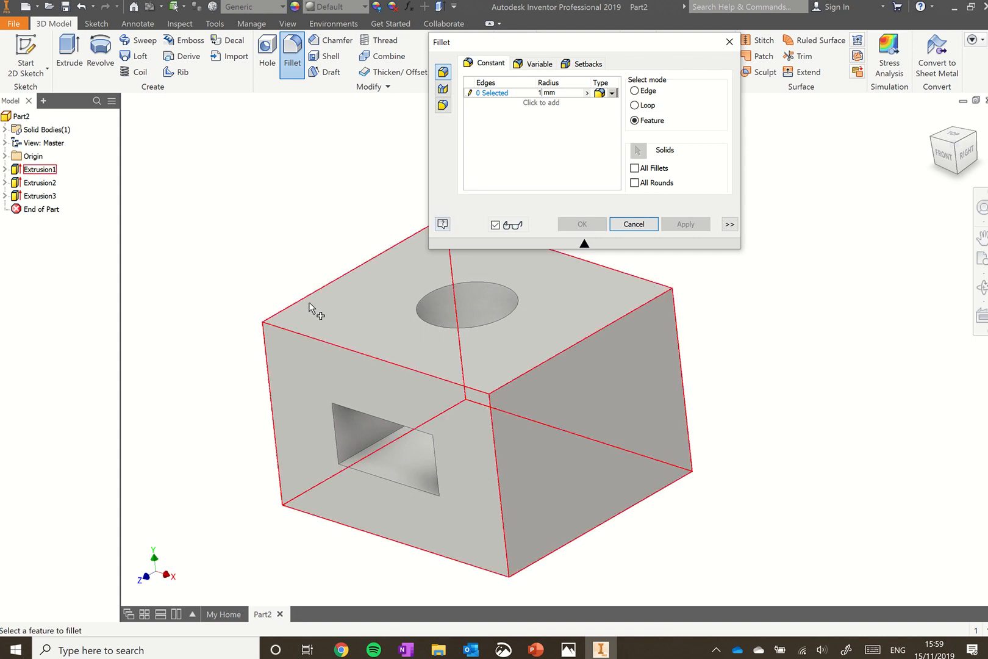
{"action": "mouse_move", "coordinate": [287, 317]}
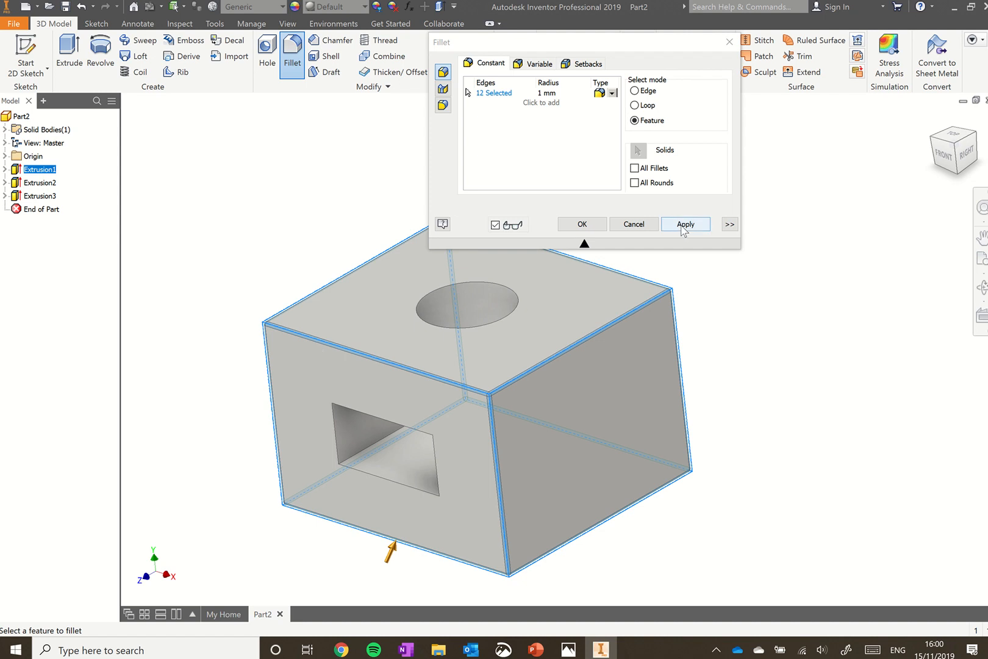
{"action": "left_click", "coordinate": [684, 223]}
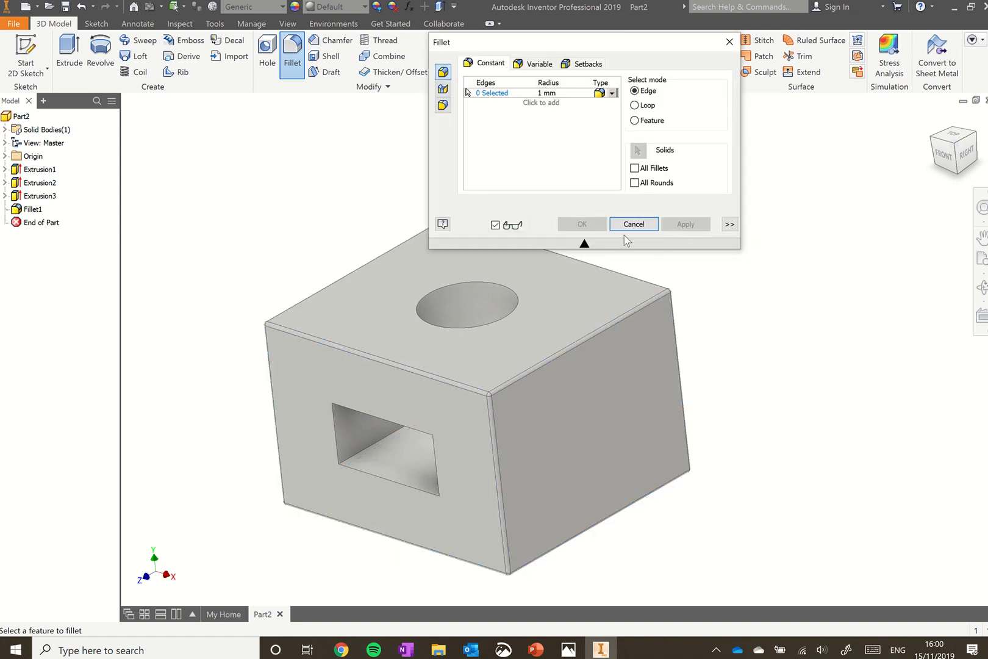
{"action": "mouse_move", "coordinate": [624, 353]}
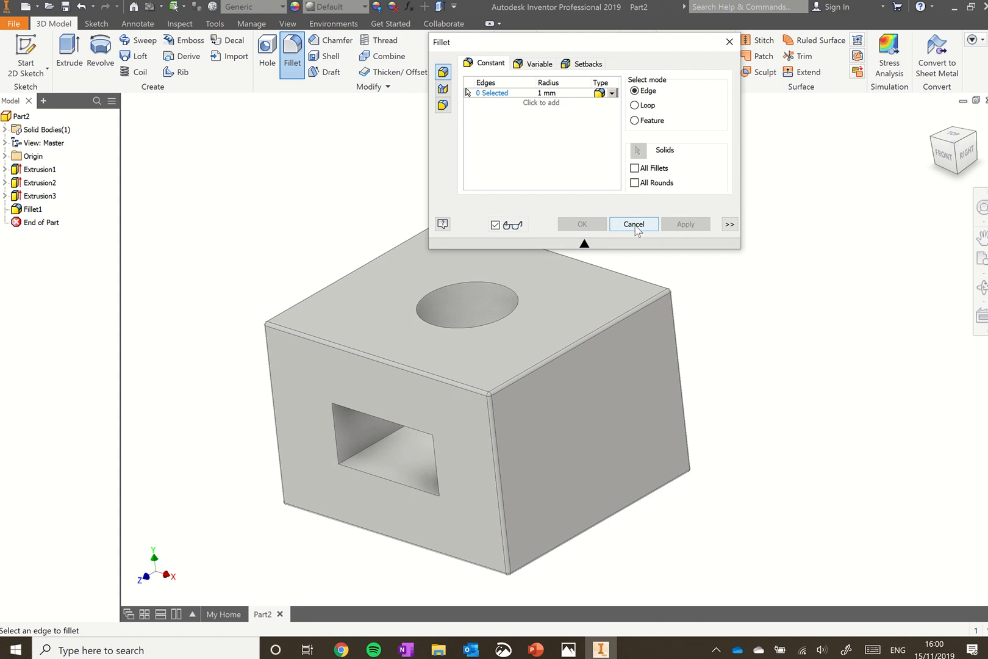
{"action": "left_click", "coordinate": [633, 223]}
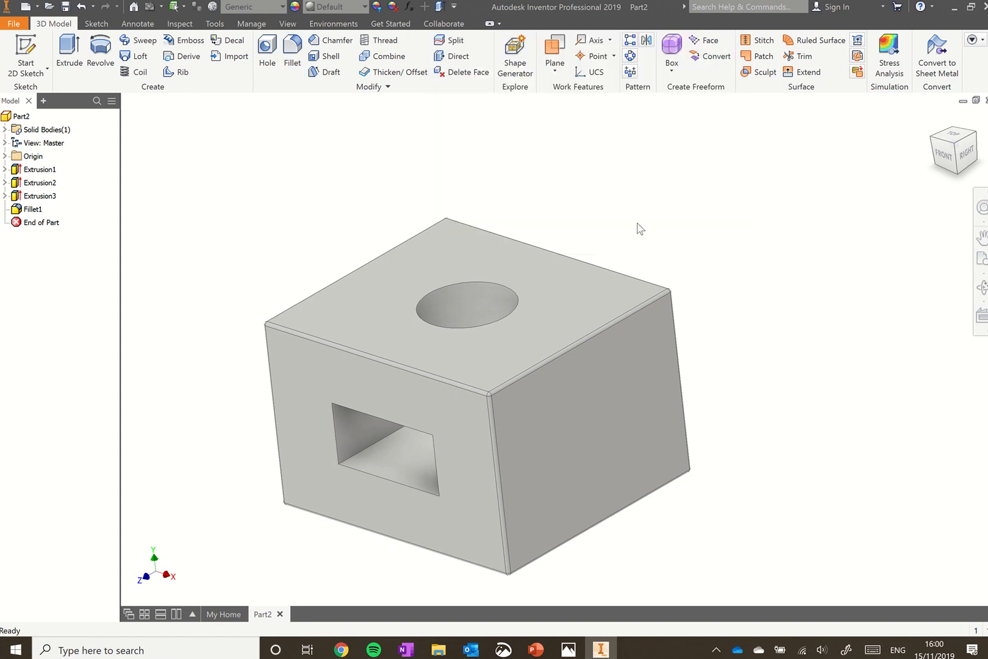
{"action": "mouse_move", "coordinate": [284, 153]}
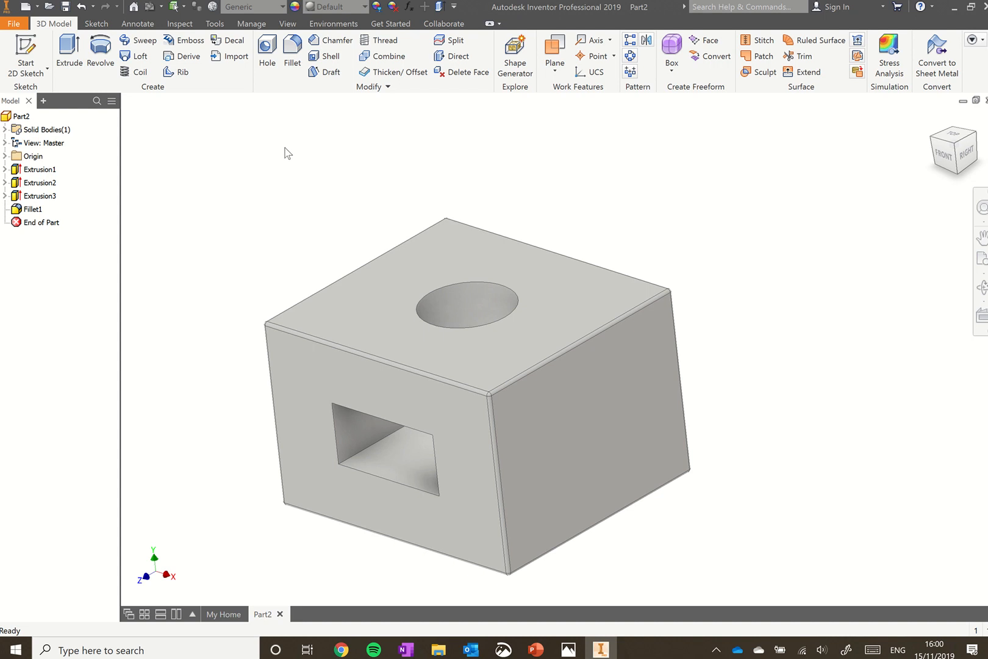
Apply the Yellow Pine - Solid Stained Light appearance to the box
{"action": "left_click", "coordinate": [391, 297]}
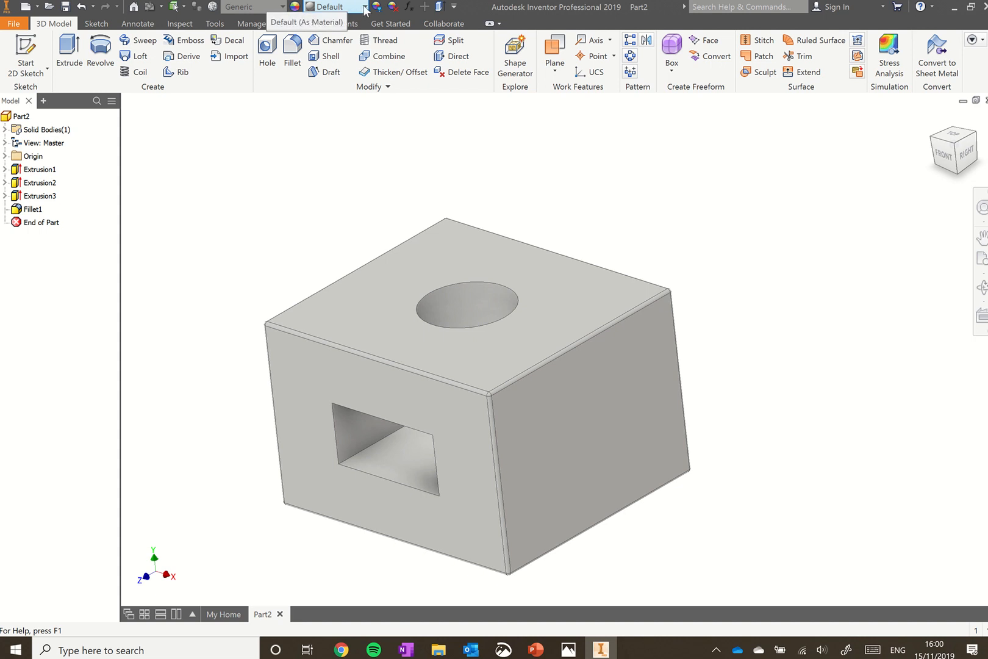
{"action": "left_click", "coordinate": [364, 7]}
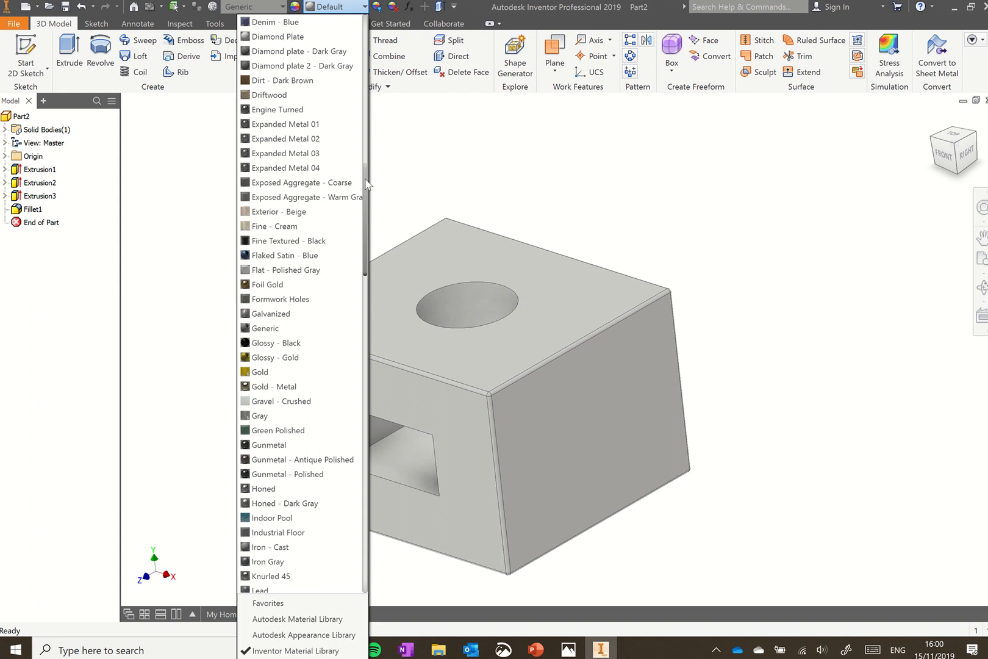
{"action": "scroll", "scroll_direction": "down", "scroll_amount": 3}
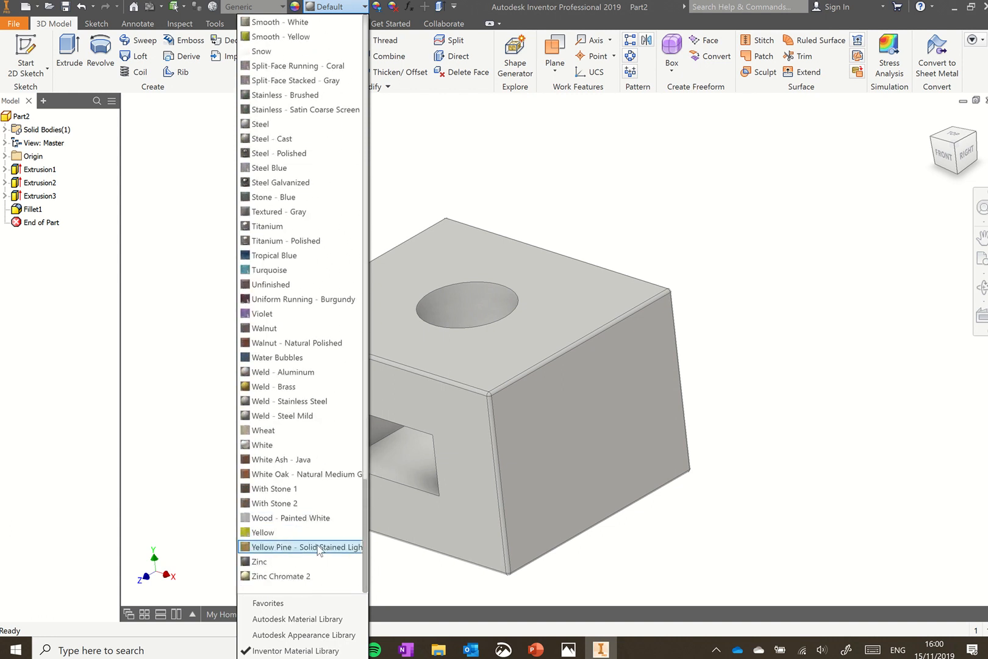
{"action": "mouse_move", "coordinate": [278, 550]}
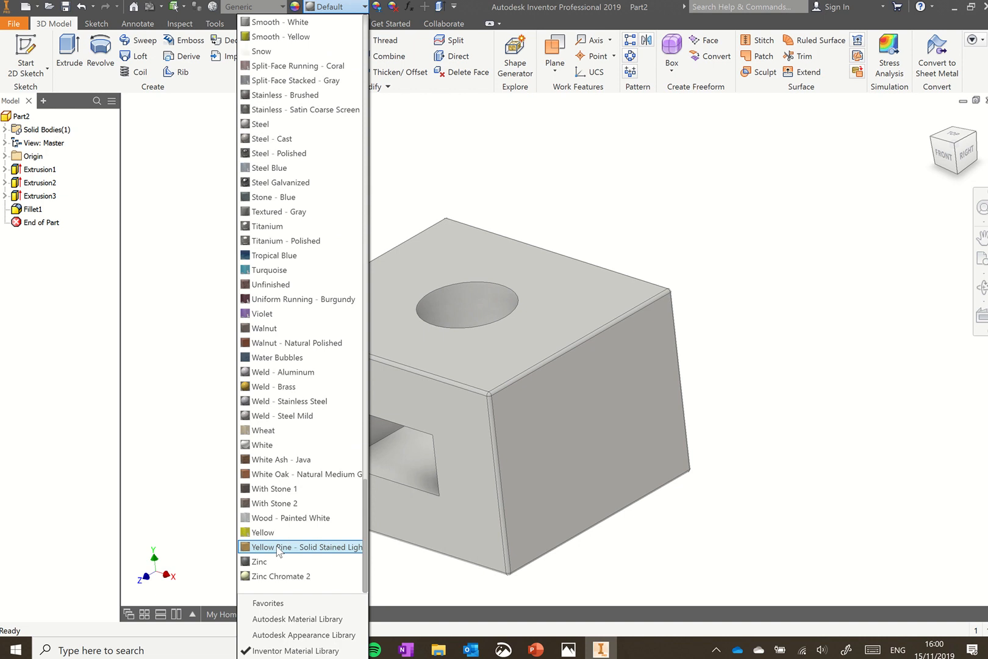
{"action": "left_click", "coordinate": [291, 546]}
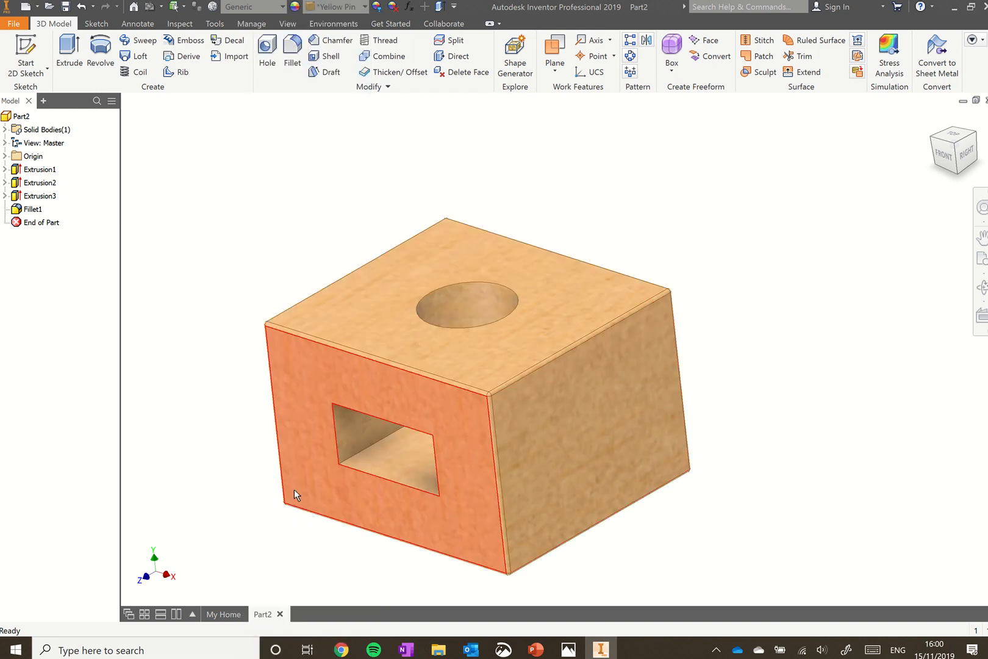
{"action": "left_click", "coordinate": [149, 226]}
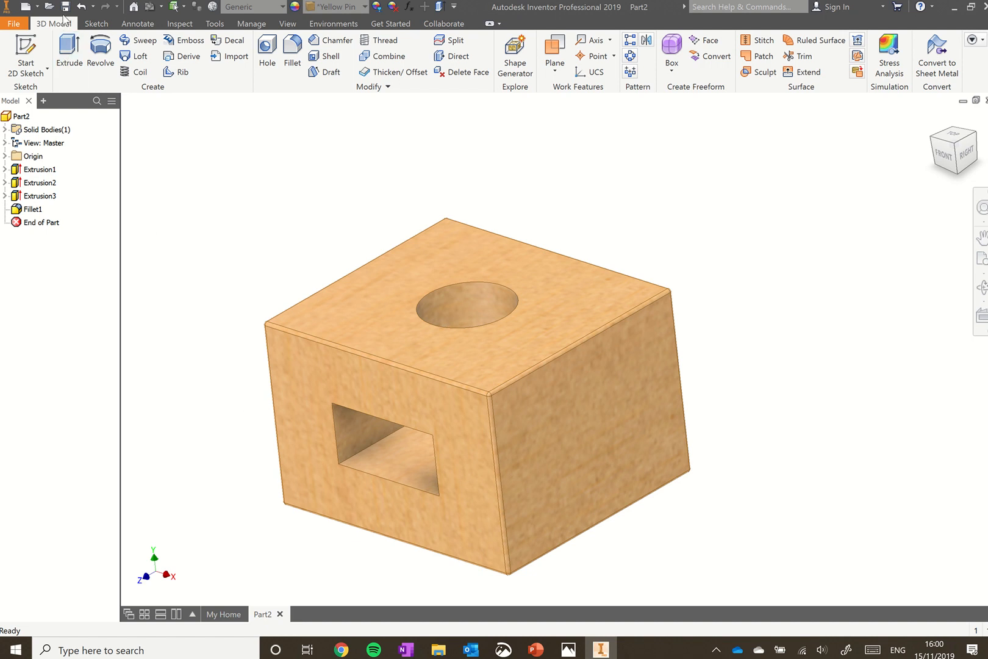
{"action": "mouse_move", "coordinate": [65, 7]}
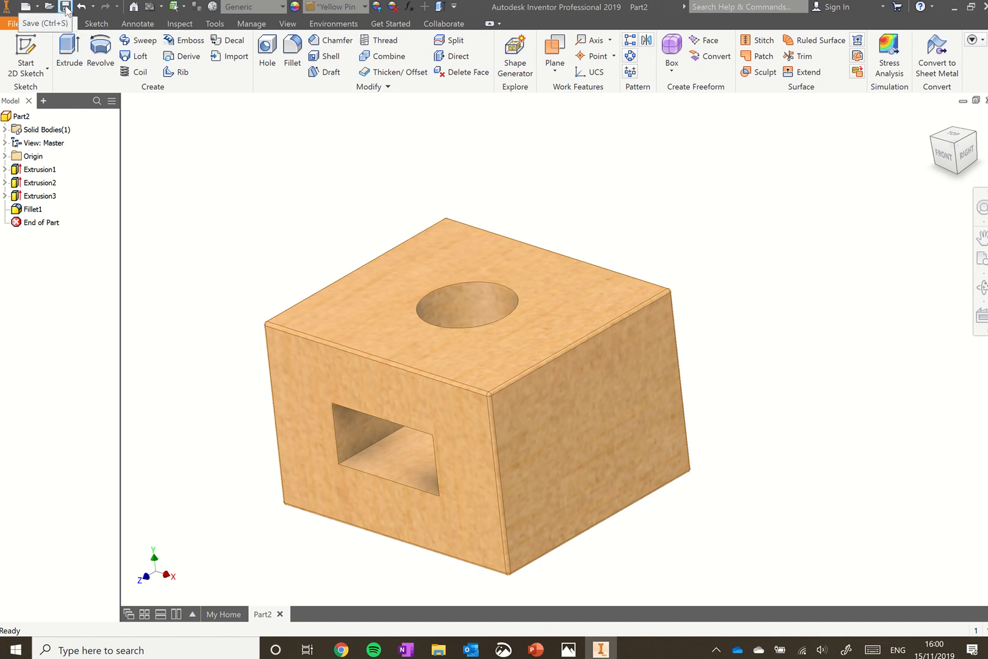
Save the part as Frame in the CAD folder, replacing the existing Frame.ipt
{"action": "left_click", "coordinate": [65, 7]}
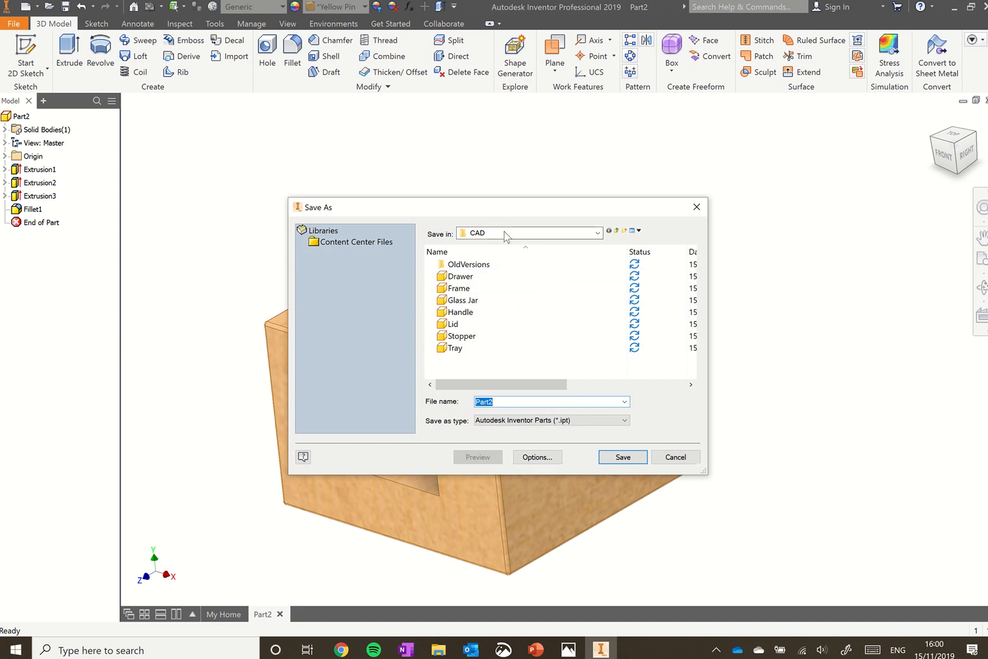
{"action": "left_click", "coordinate": [596, 232]}
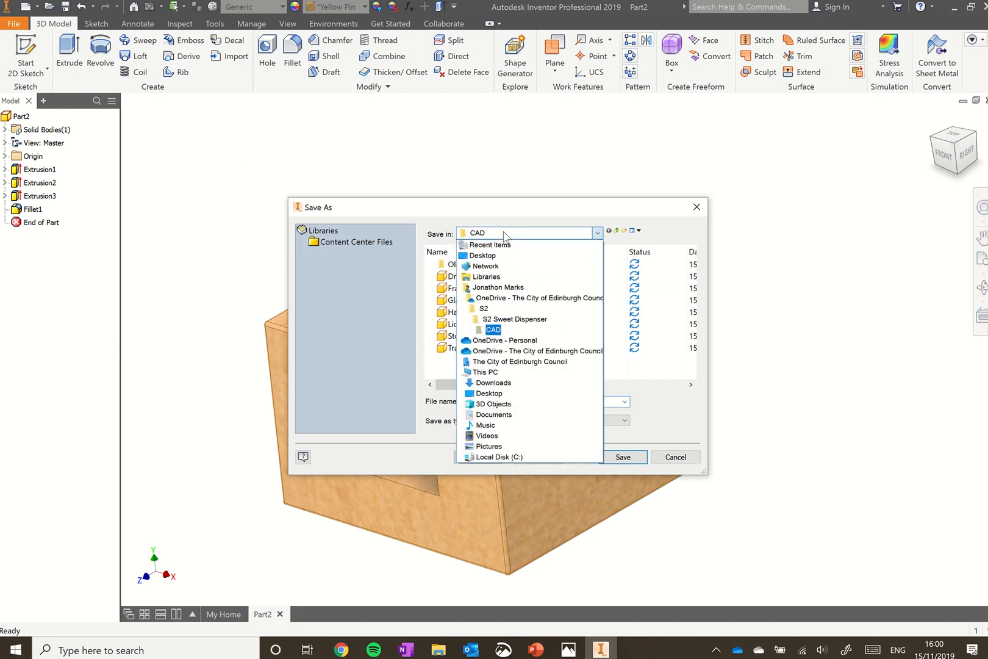
{"action": "left_click", "coordinate": [494, 328]}
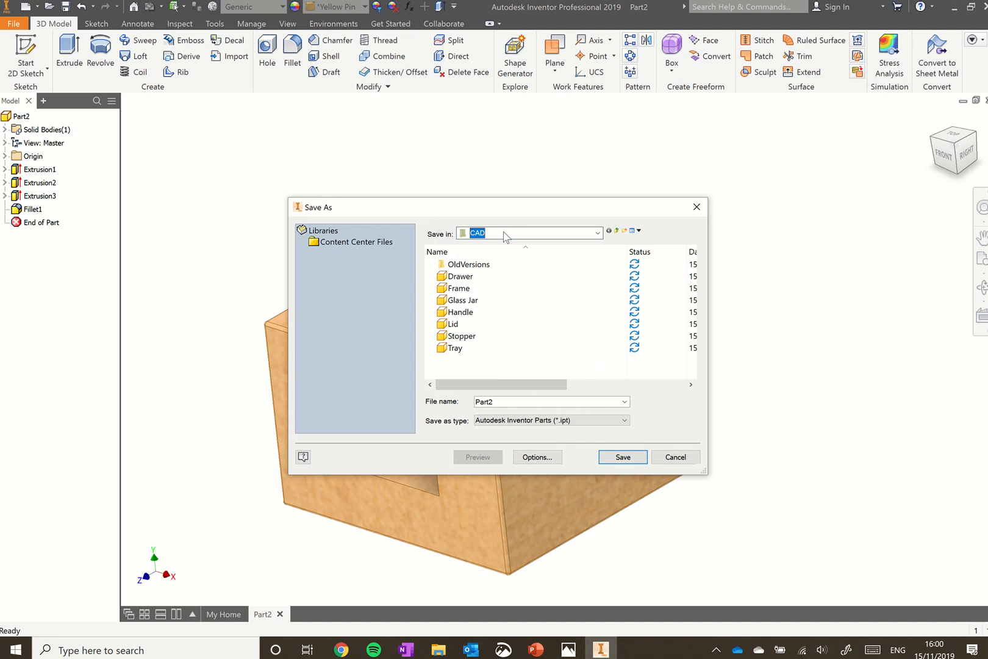
{"action": "left_click", "coordinate": [595, 233]}
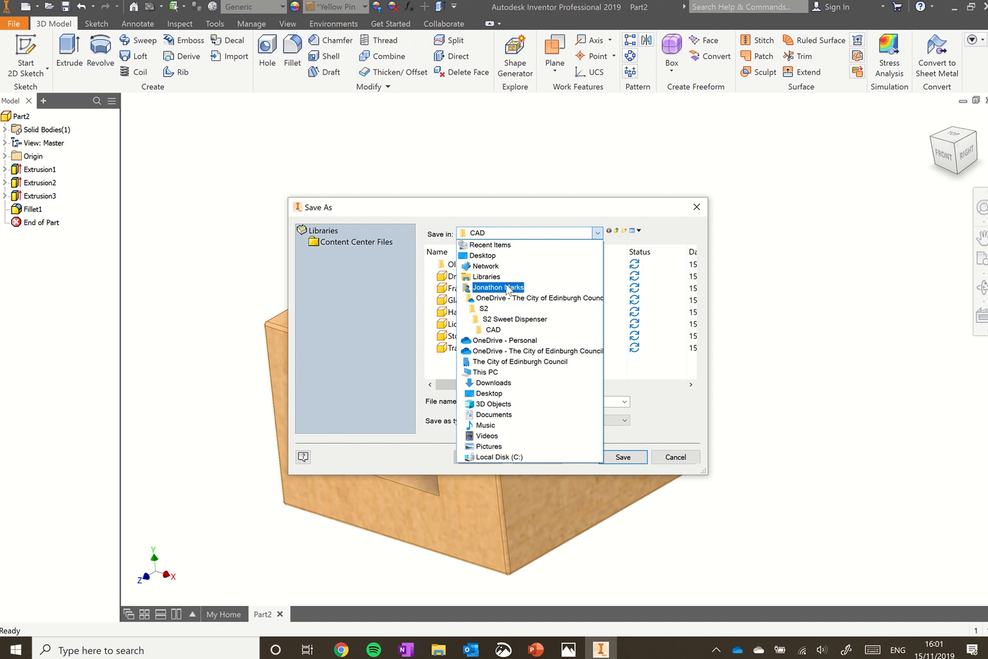
{"action": "left_click", "coordinate": [483, 277]}
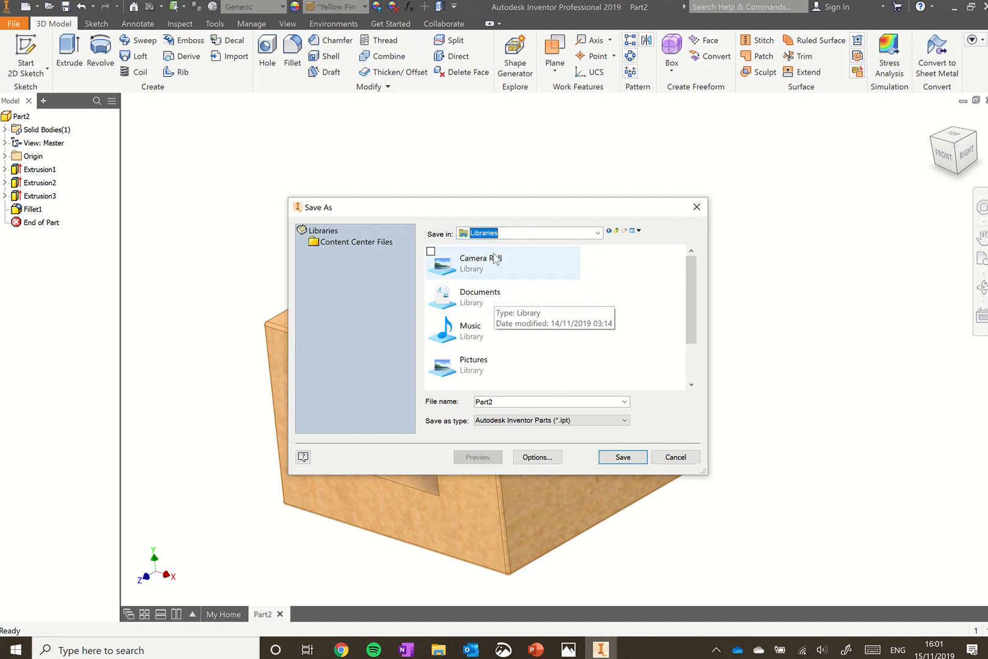
{"action": "left_click", "coordinate": [596, 233]}
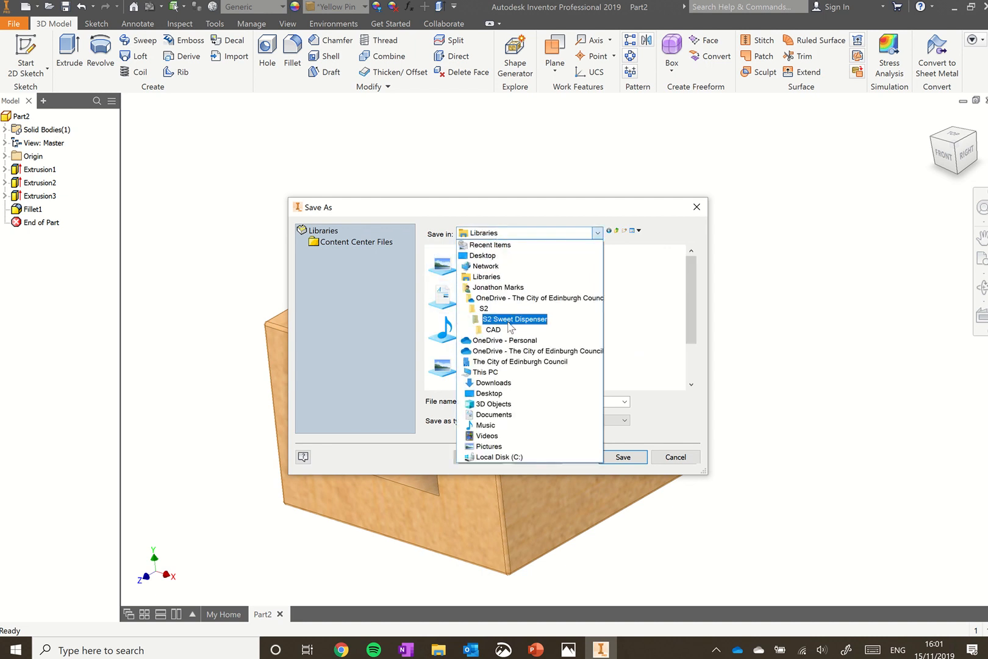
{"action": "left_click", "coordinate": [494, 328]}
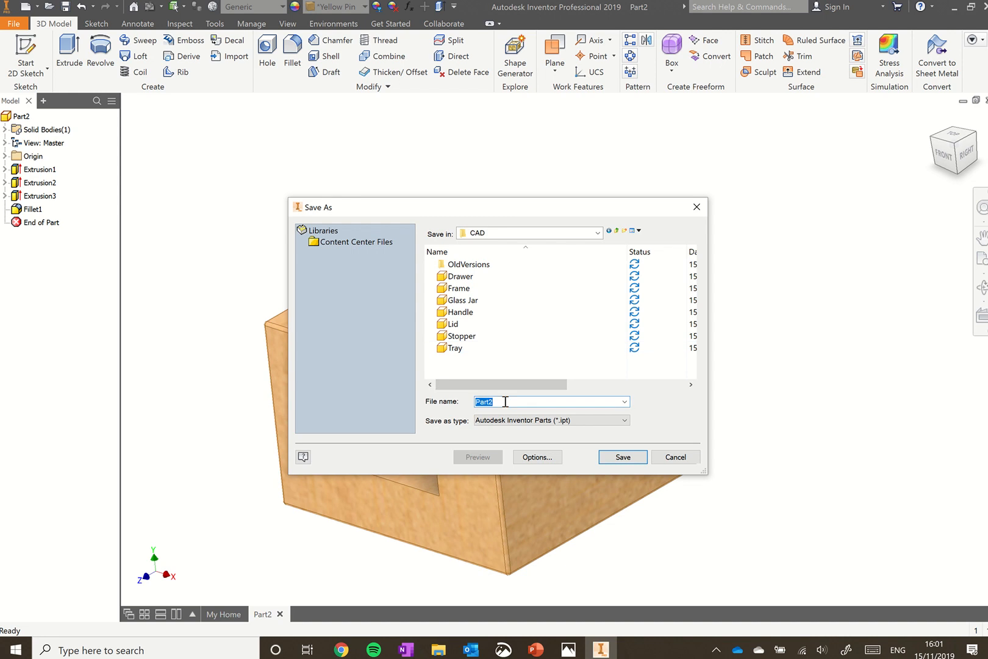
{"action": "type", "text": "Frame"}
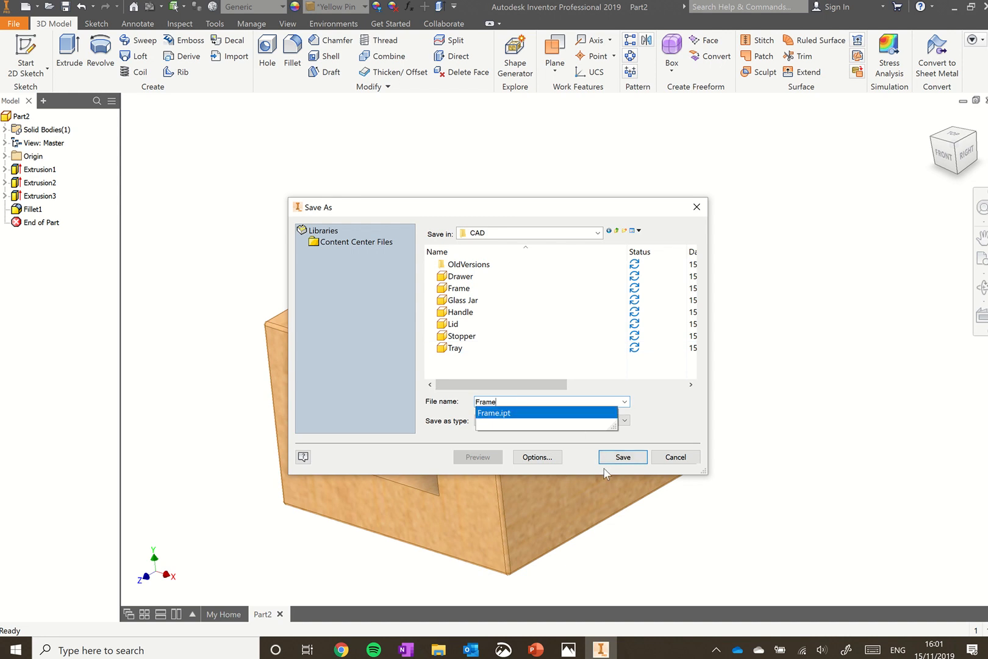
{"action": "left_click", "coordinate": [621, 456]}
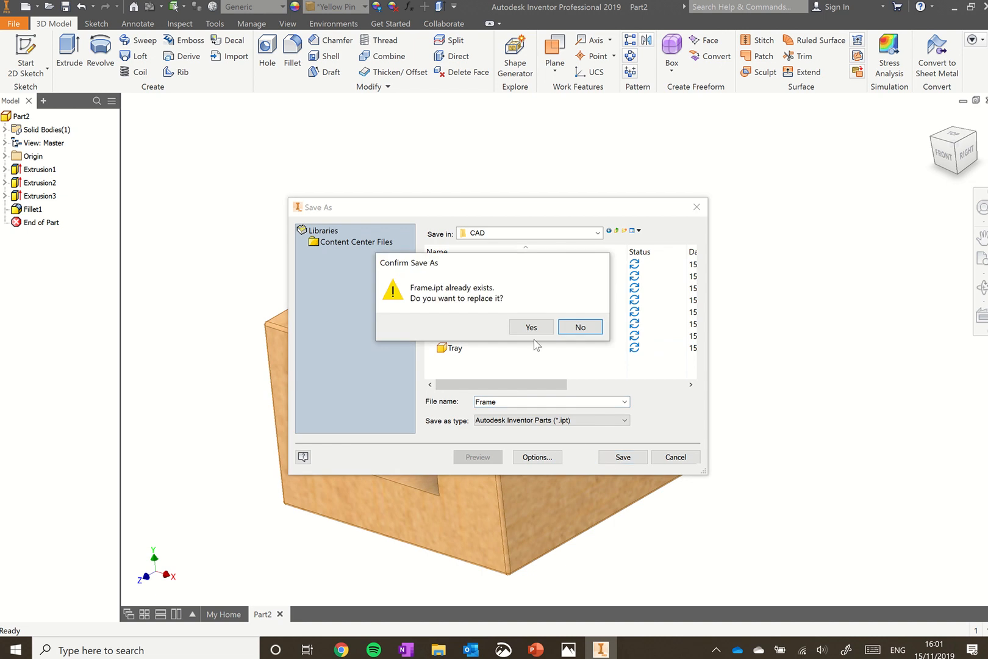
{"action": "left_click", "coordinate": [530, 327]}
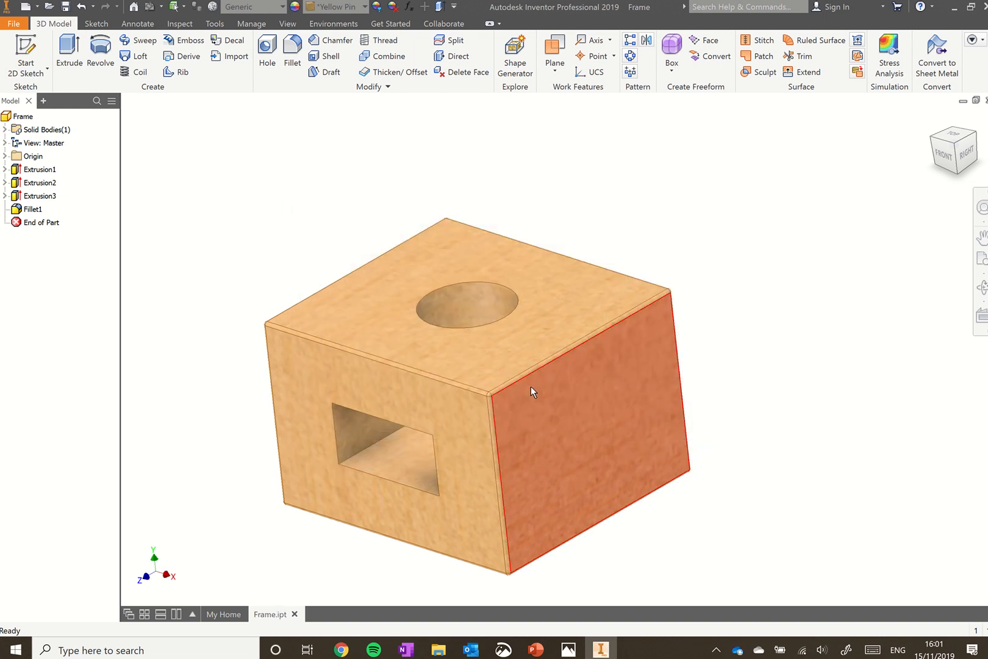